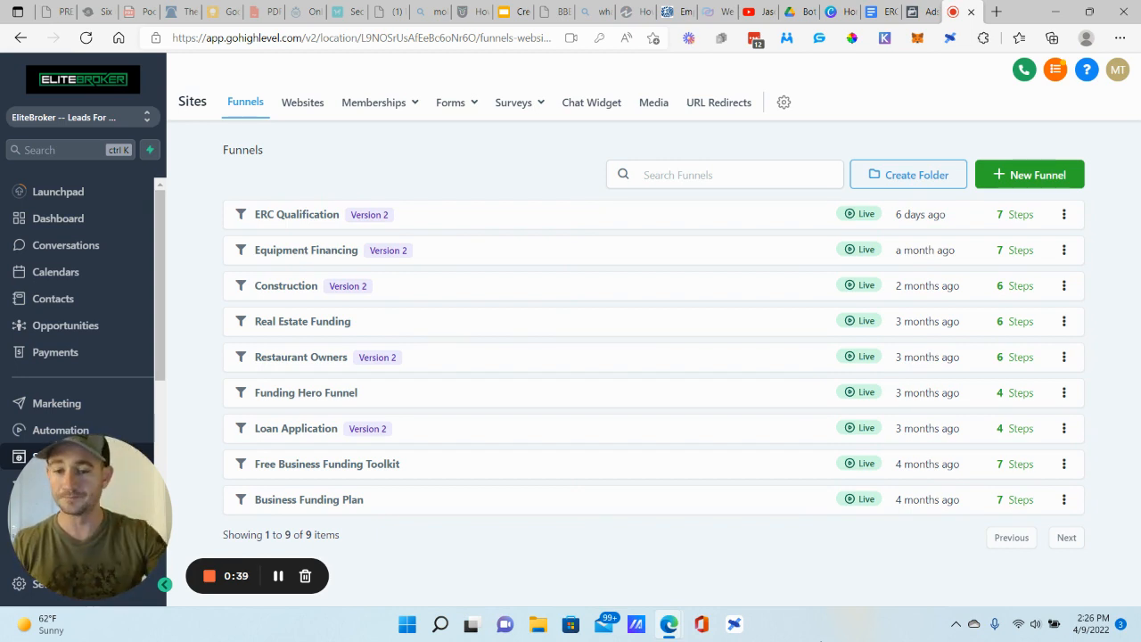
mouse_move(475, 176)
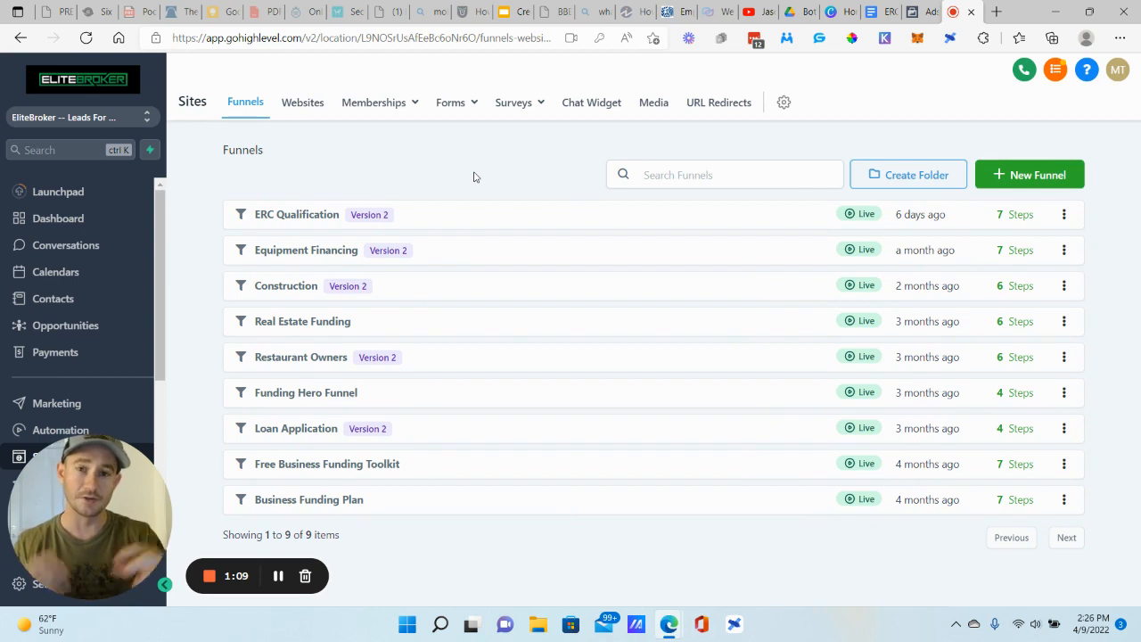
mouse_move(535, 207)
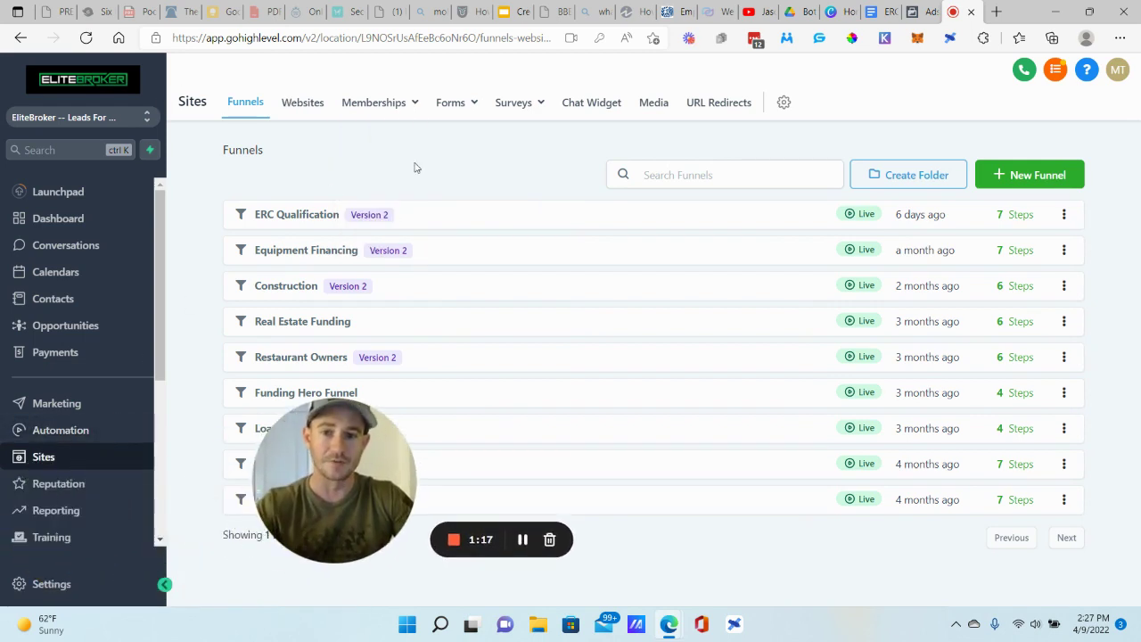
- In the Construction Funding Plan Optin form's Styles custom CSS, set label font-size to 20px
click(450, 102)
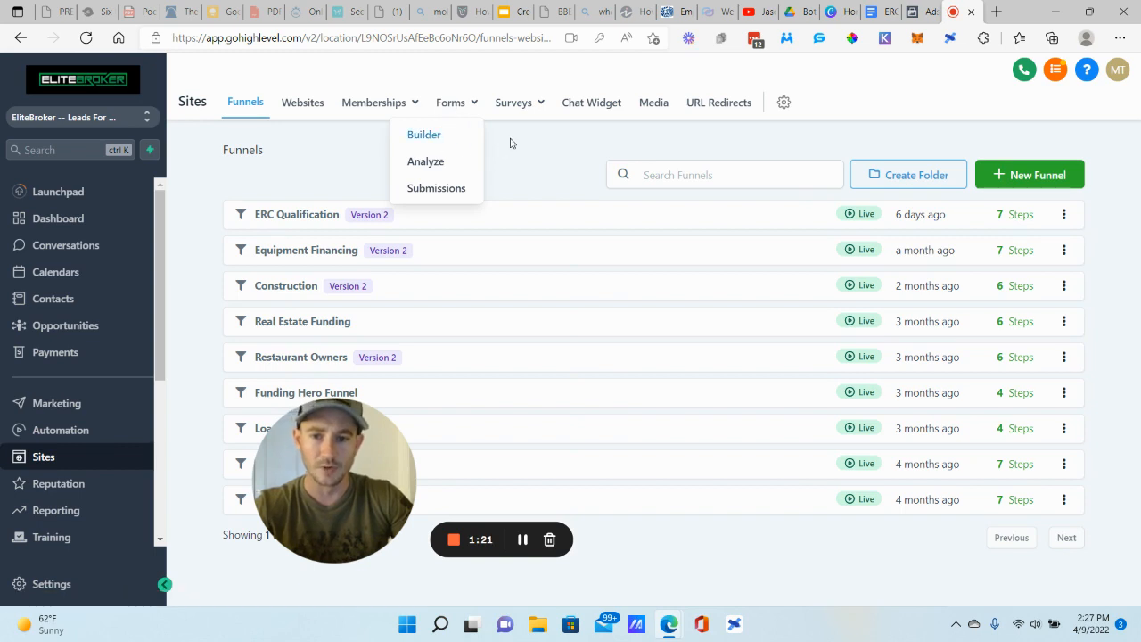
click(425, 134)
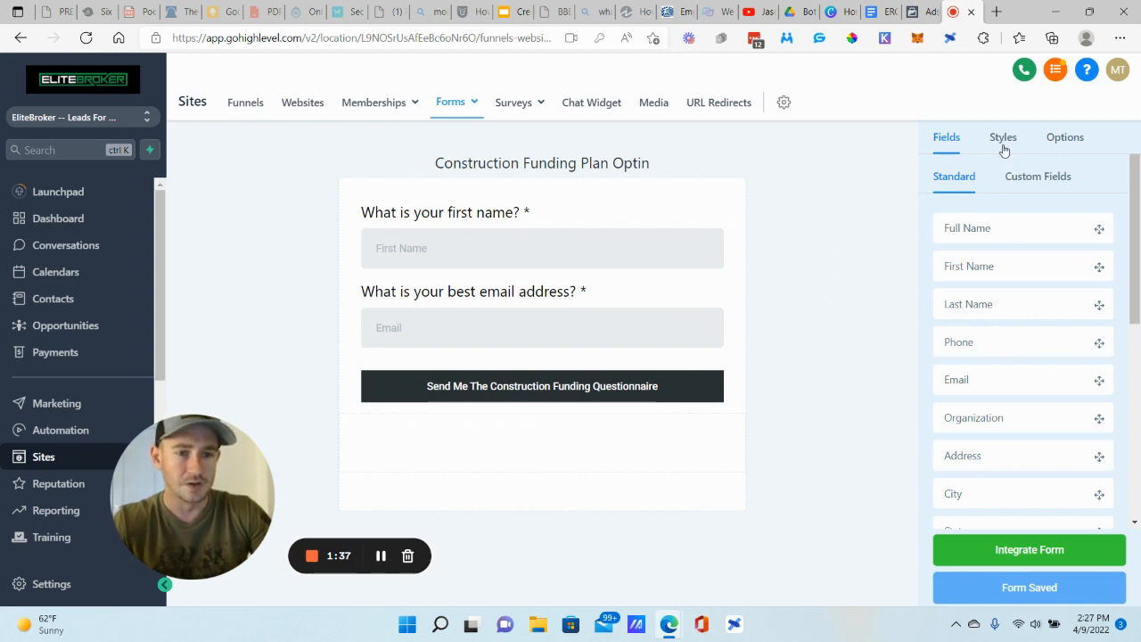
click(1002, 135)
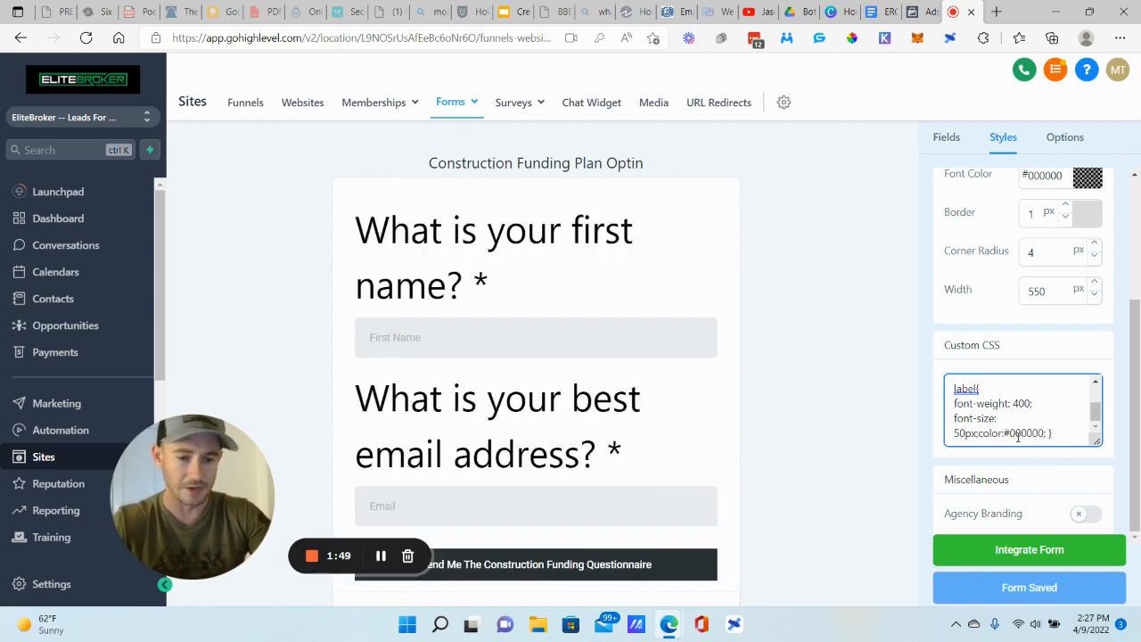
text(20px)
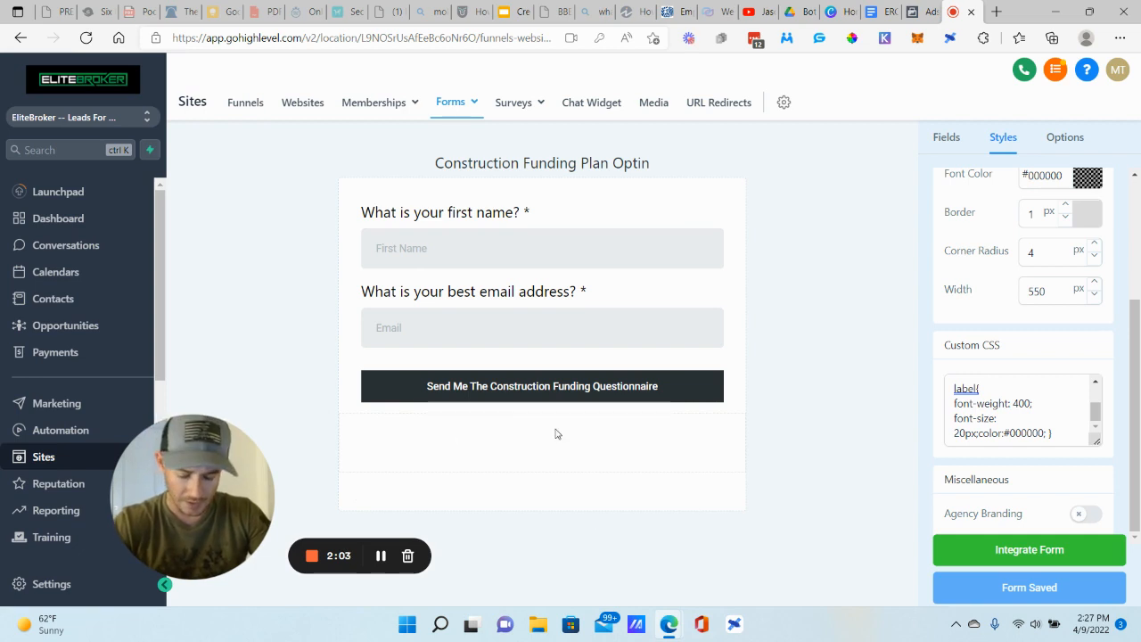
mouse_move(303, 307)
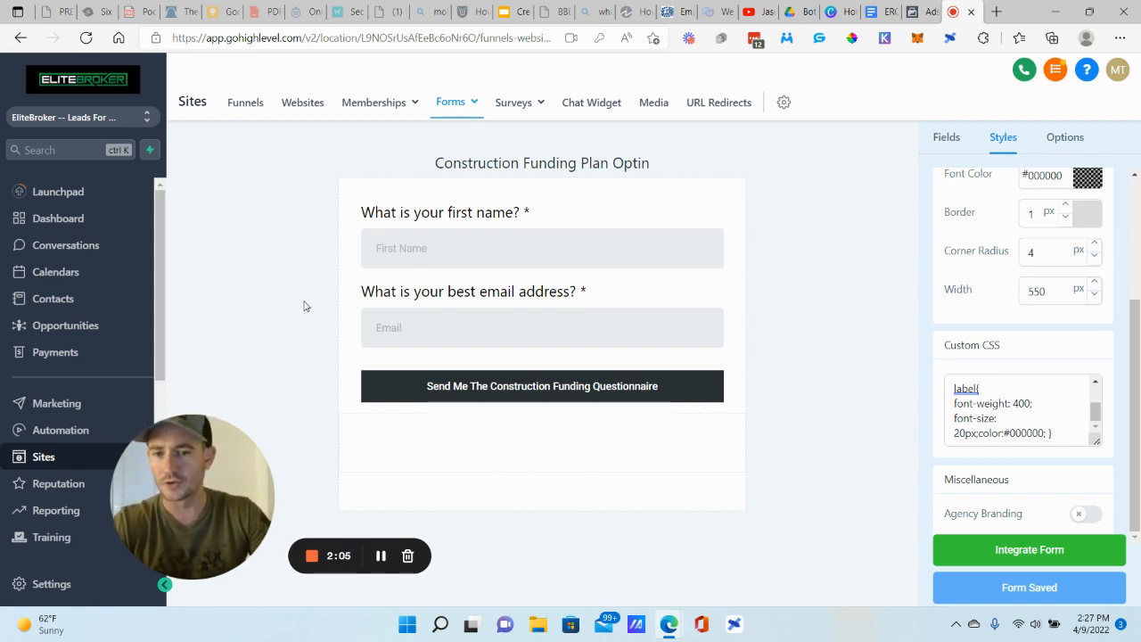
- From Settings > Calendars, edit ERC Qualification and view step 3 Confirmation's custom form
click(449, 102)
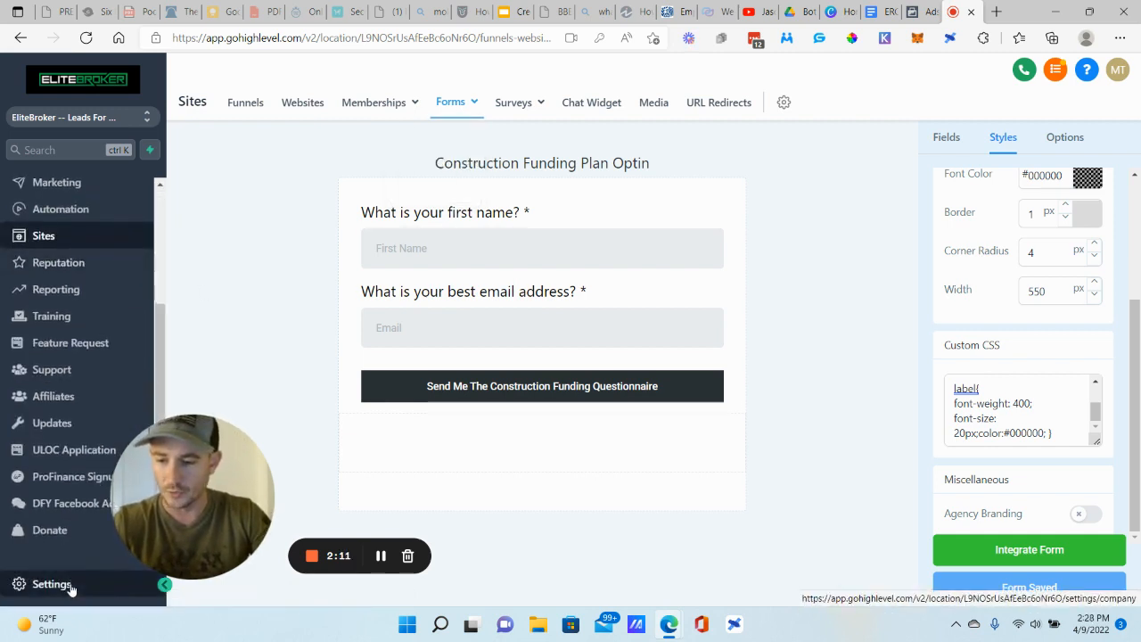
click(50, 585)
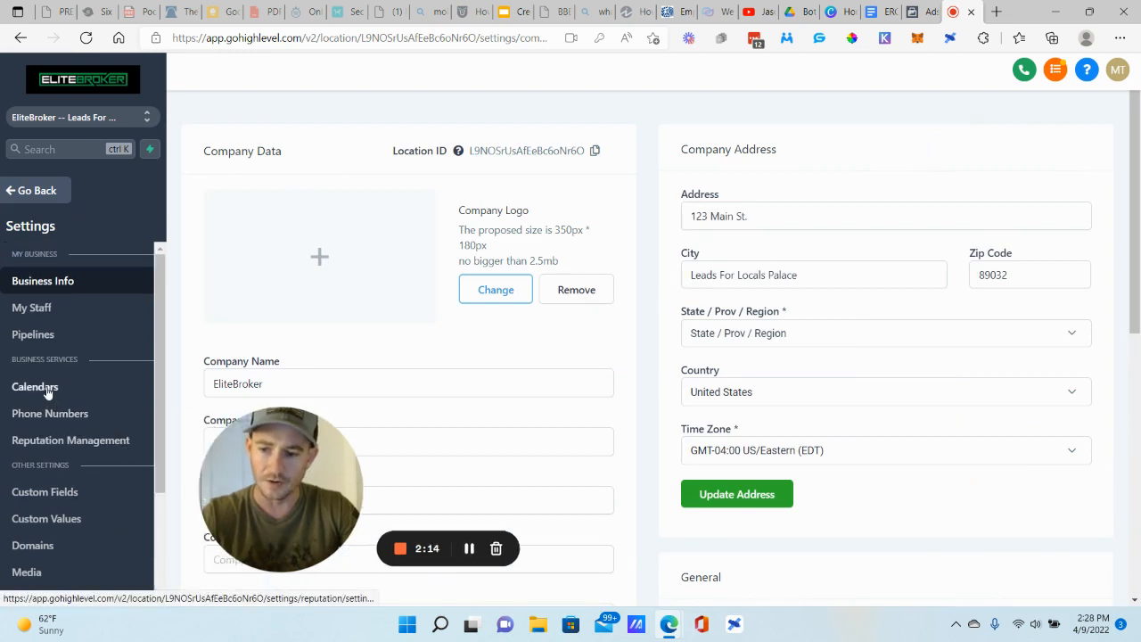
click(35, 385)
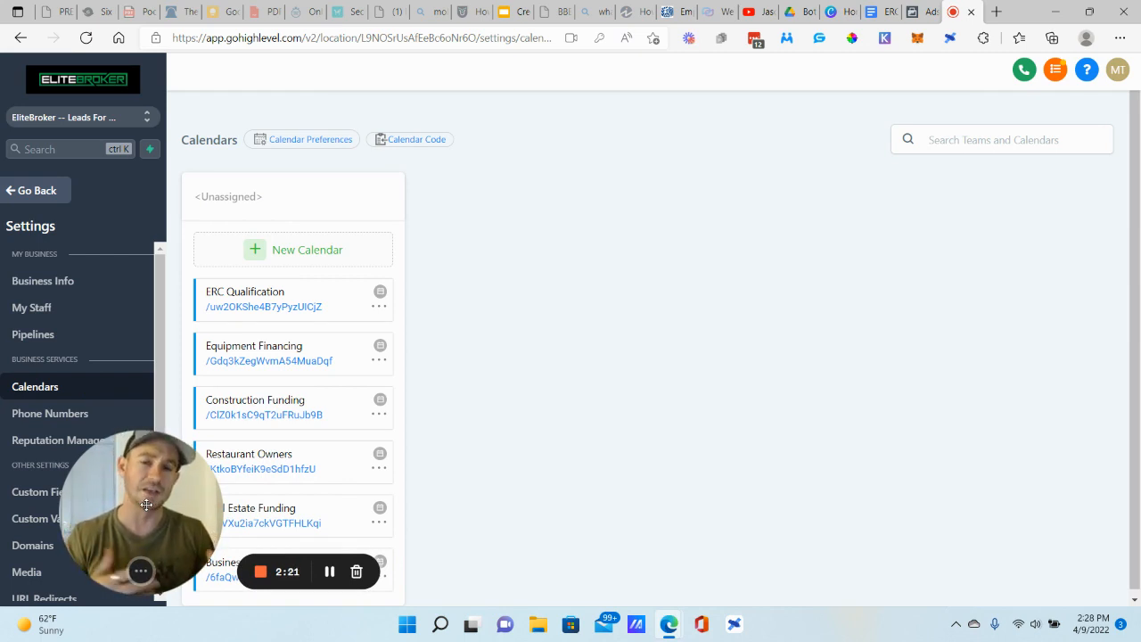
mouse_move(375, 310)
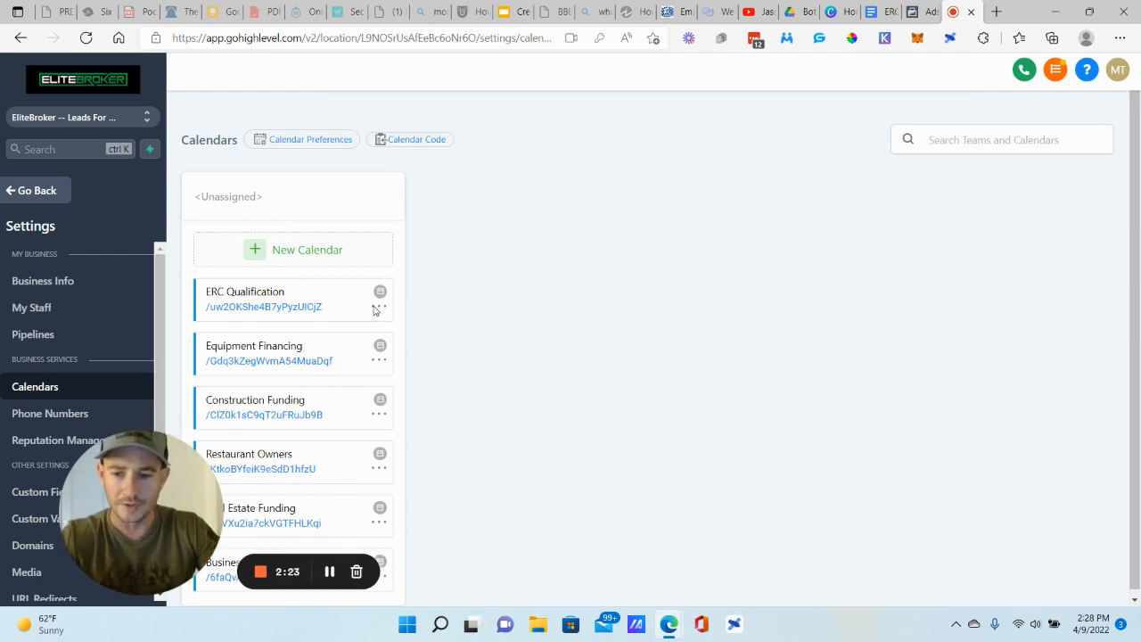
click(382, 292)
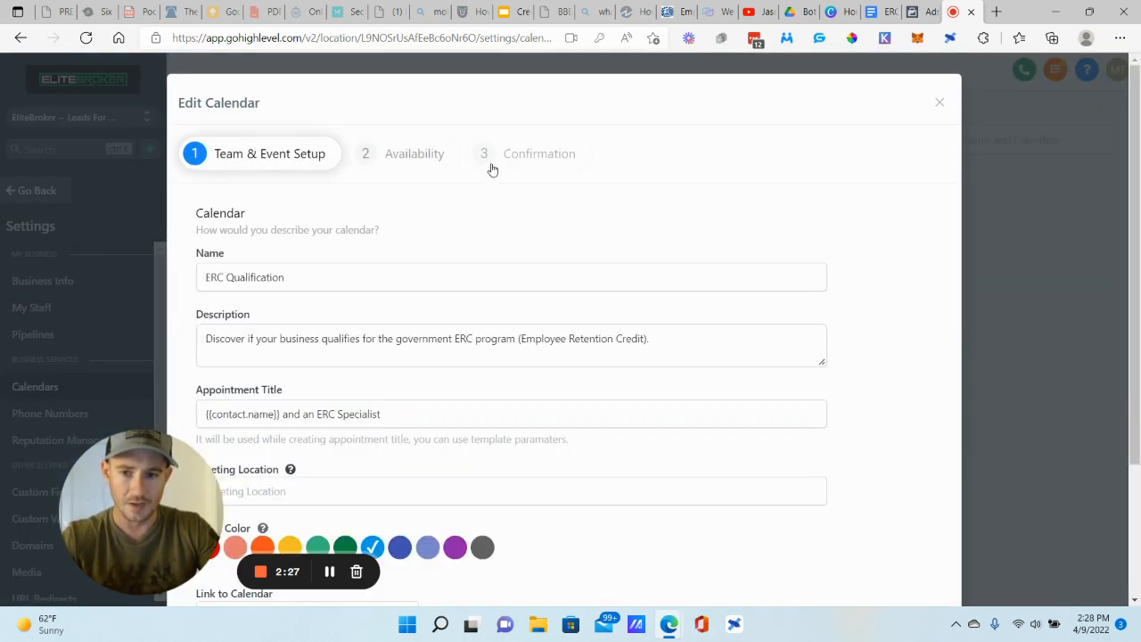
click(538, 153)
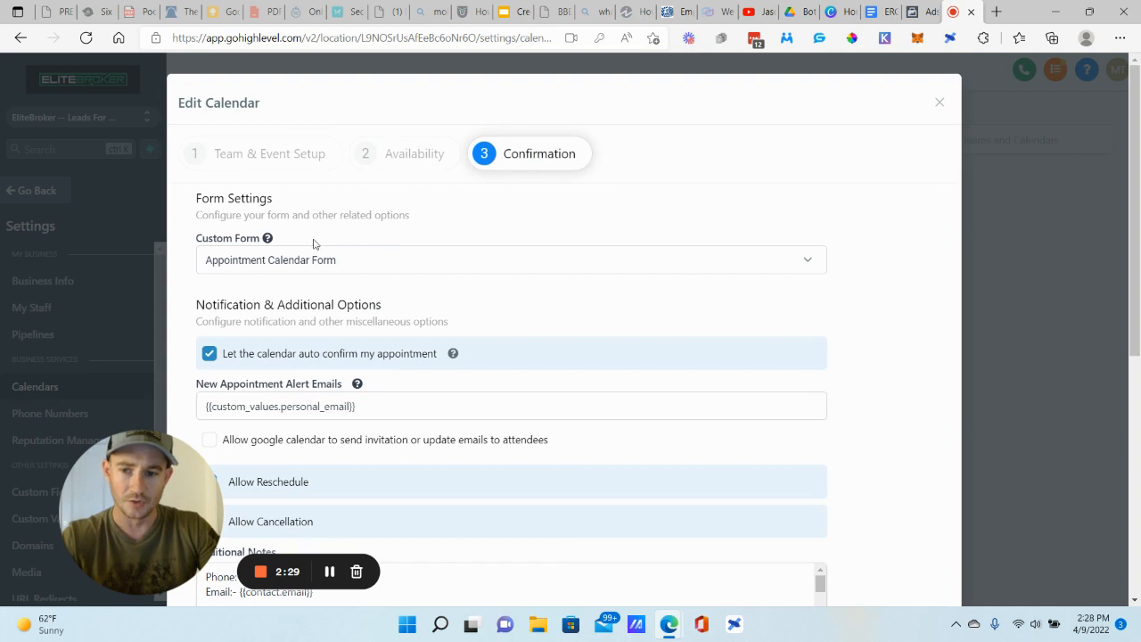
mouse_move(778, 260)
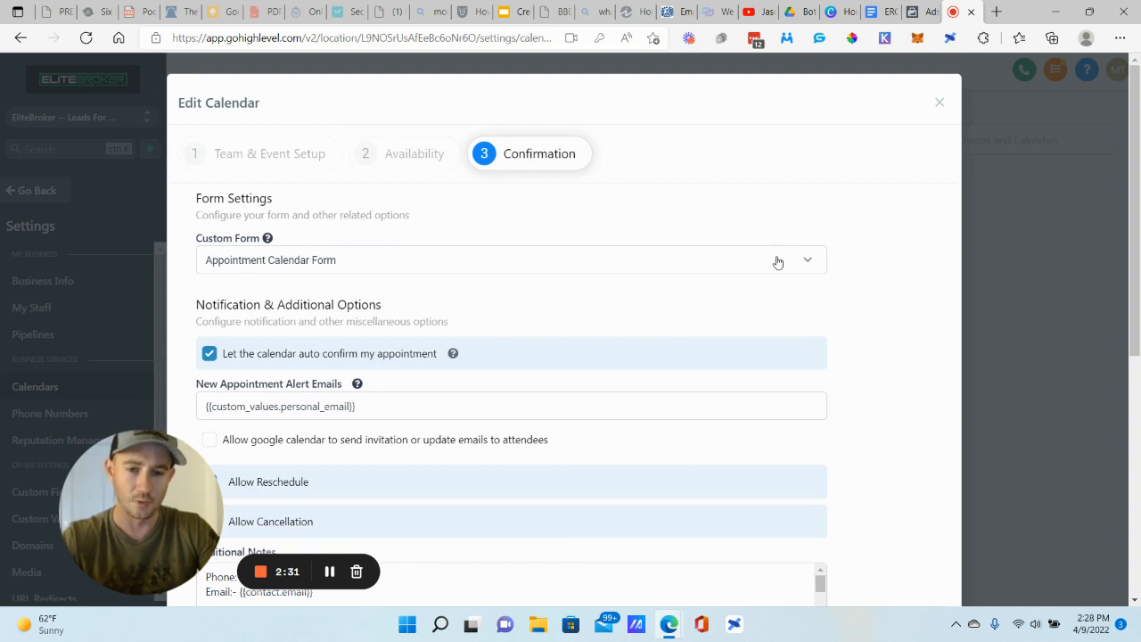
mouse_move(917, 225)
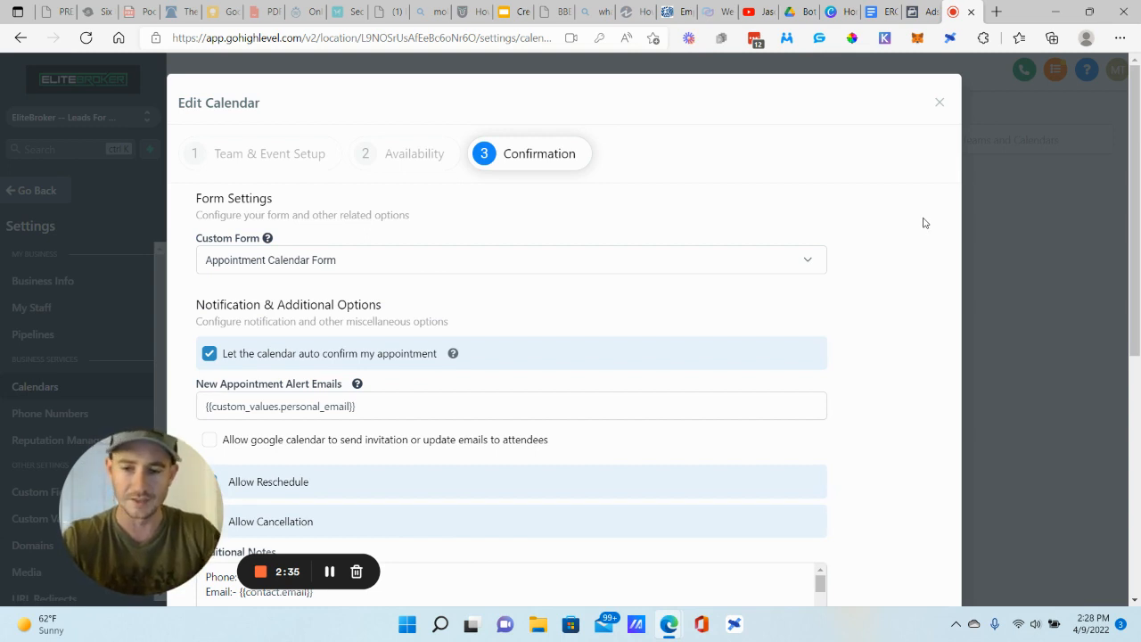
mouse_move(910, 315)
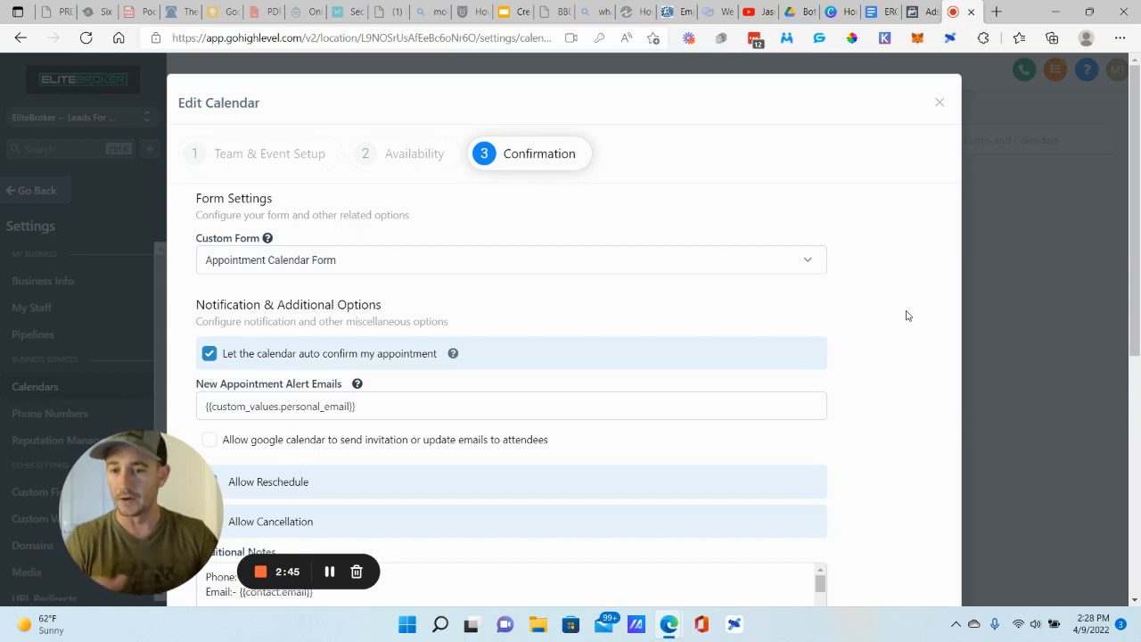
mouse_move(941, 104)
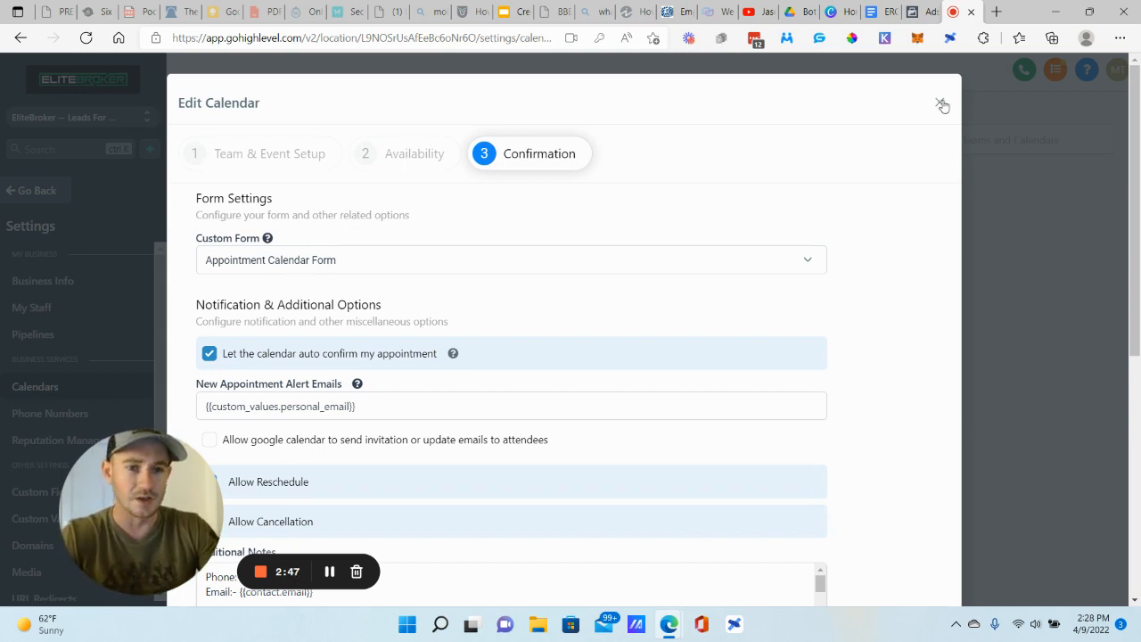
- Close the calendar editor and open Appointment Calendar Form, scrolled to the Appointment Confirmation checkbox
click(942, 103)
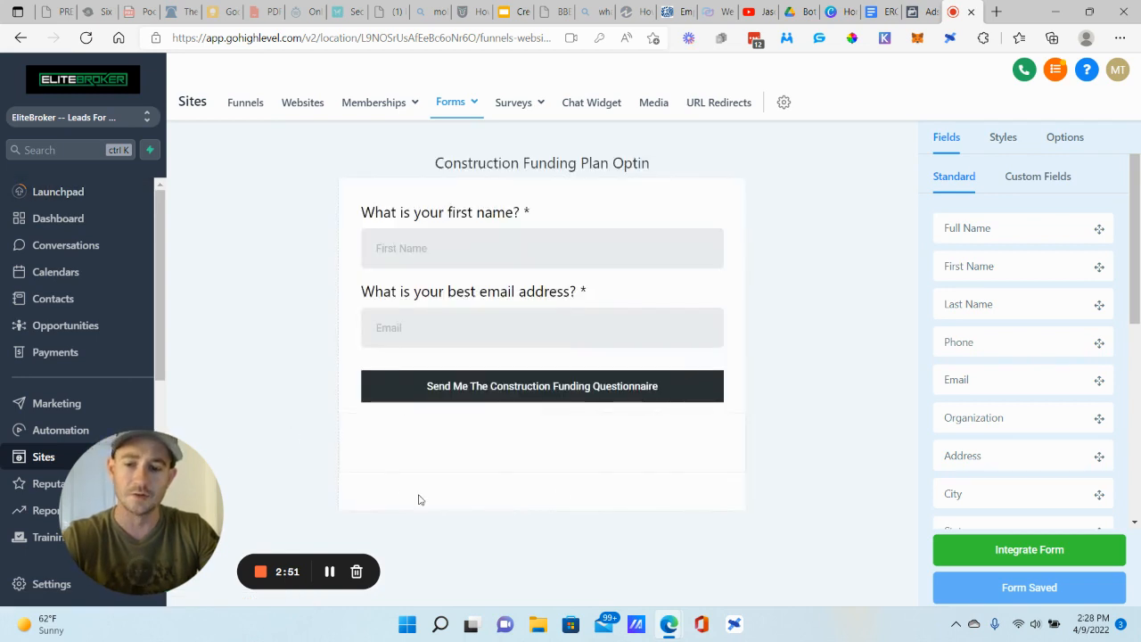
mouse_move(628, 492)
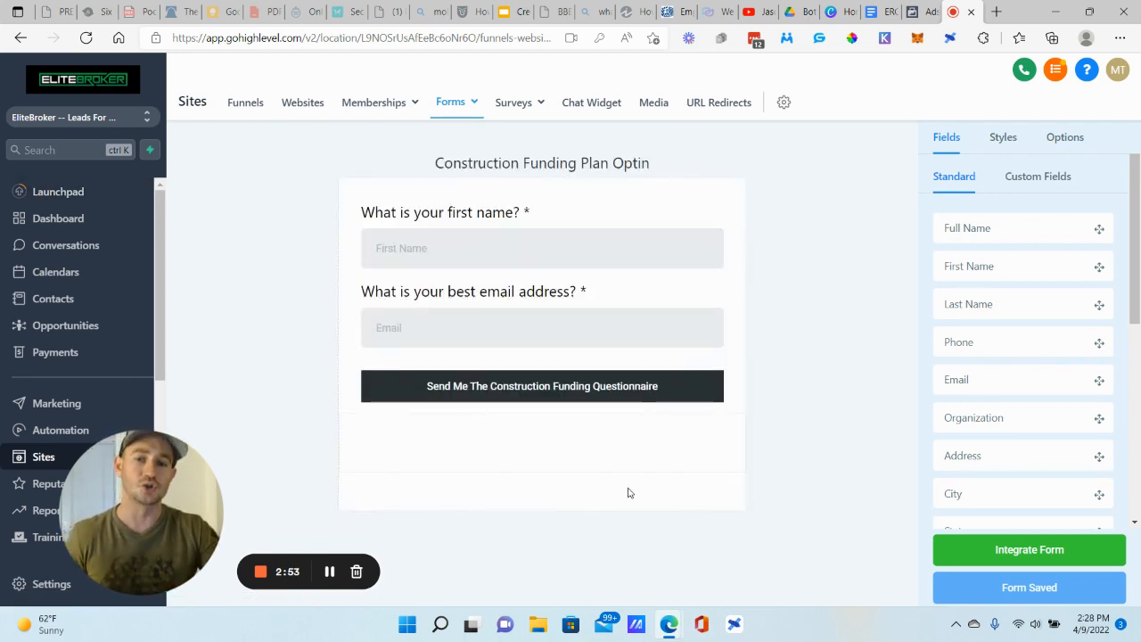
click(449, 102)
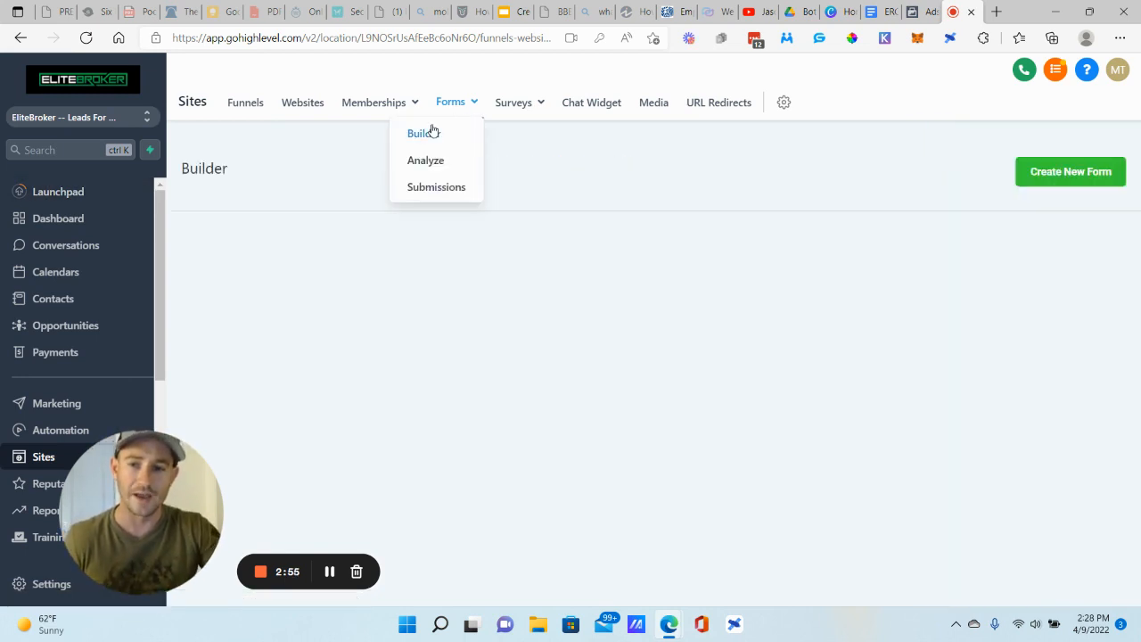
click(417, 132)
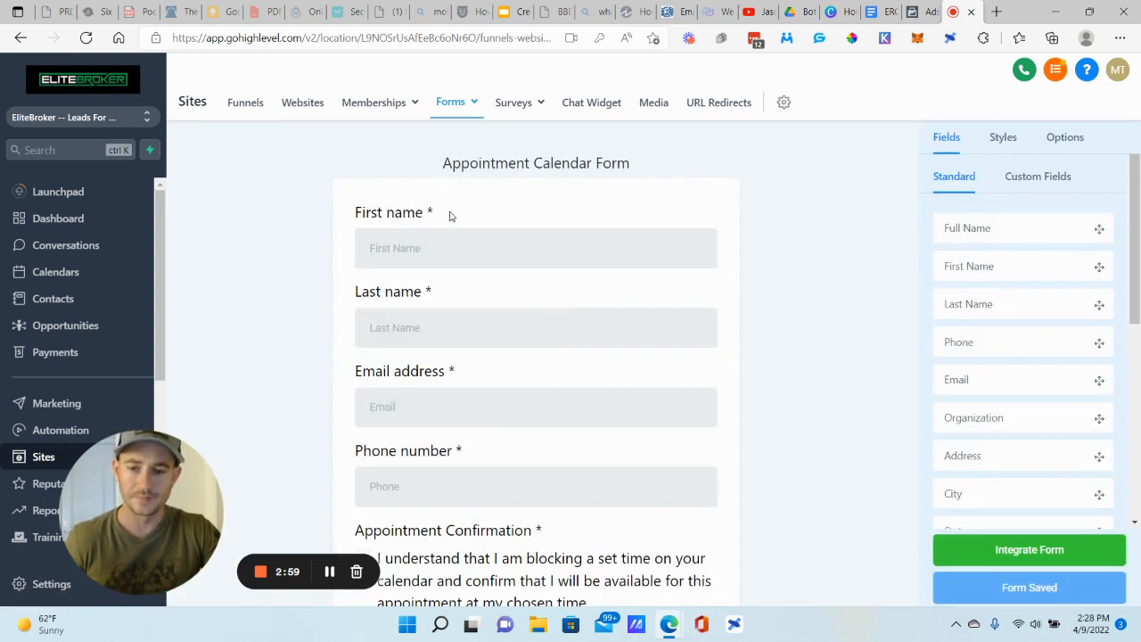
scroll(down, 3)
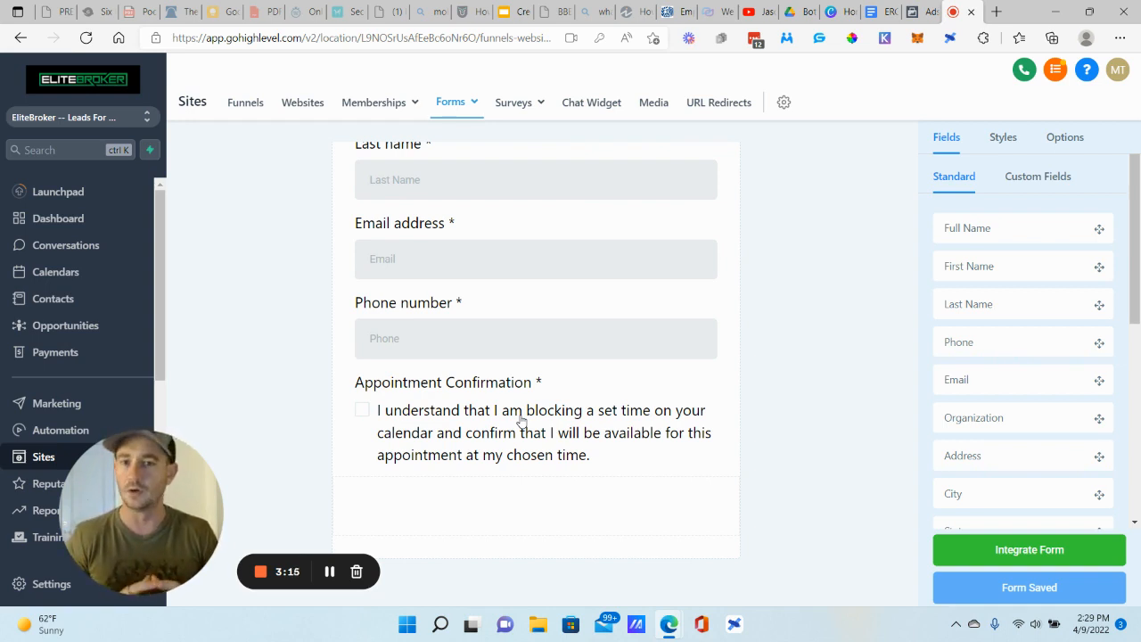
mouse_move(774, 290)
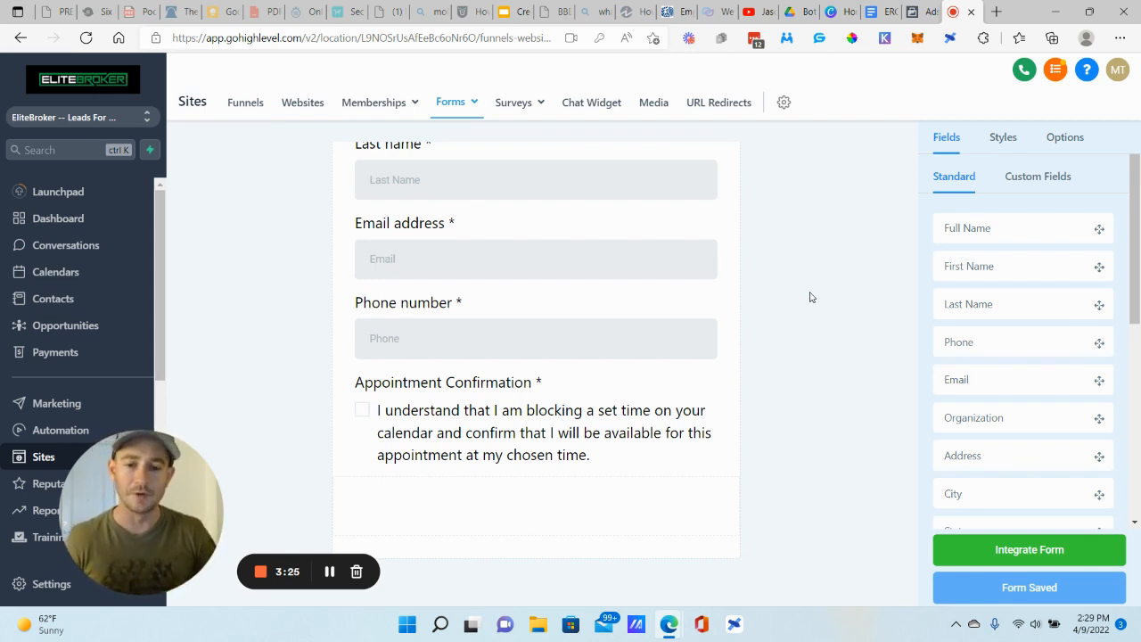
mouse_move(339, 408)
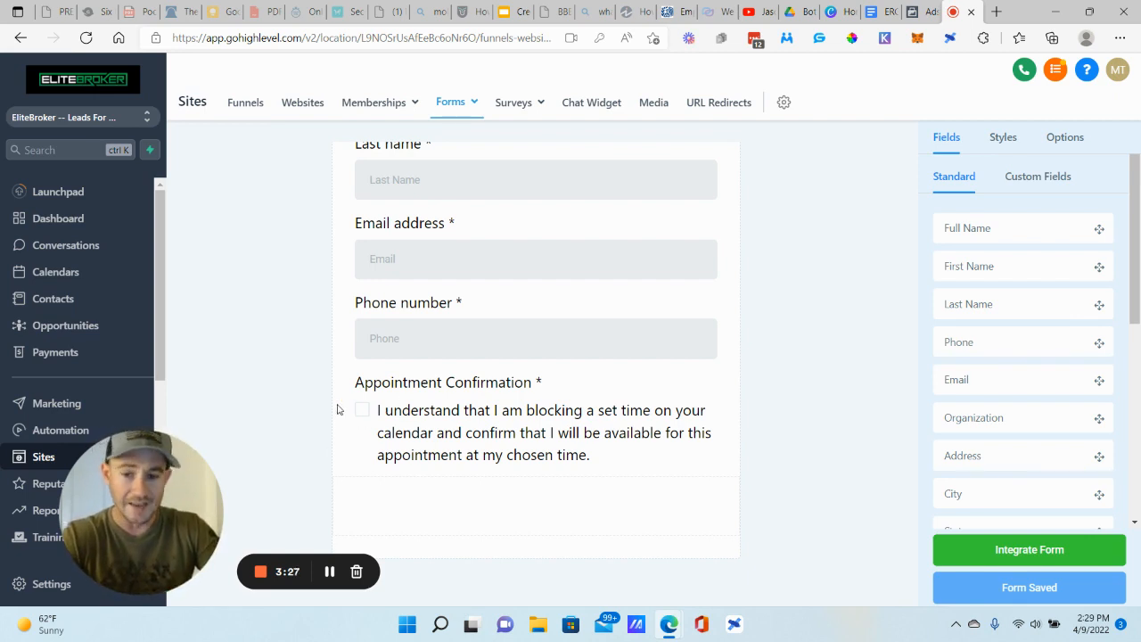
mouse_move(649, 415)
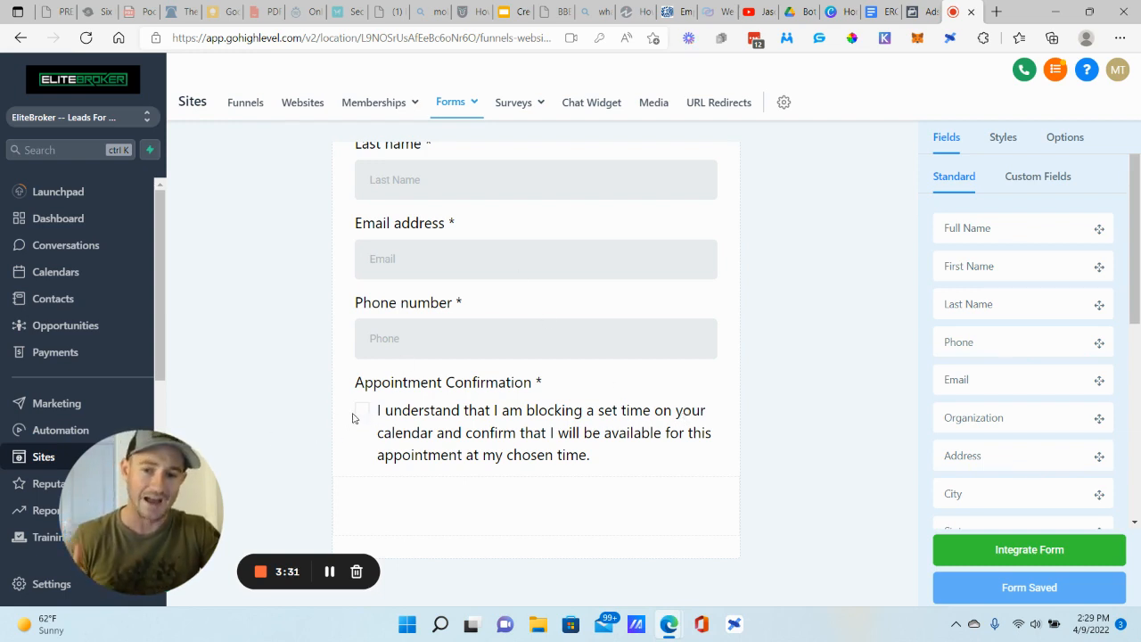
mouse_move(852, 338)
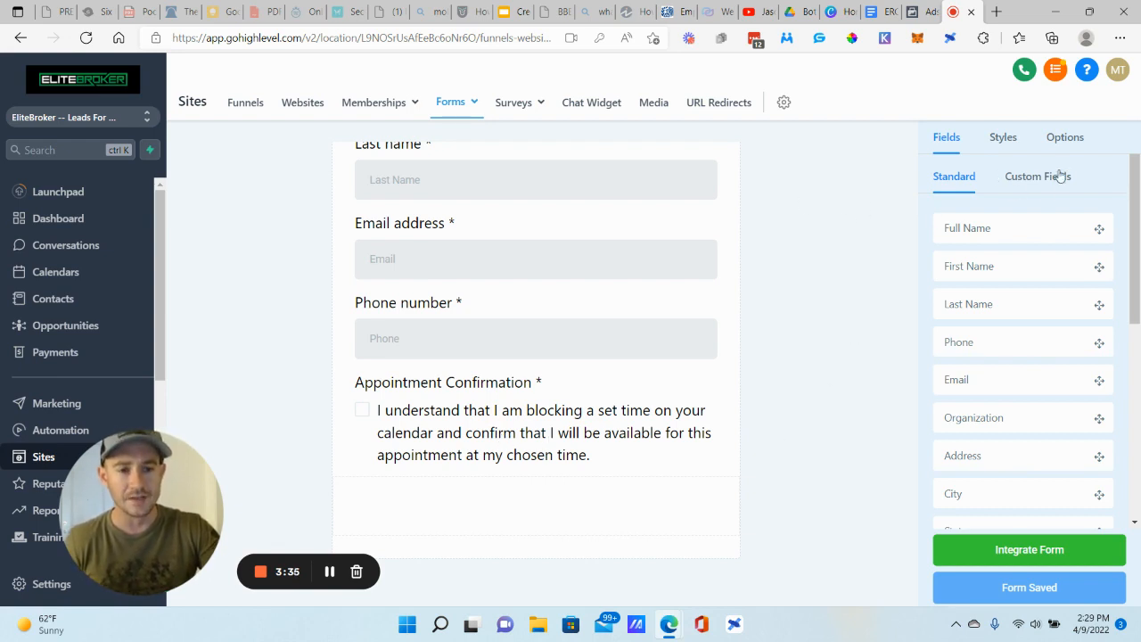
- Start a new custom checkbox field, then cancel it and return to the top of the form
click(1038, 177)
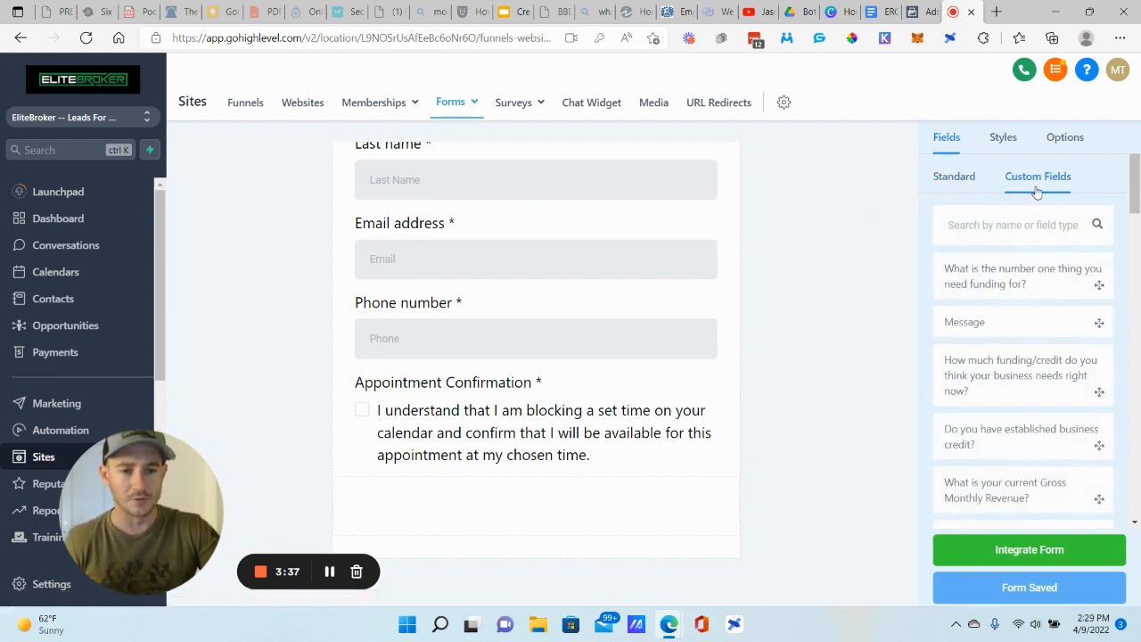
scroll(down, 3)
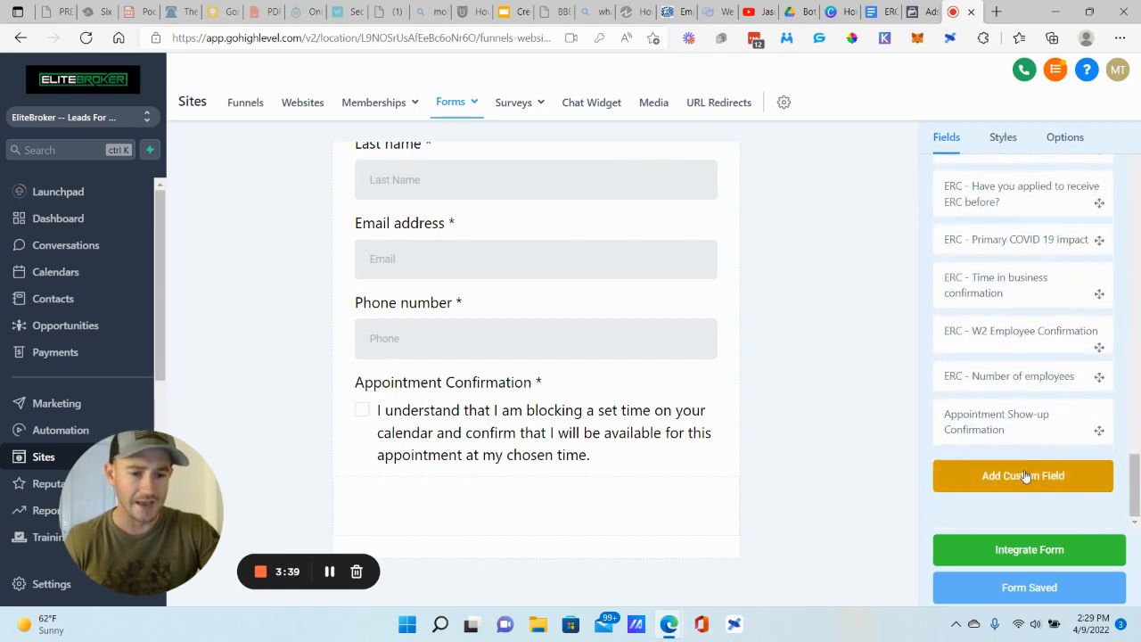
click(1024, 475)
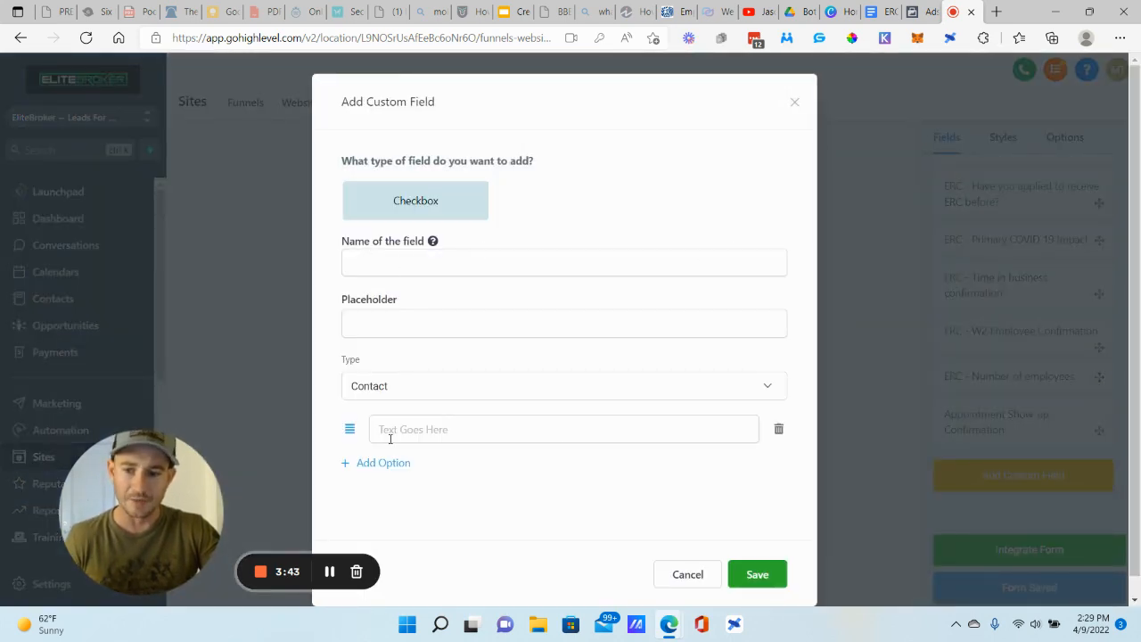
click(563, 428)
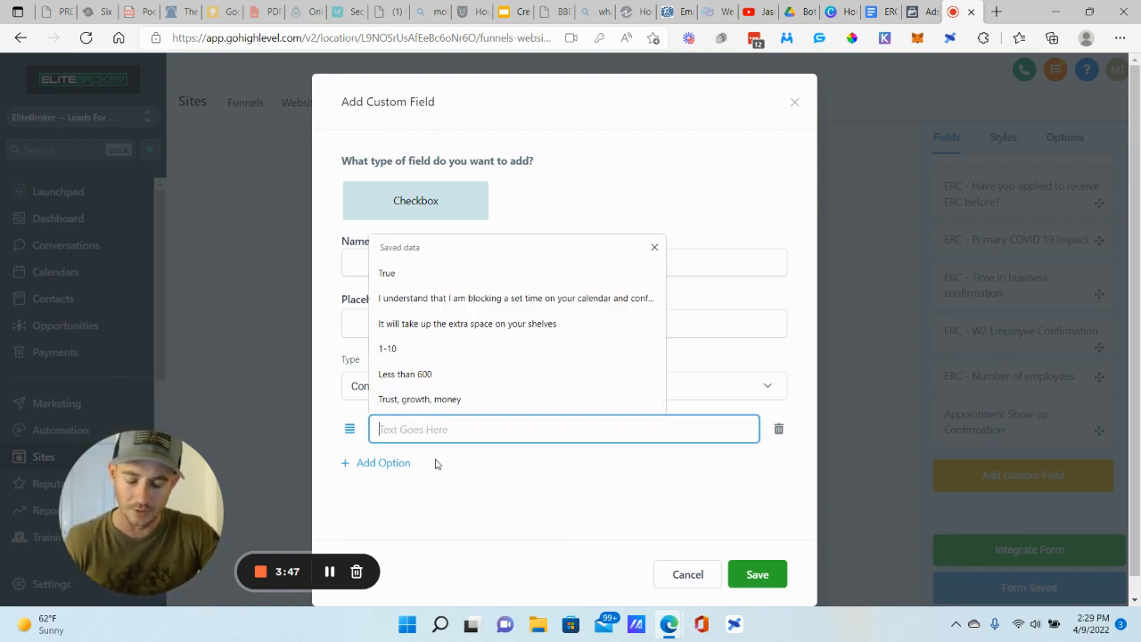
click(756, 575)
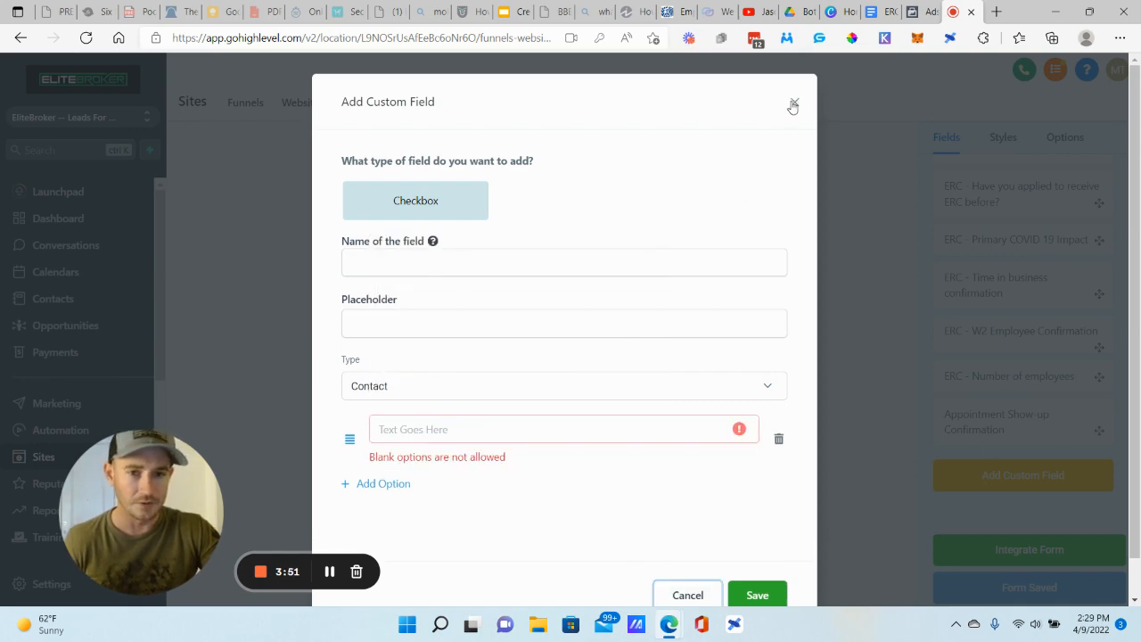
click(792, 105)
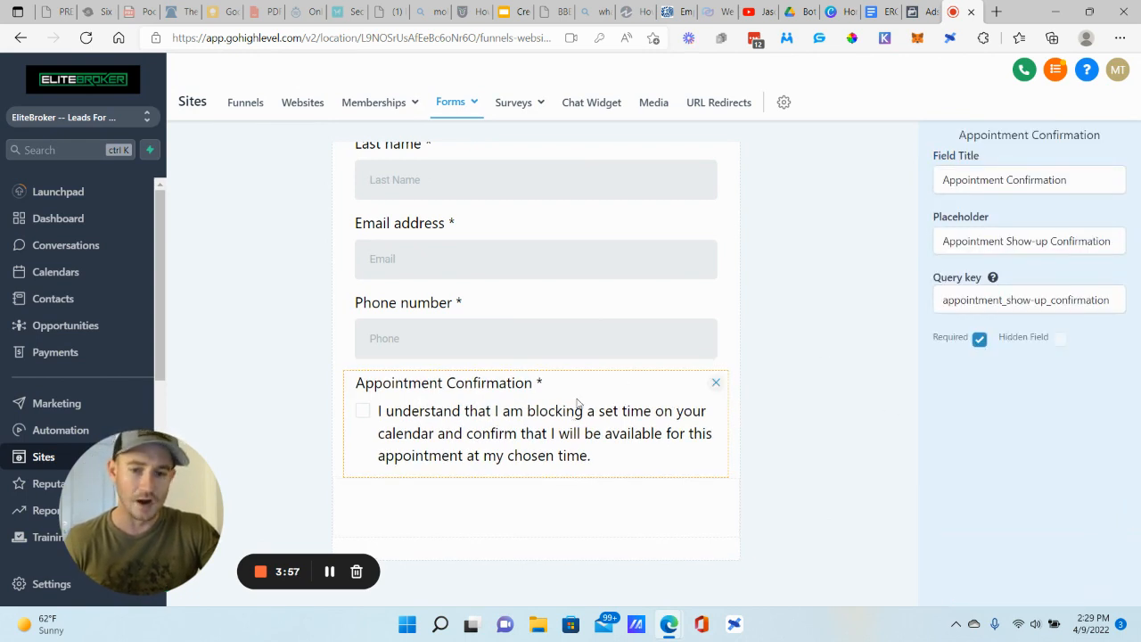
mouse_move(847, 324)
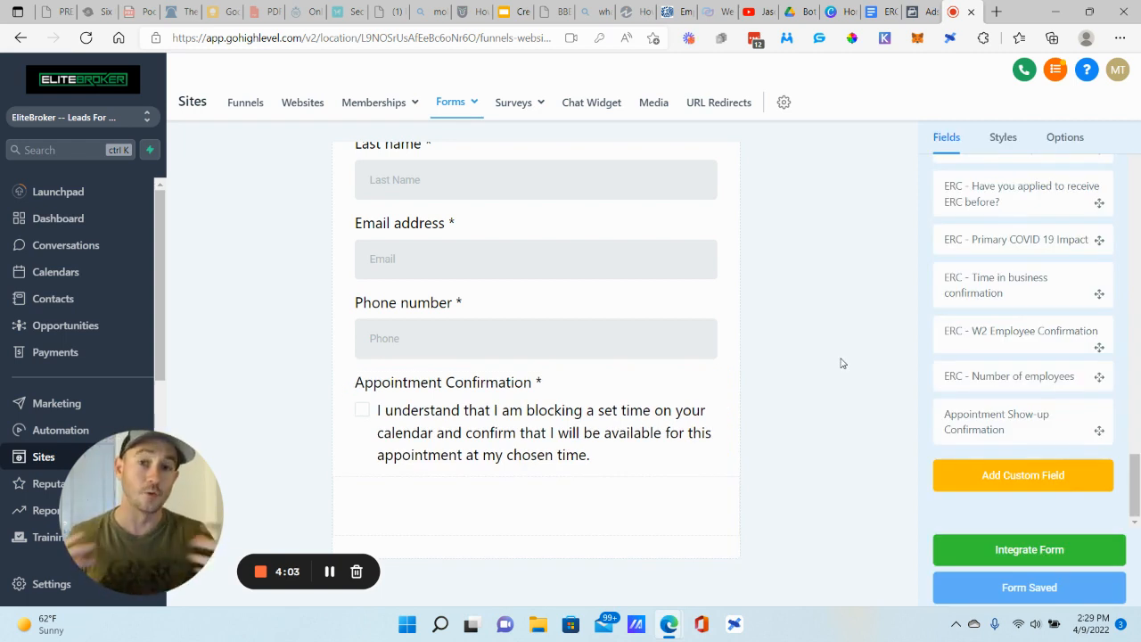
scroll(up, 3)
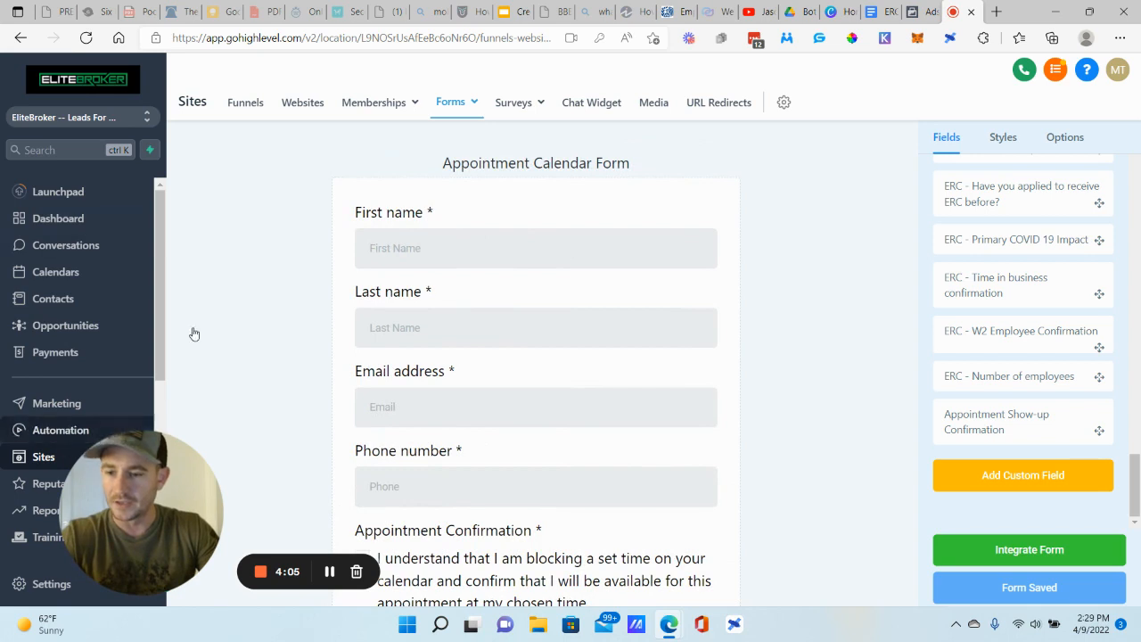
- Preview the Equipment Financing funnel's Follow-Up Appointment booking page
click(246, 102)
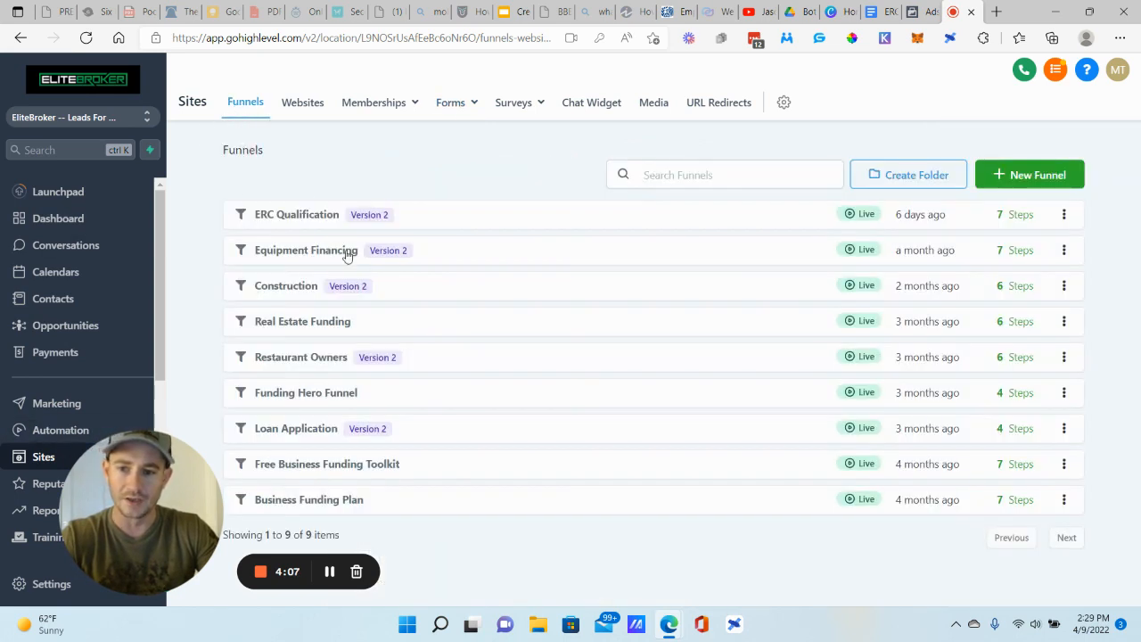
mouse_move(342, 260)
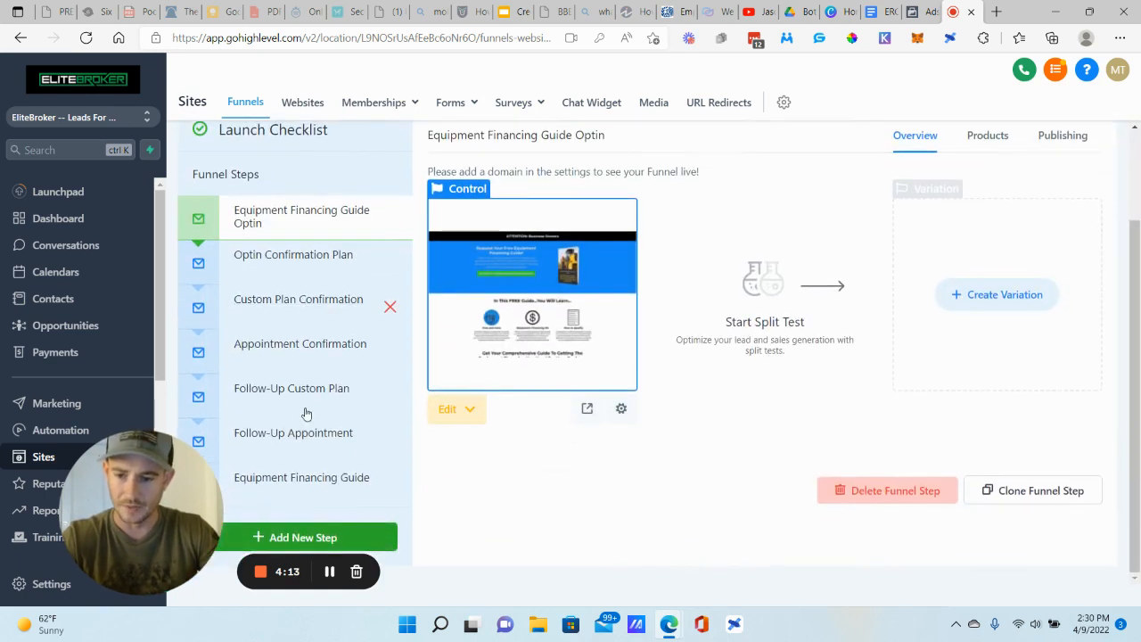
click(292, 433)
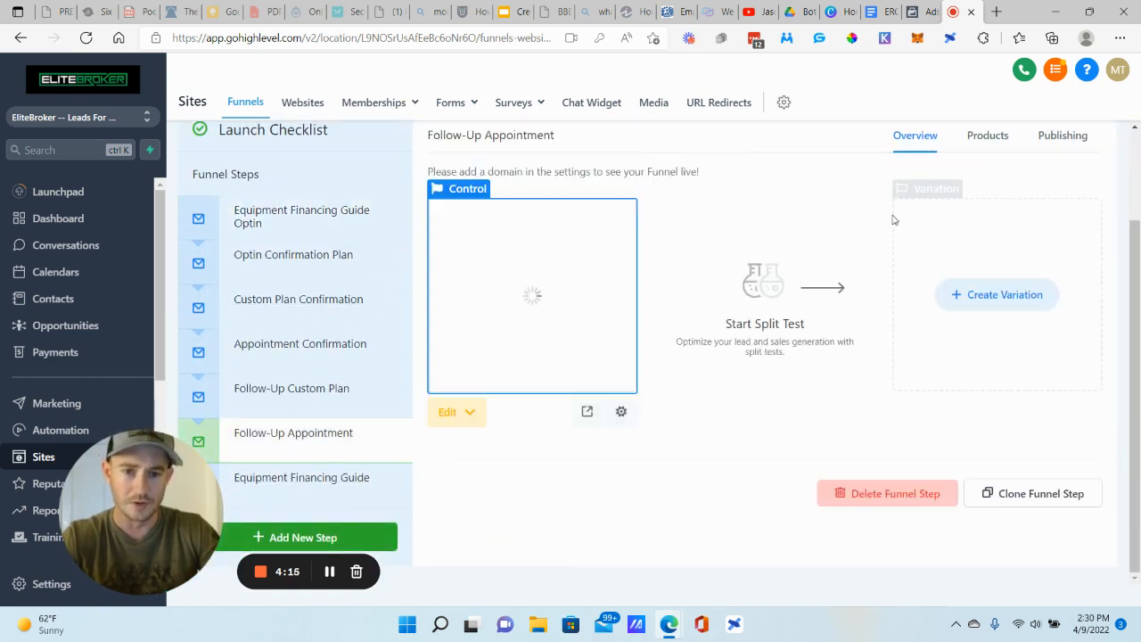
click(586, 410)
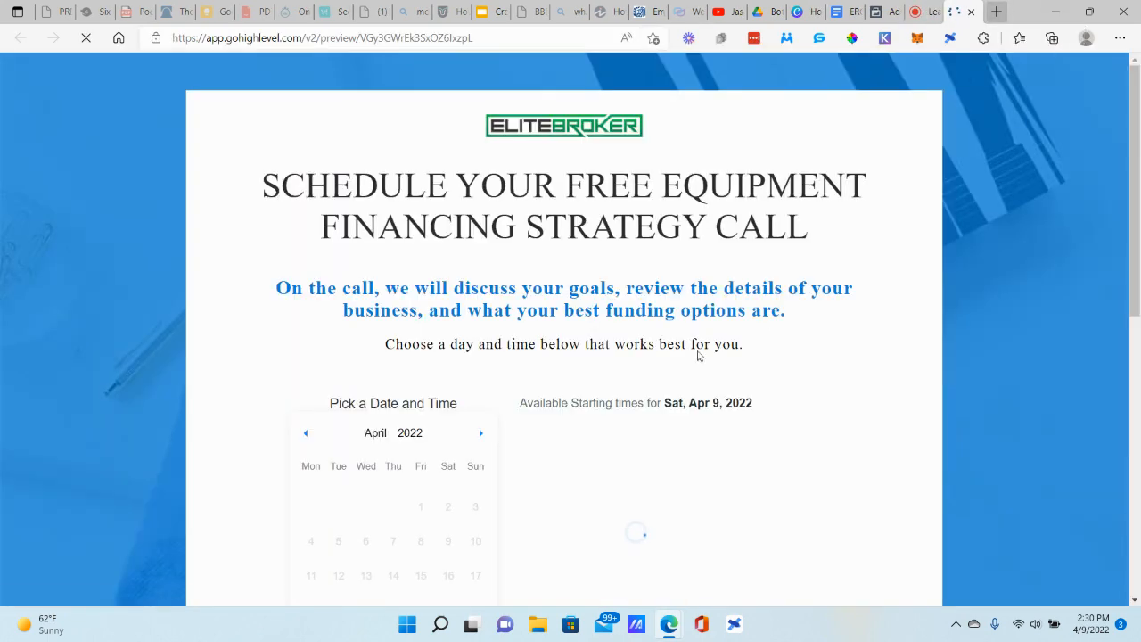
- Book April 14 at 8:30 AM, tick the confirmation checkbox, and close the preview
click(421, 312)
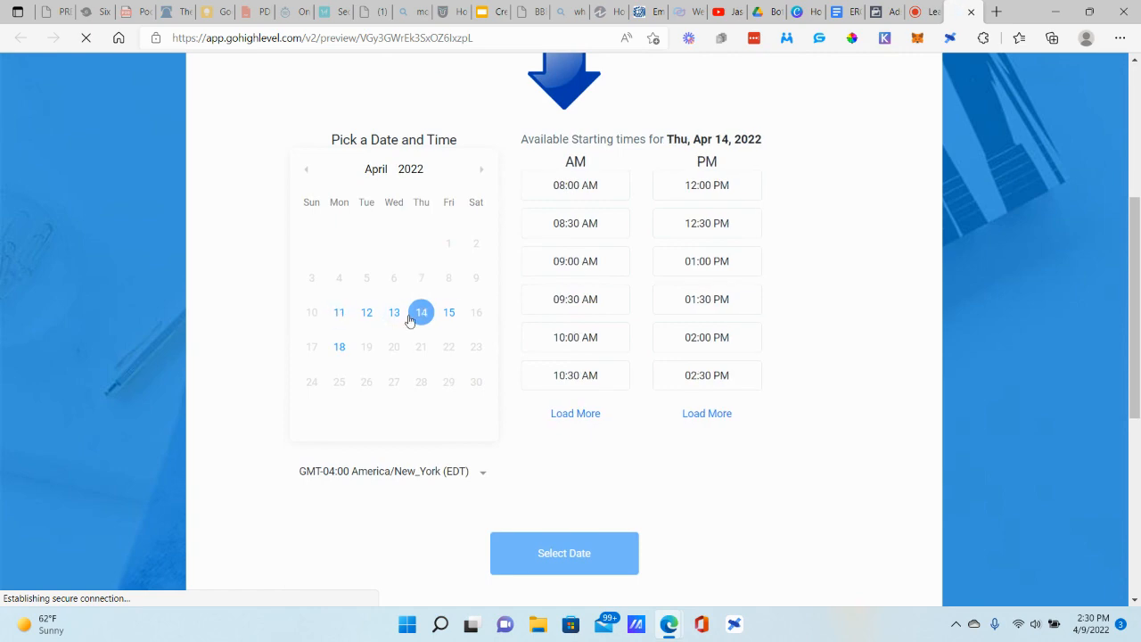
click(574, 223)
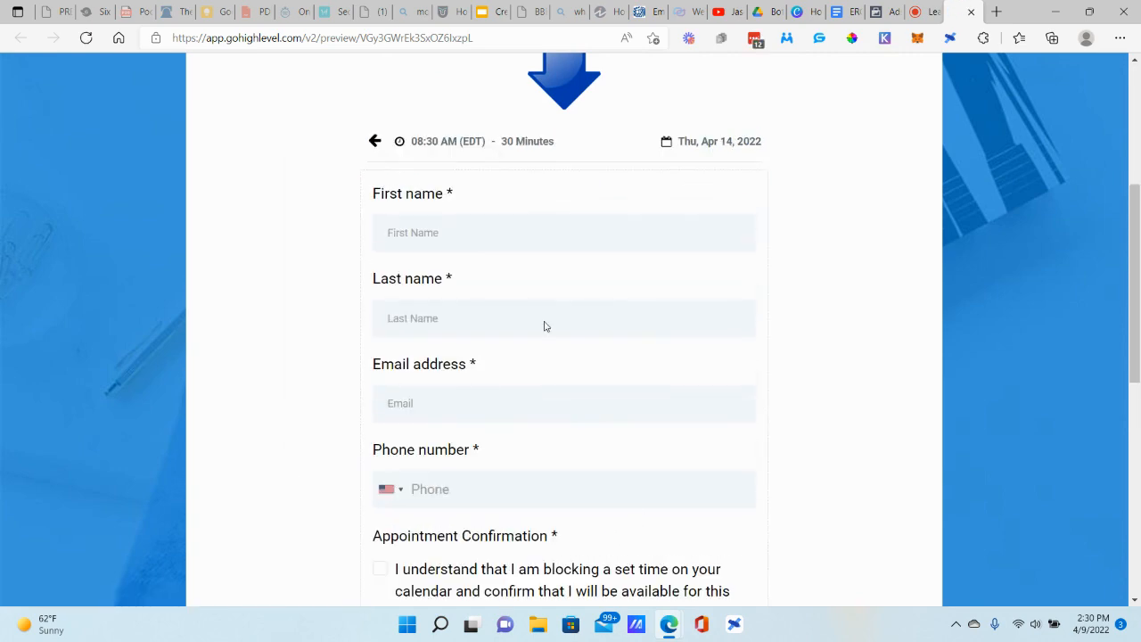
scroll(down, 3)
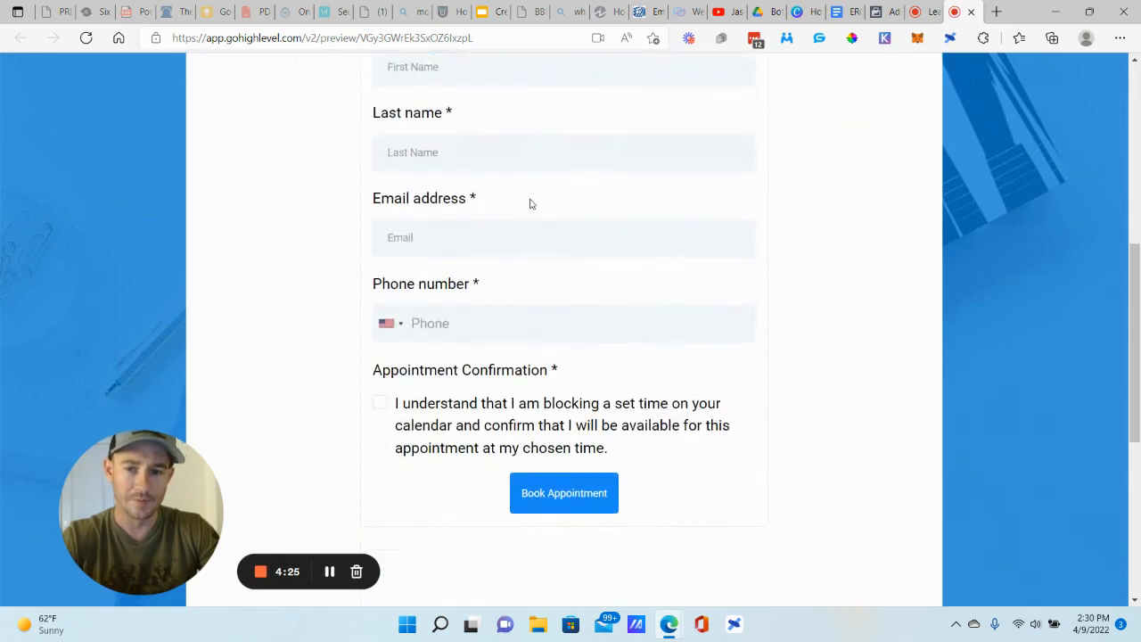
scroll(down, 3)
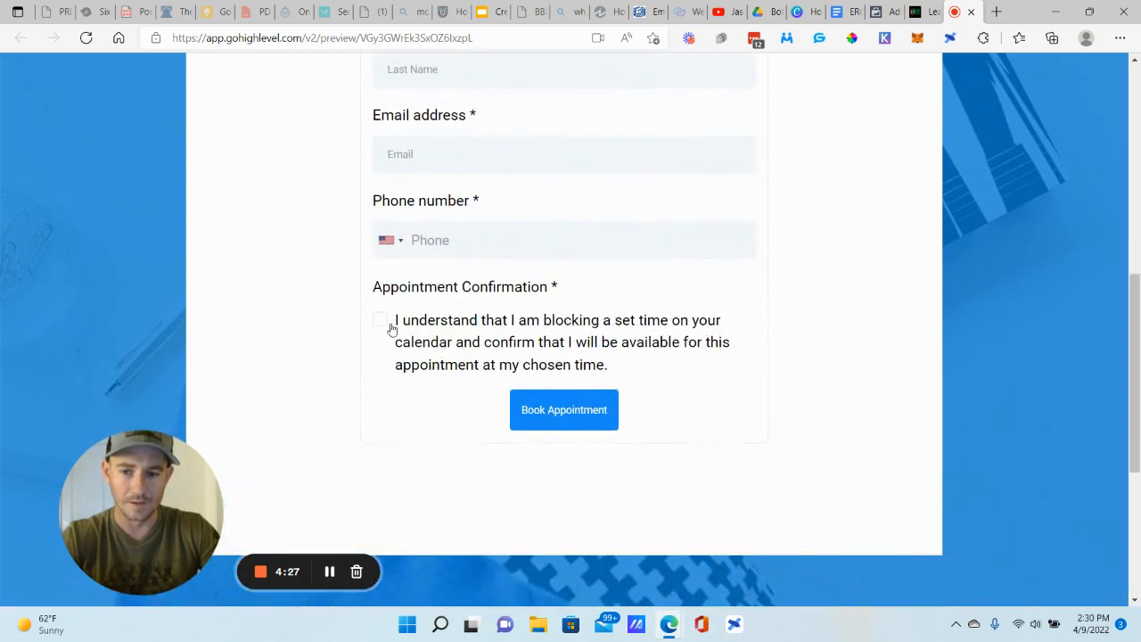
click(380, 319)
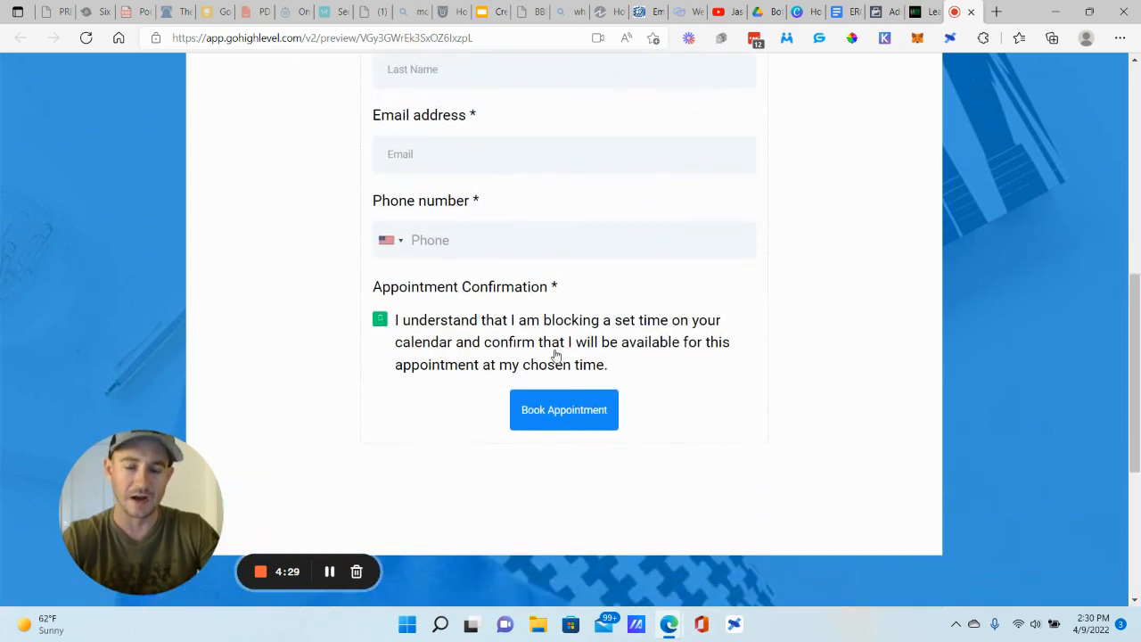
scroll(up, 3)
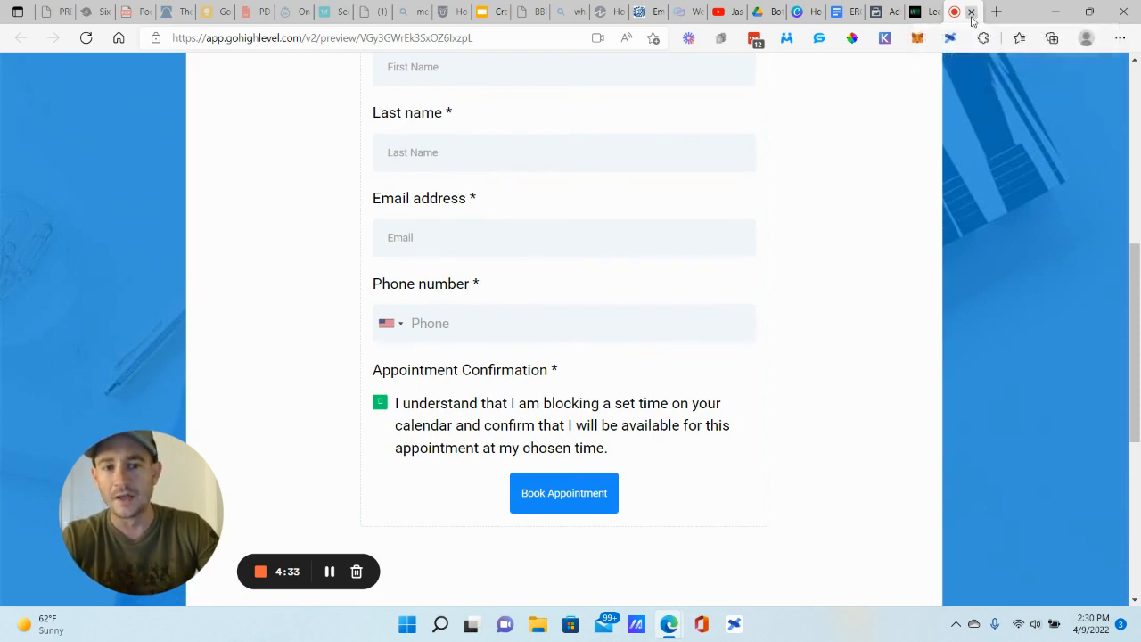
click(970, 11)
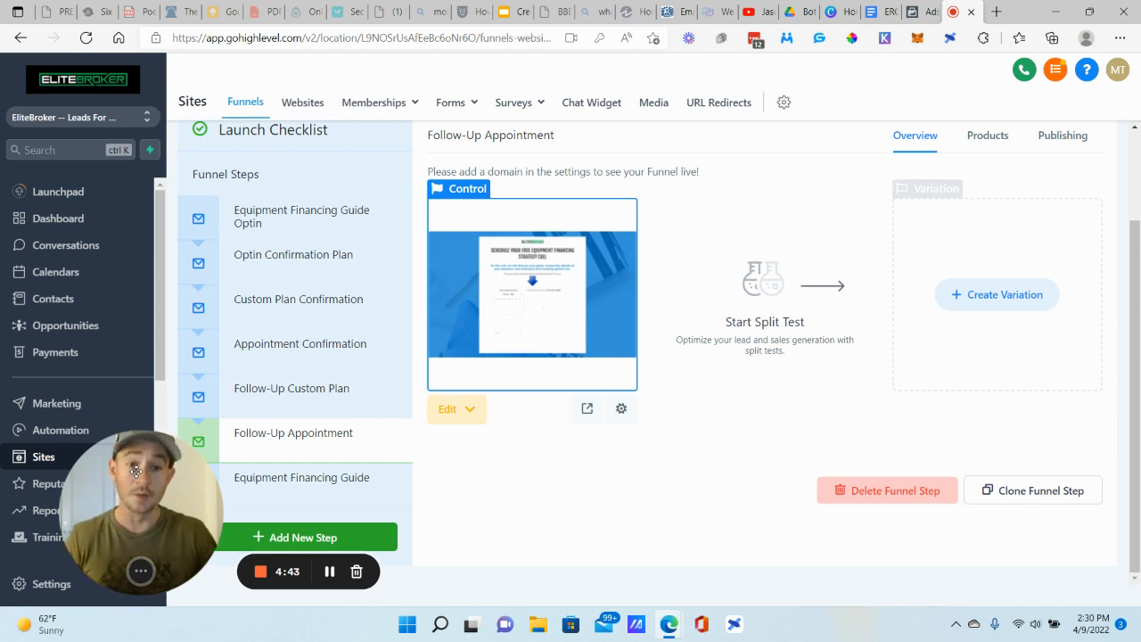
- Switch sub-account, then open the EliteBroker funnel's Onboarding Form step
click(81, 117)
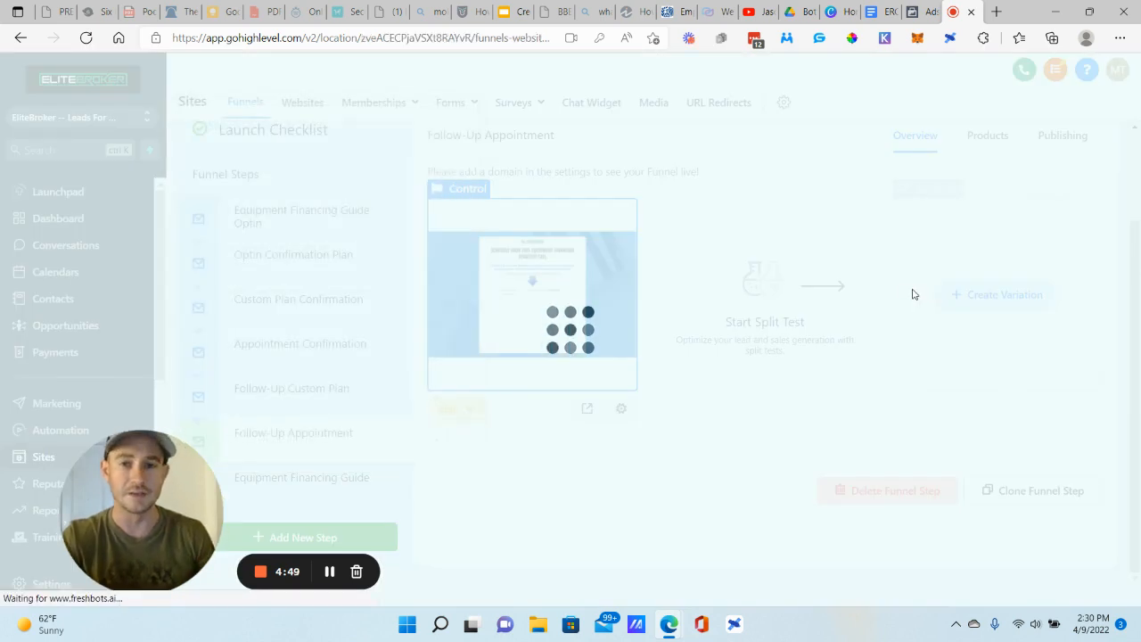
click(246, 101)
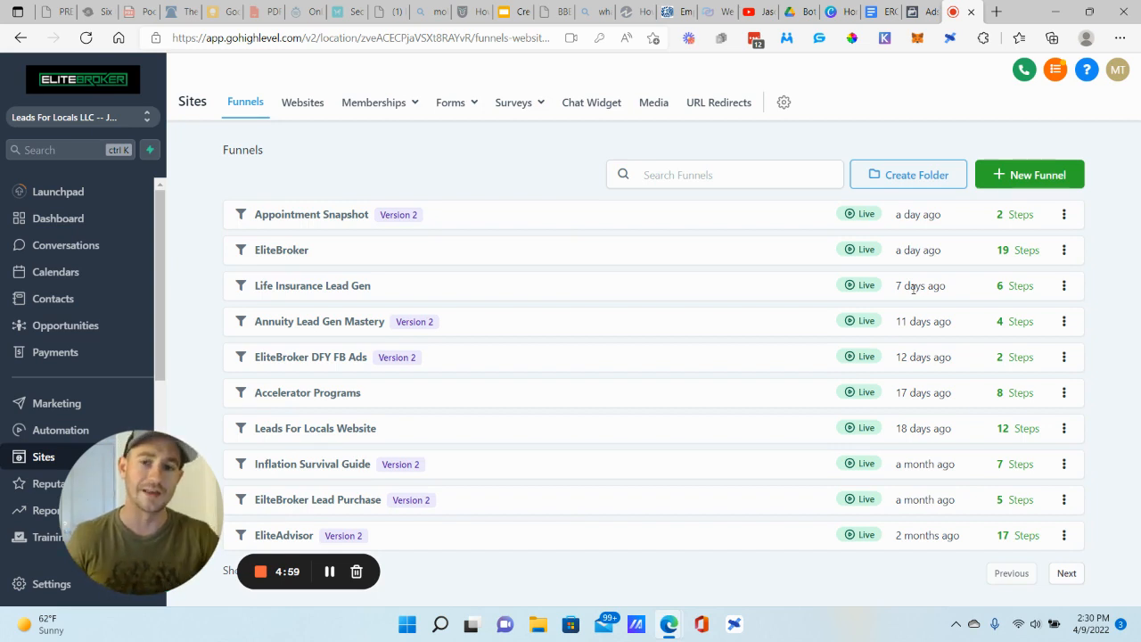
click(456, 102)
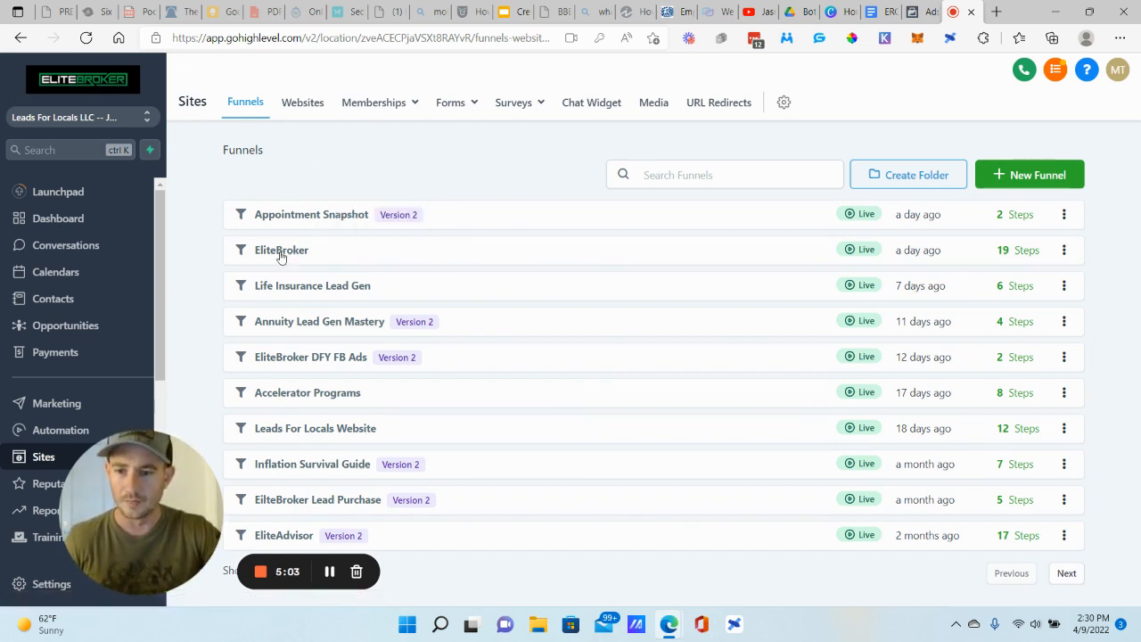
click(281, 249)
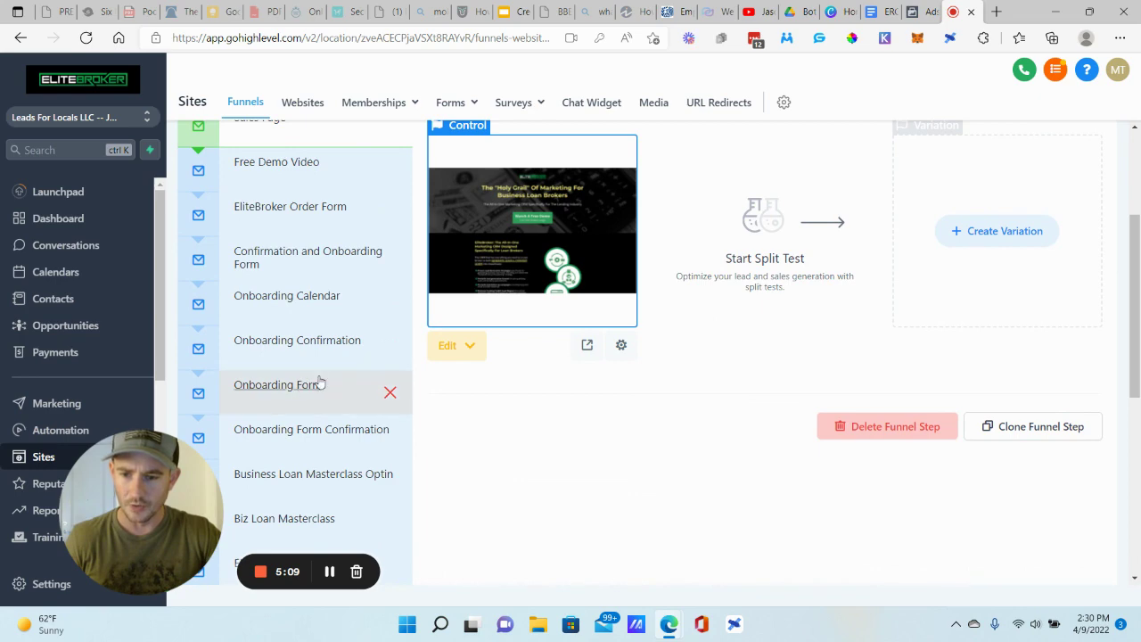
click(279, 385)
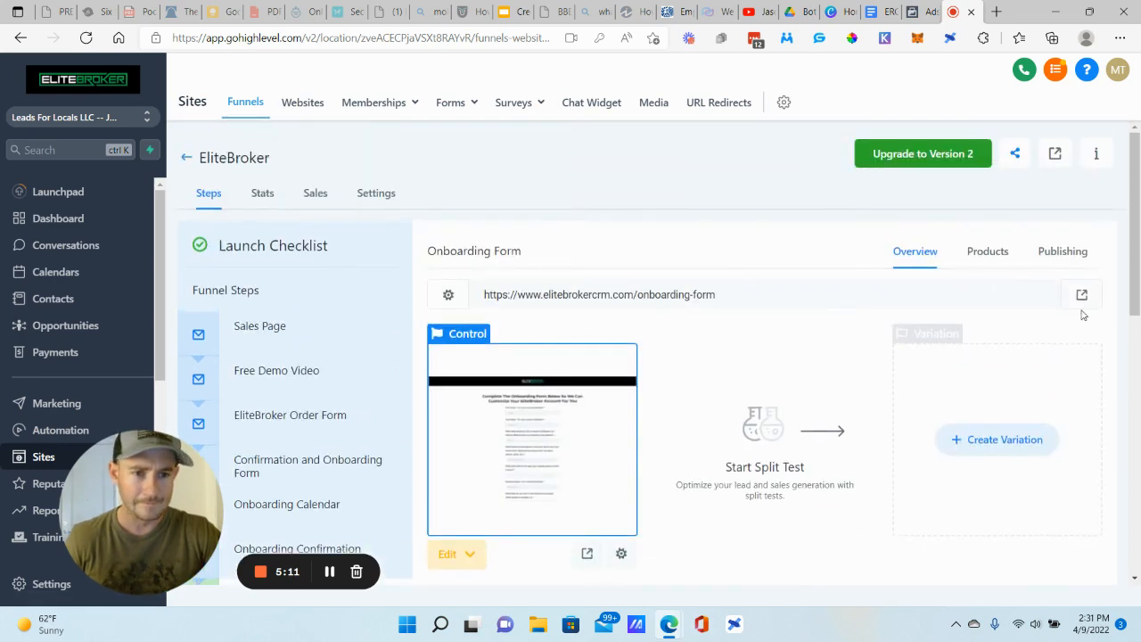
- View the live onboarding form page and scroll through all its questions to the Submit button
click(1080, 294)
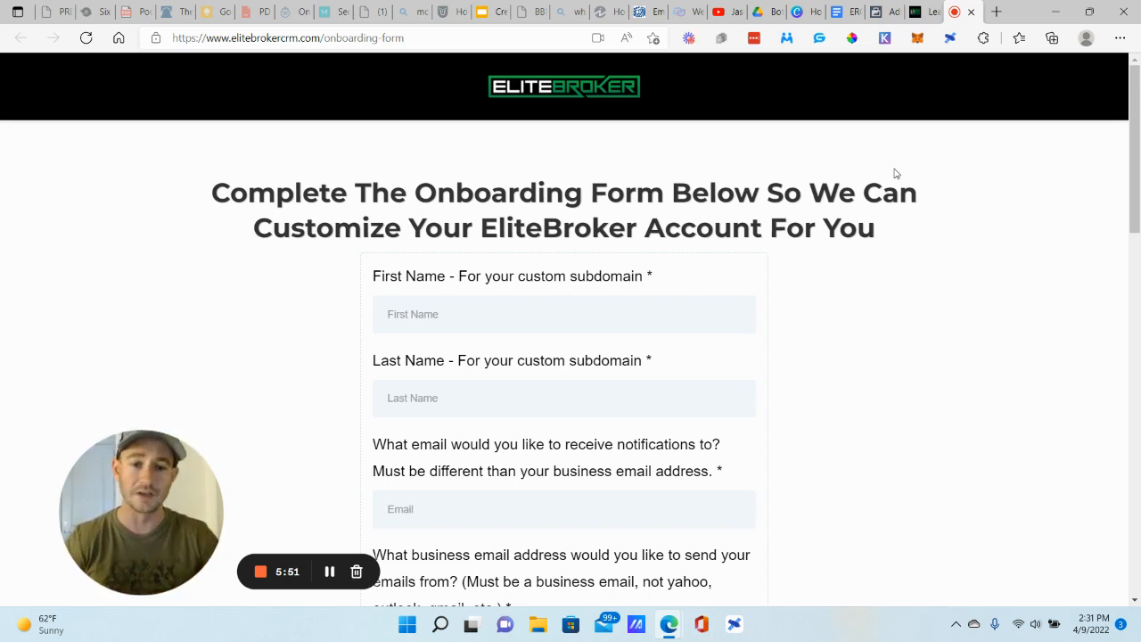
scroll(down, 3)
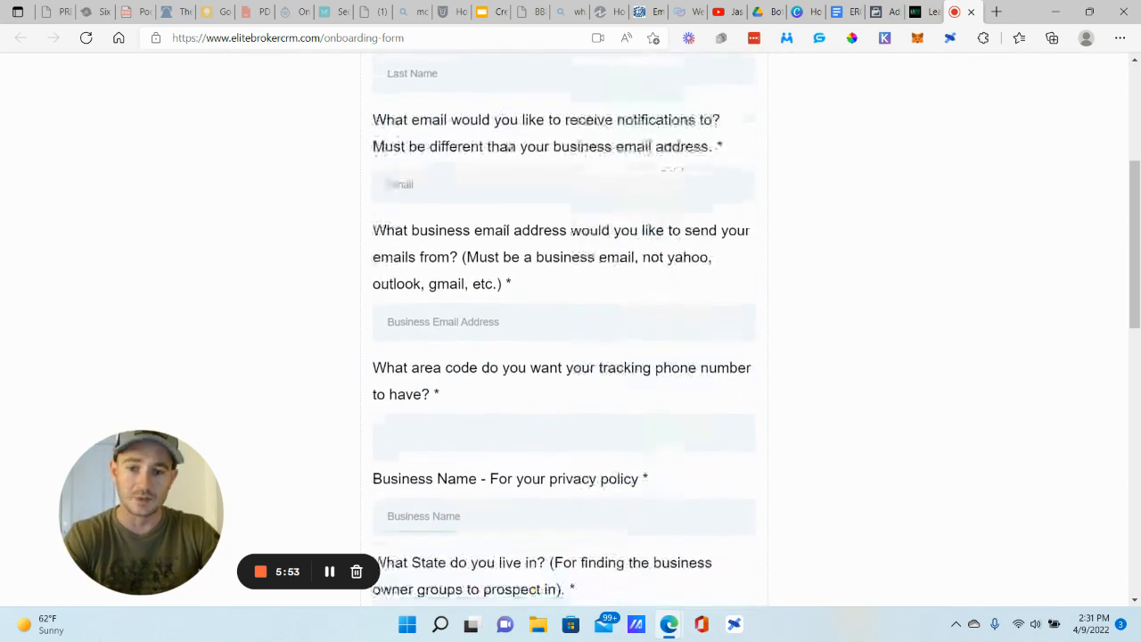
scroll(up, 3)
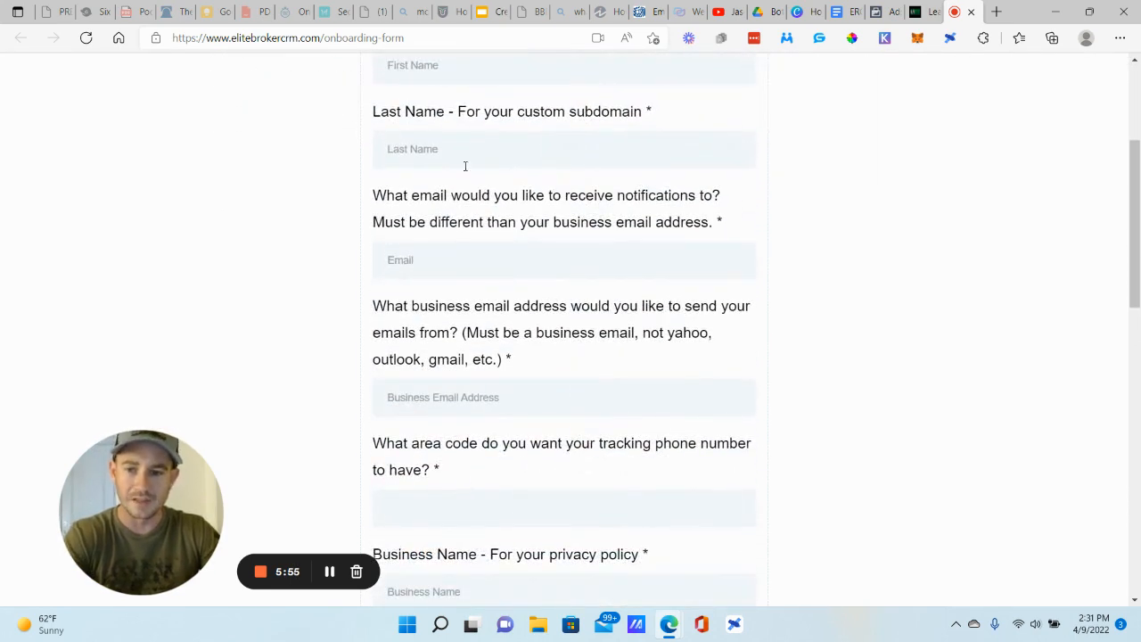
scroll(down, 3)
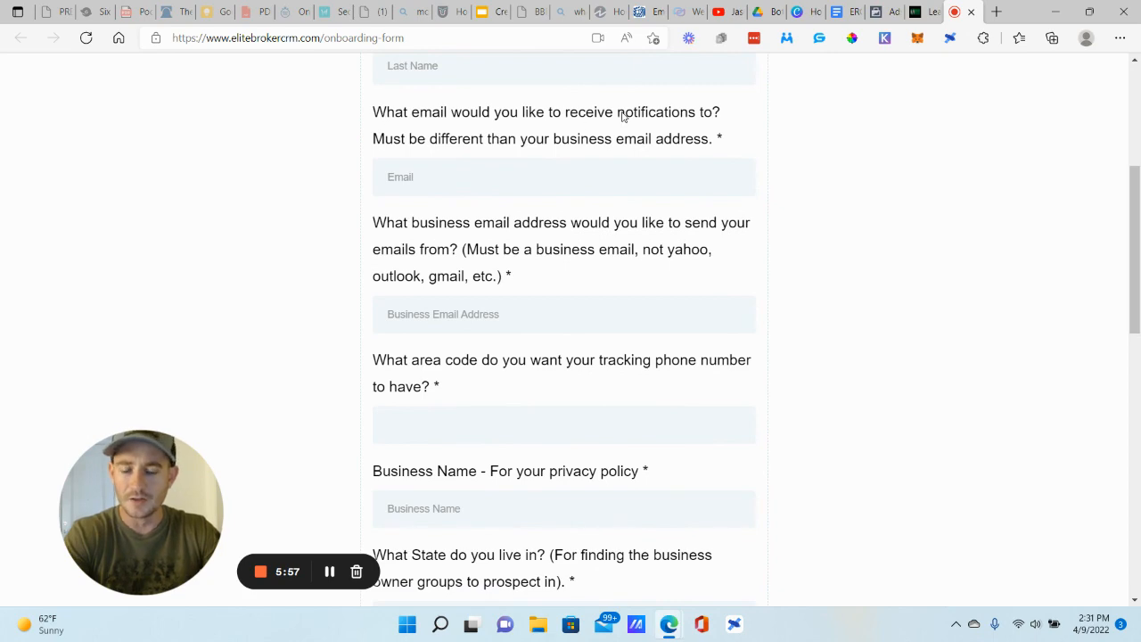
mouse_move(645, 161)
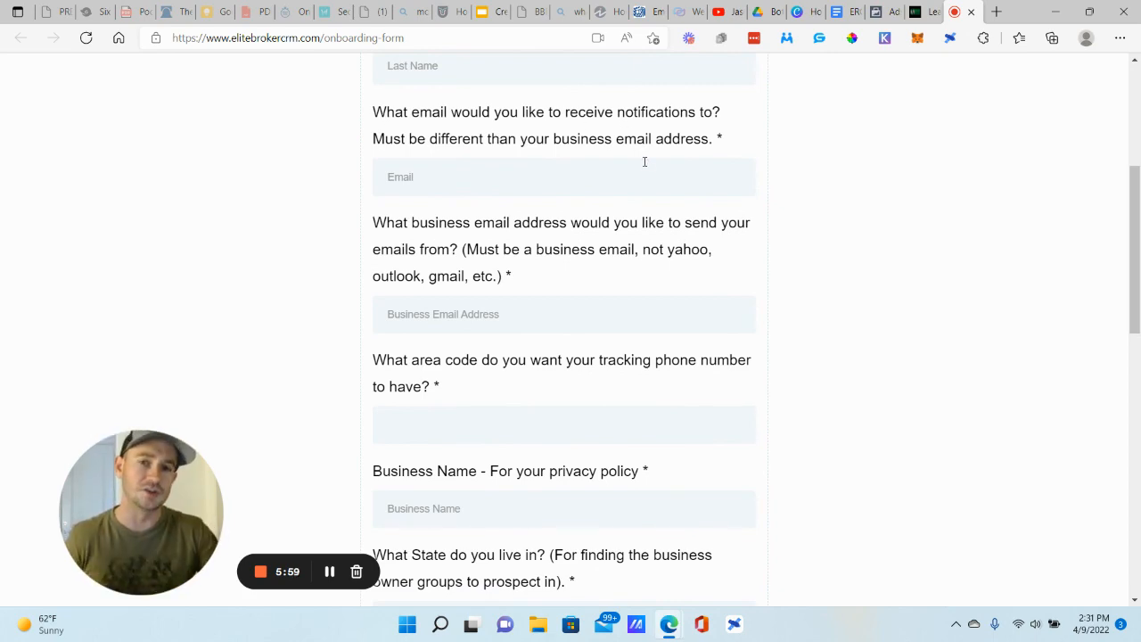
scroll(down, 3)
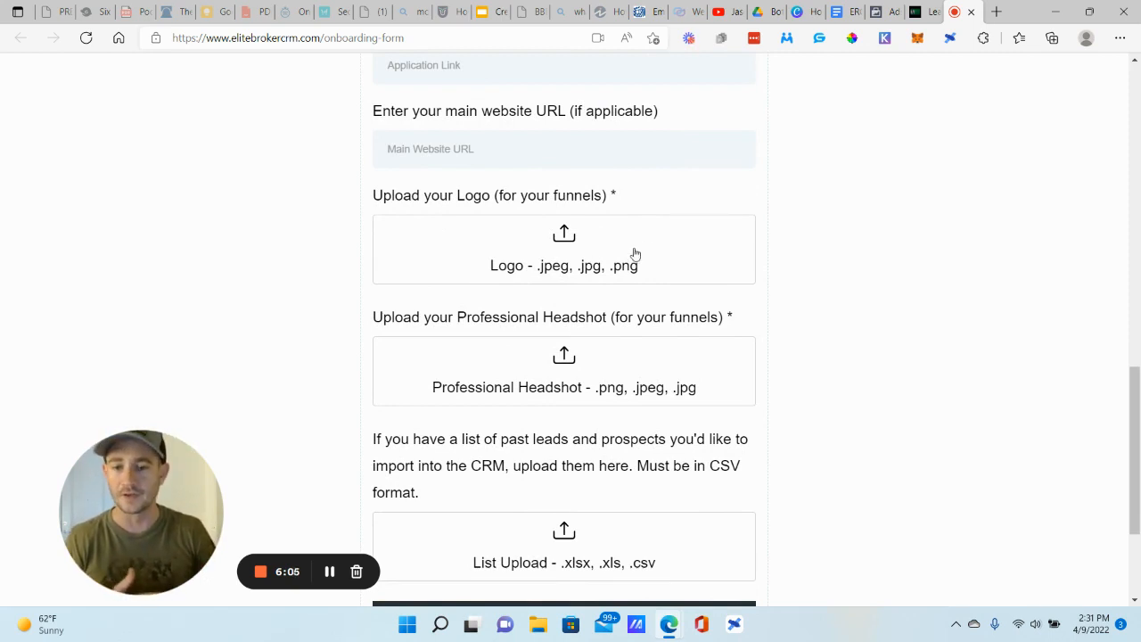
scroll(down, 3)
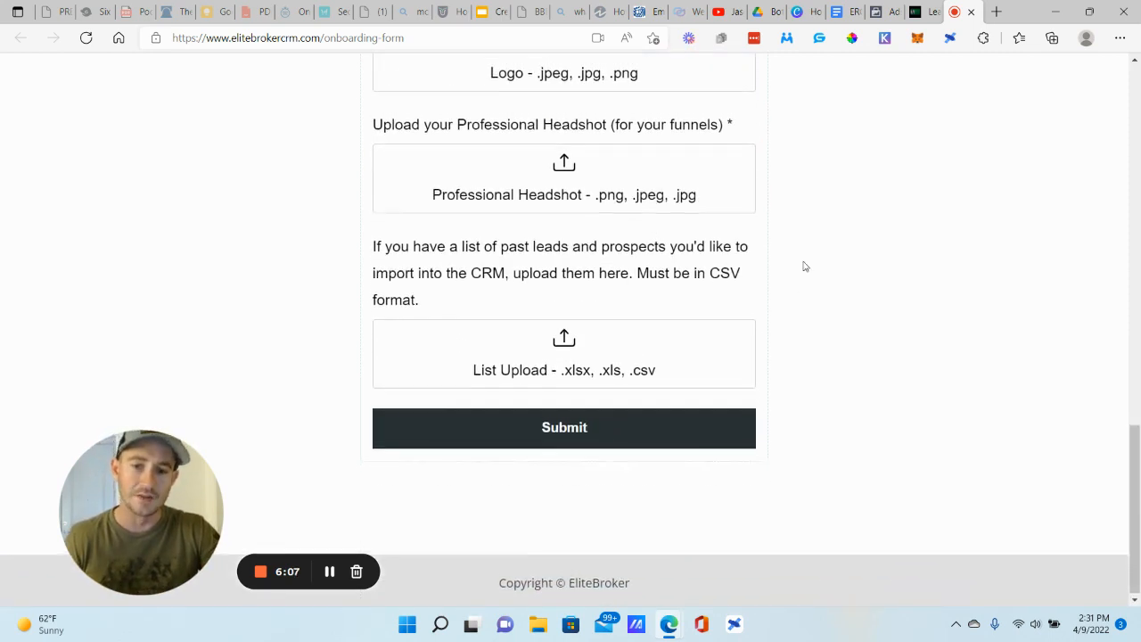
scroll(up, 3)
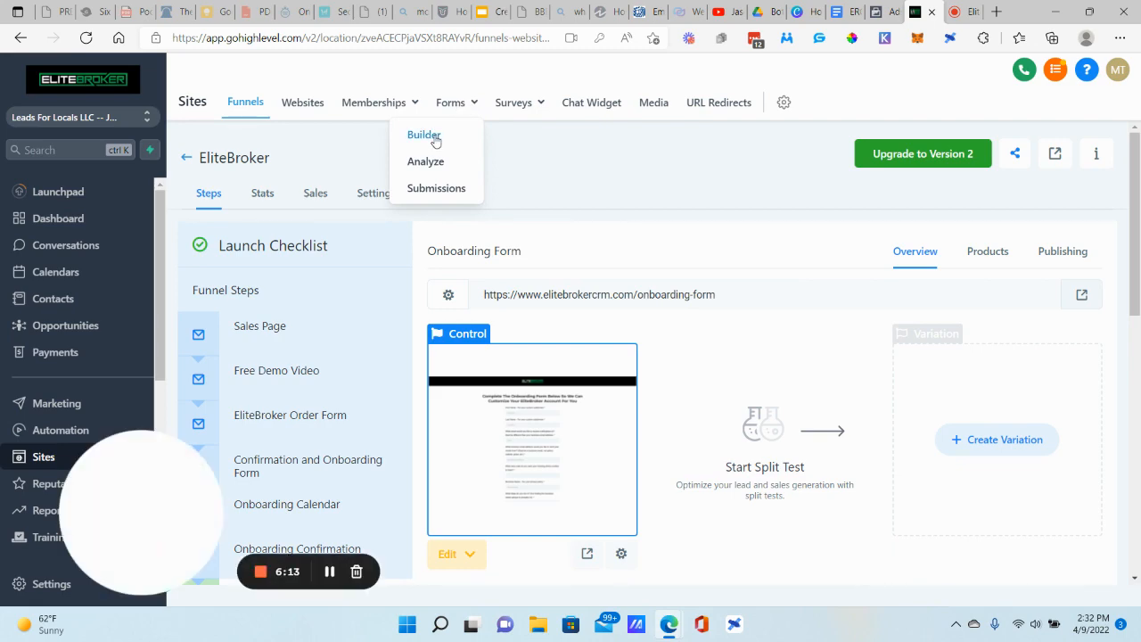
- In the form builder, scroll the onboarding form down to its upload fields with Standard fields shown
click(425, 135)
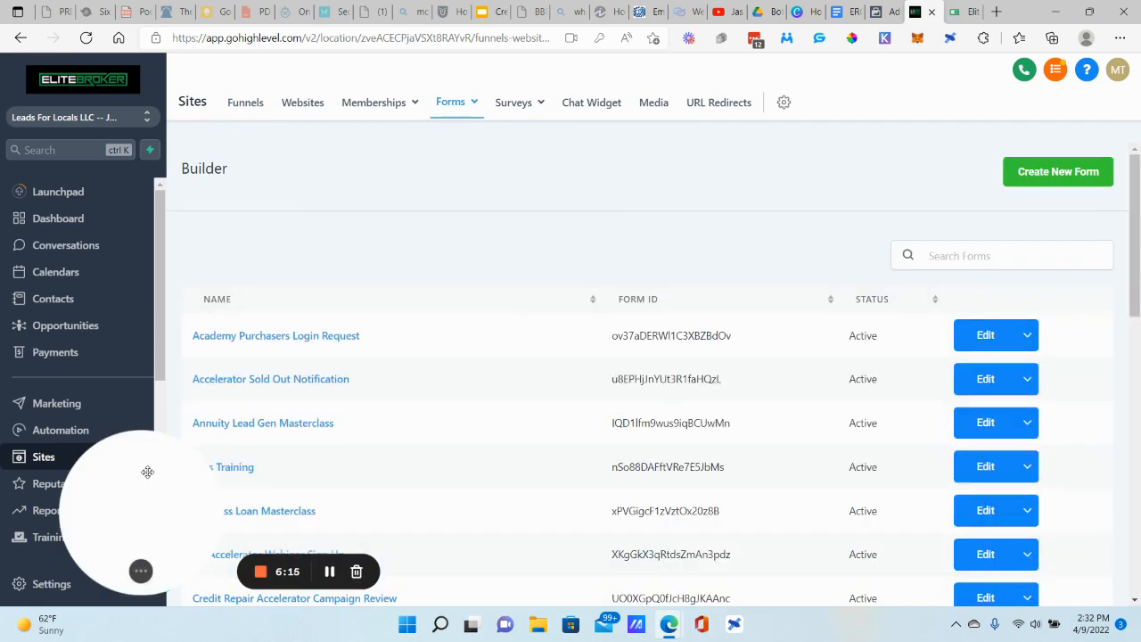
scroll(down, 3)
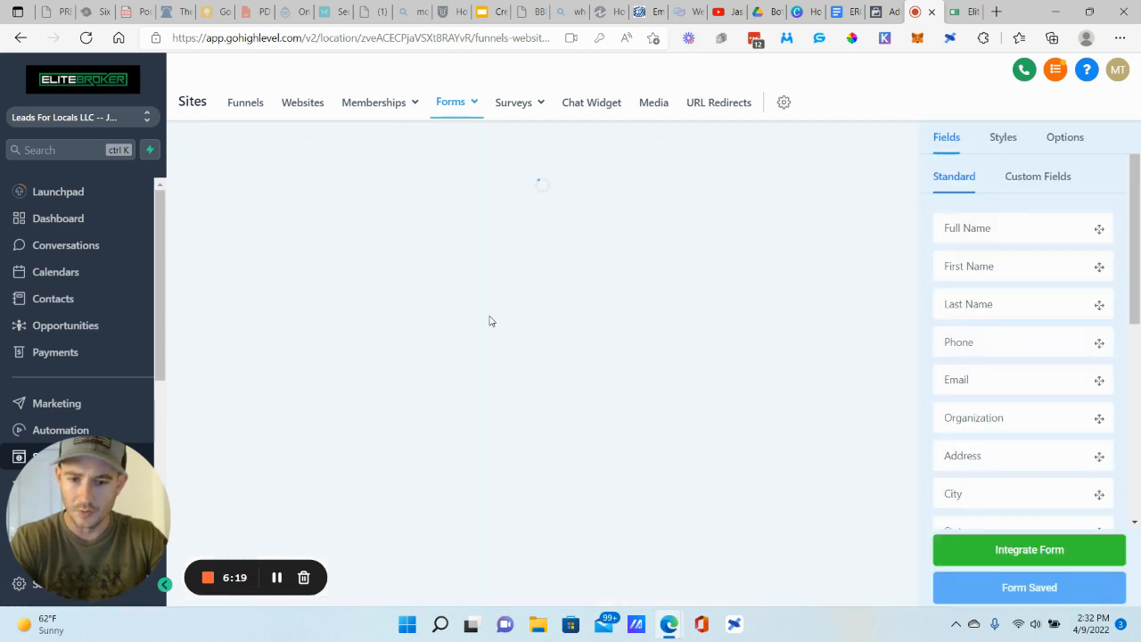
mouse_move(631, 291)
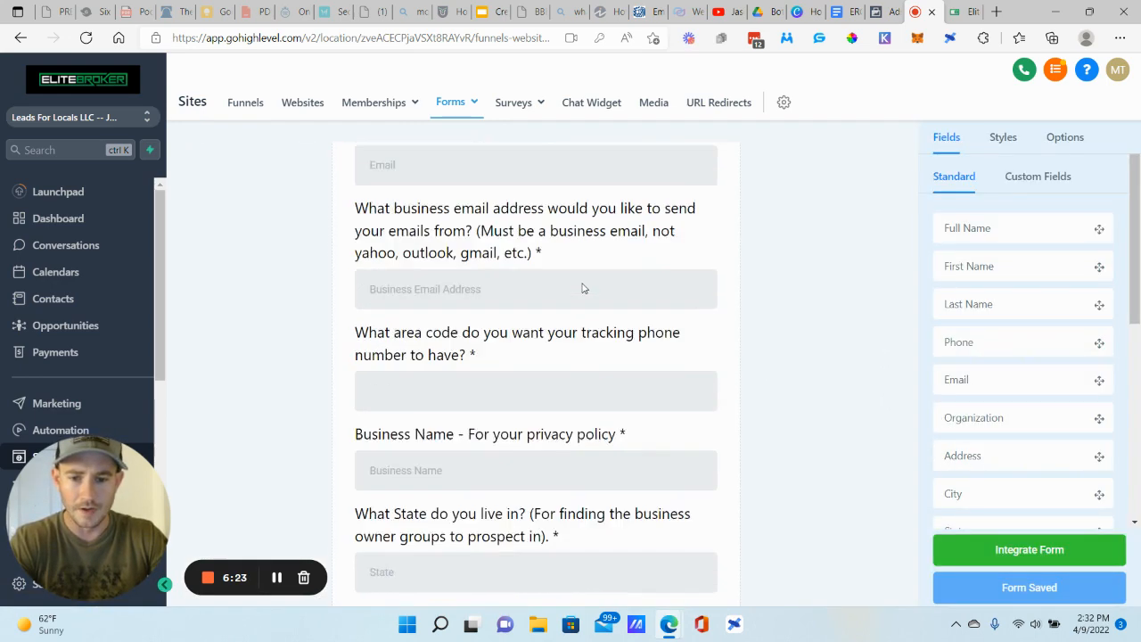
scroll(down, 3)
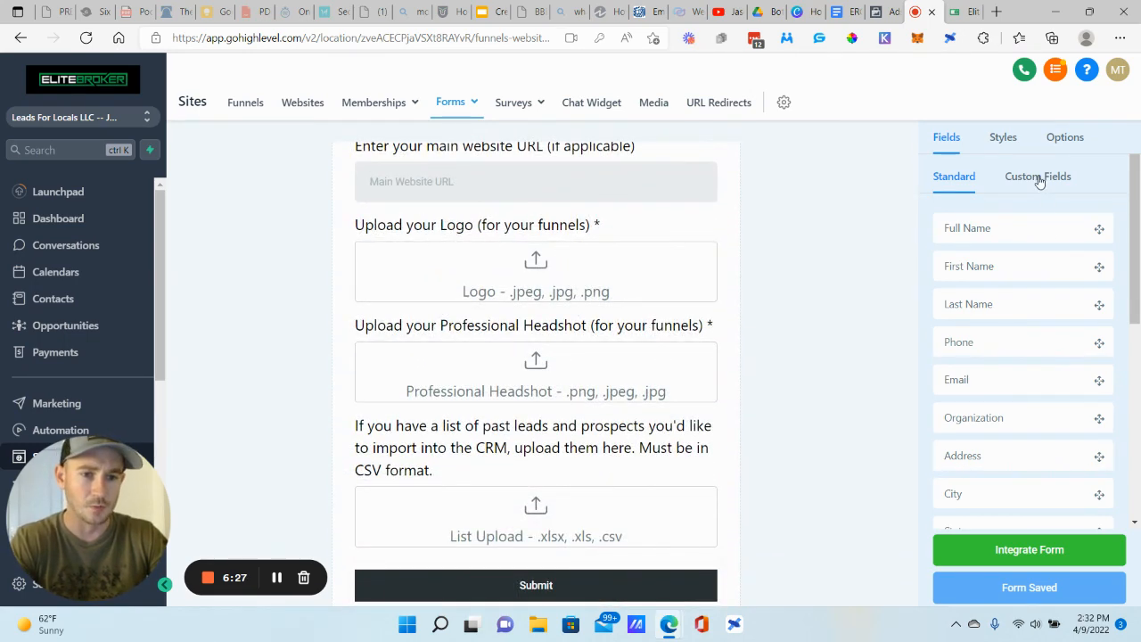
- Review the File Upload custom field type's options, then close without adding a field
click(1038, 176)
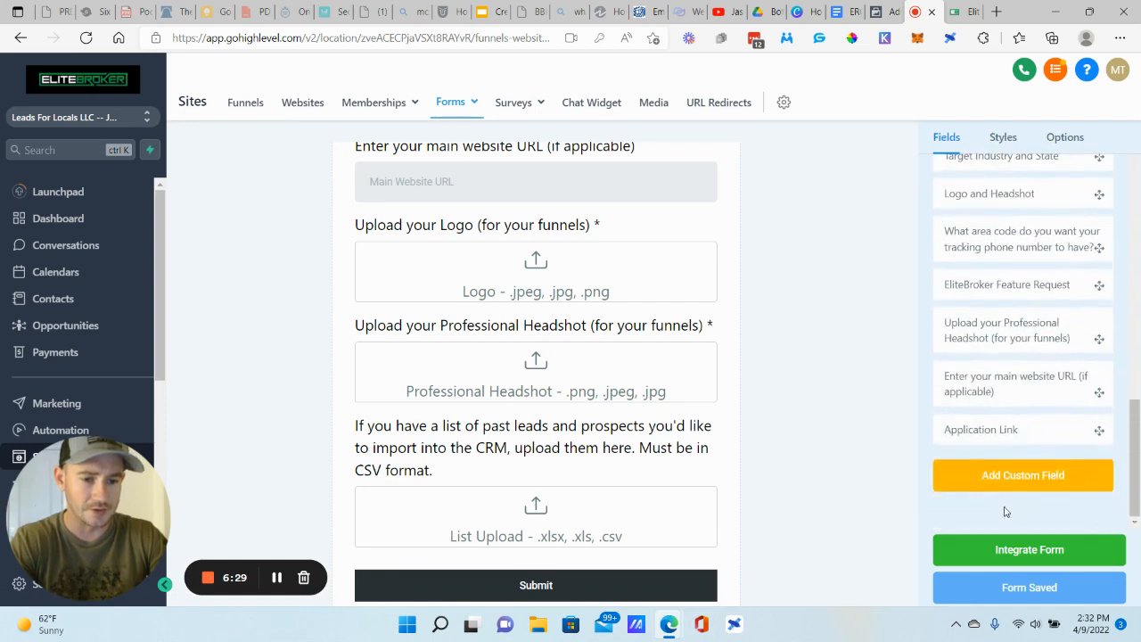
click(1023, 474)
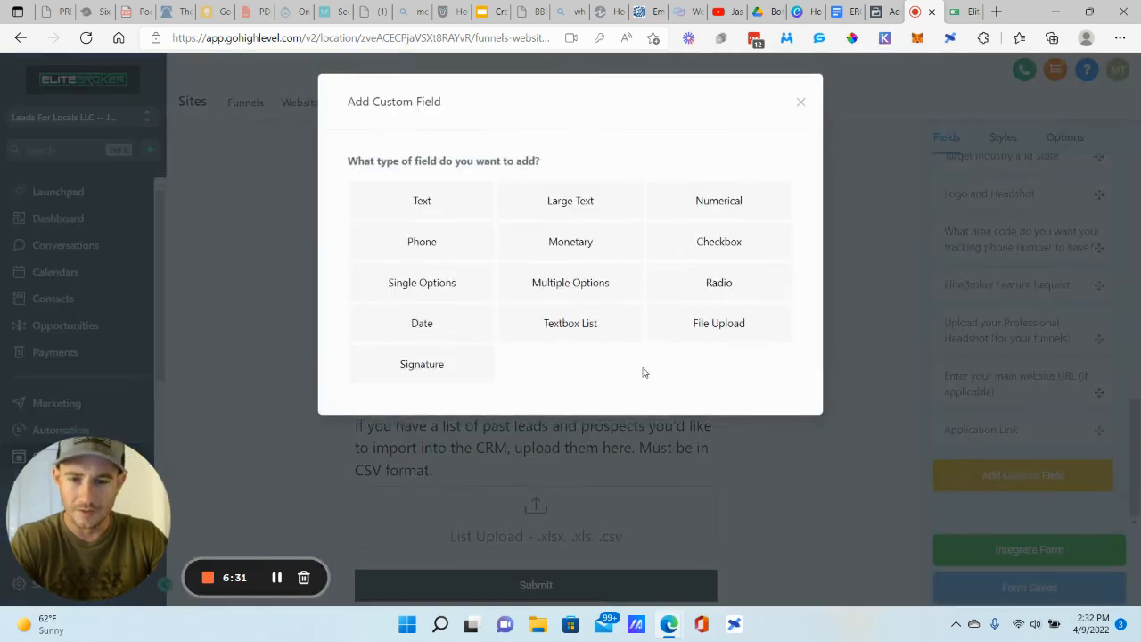
click(718, 322)
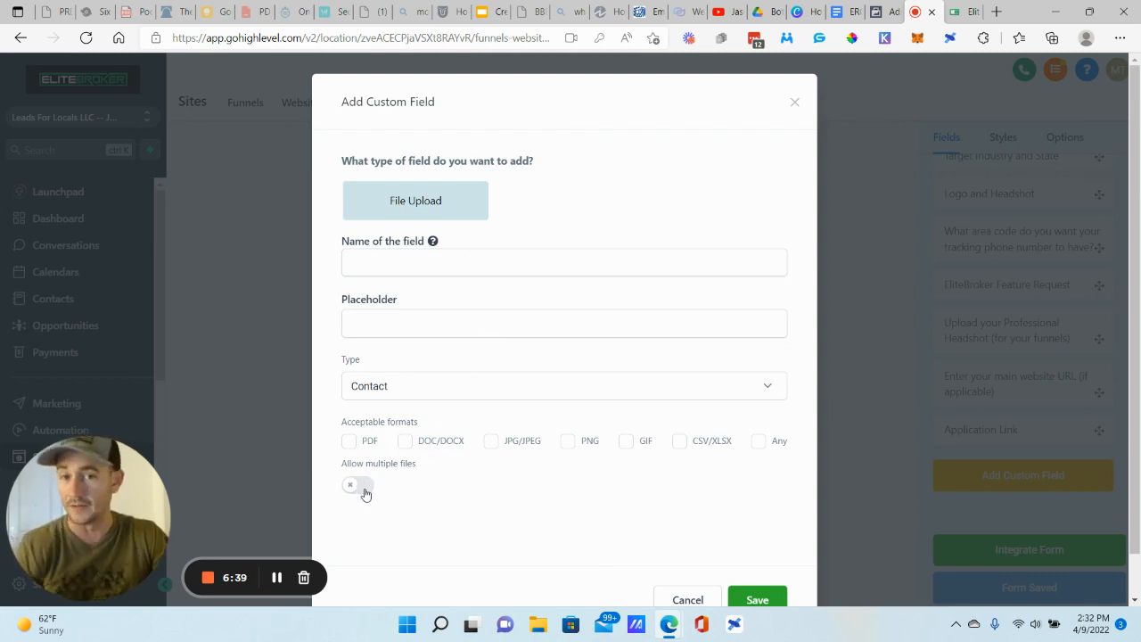
mouse_move(699, 565)
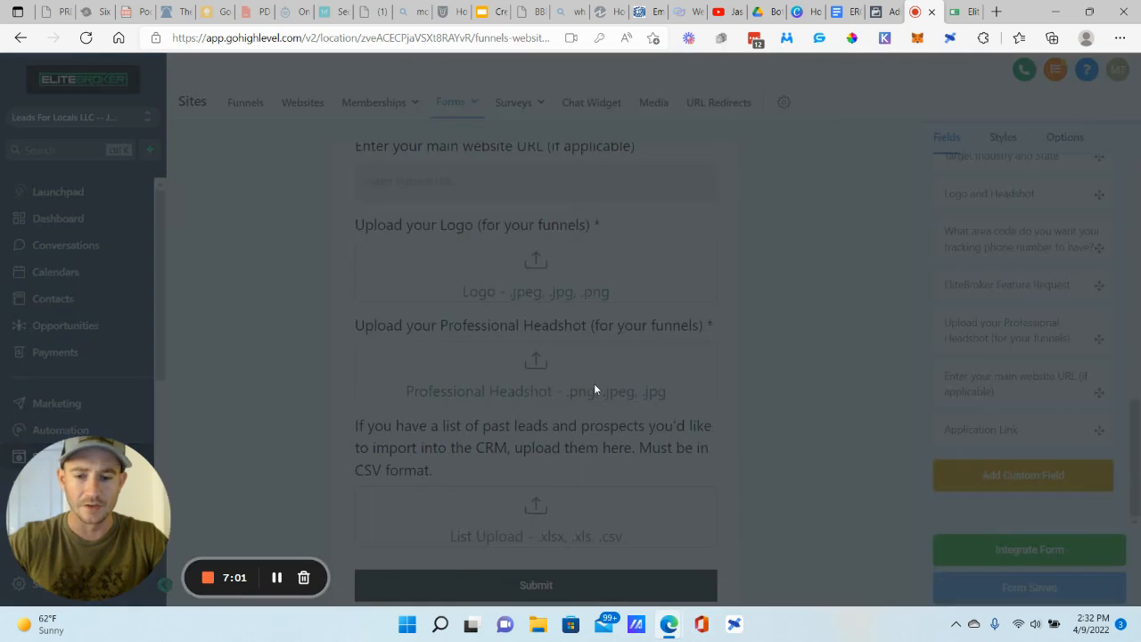
click(1024, 474)
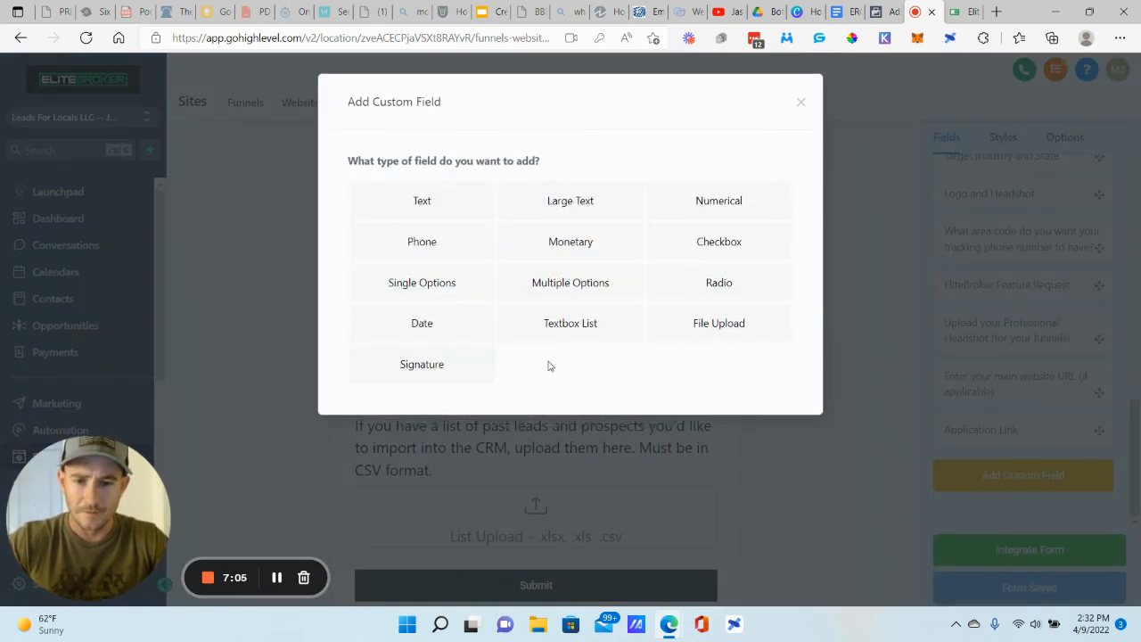
mouse_move(719, 322)
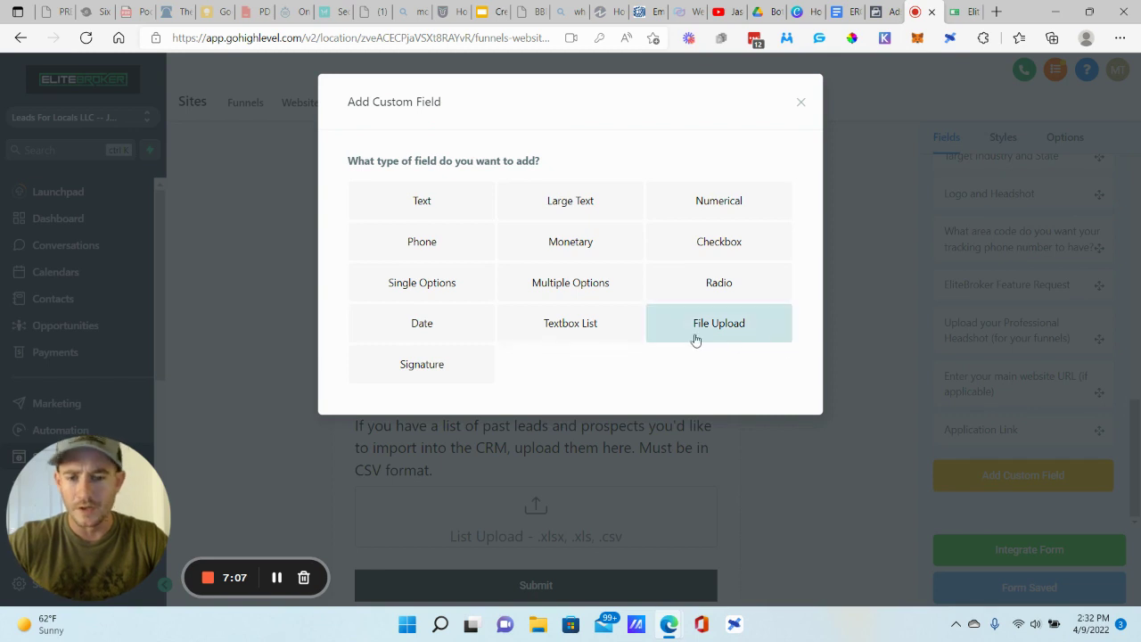
mouse_move(720, 282)
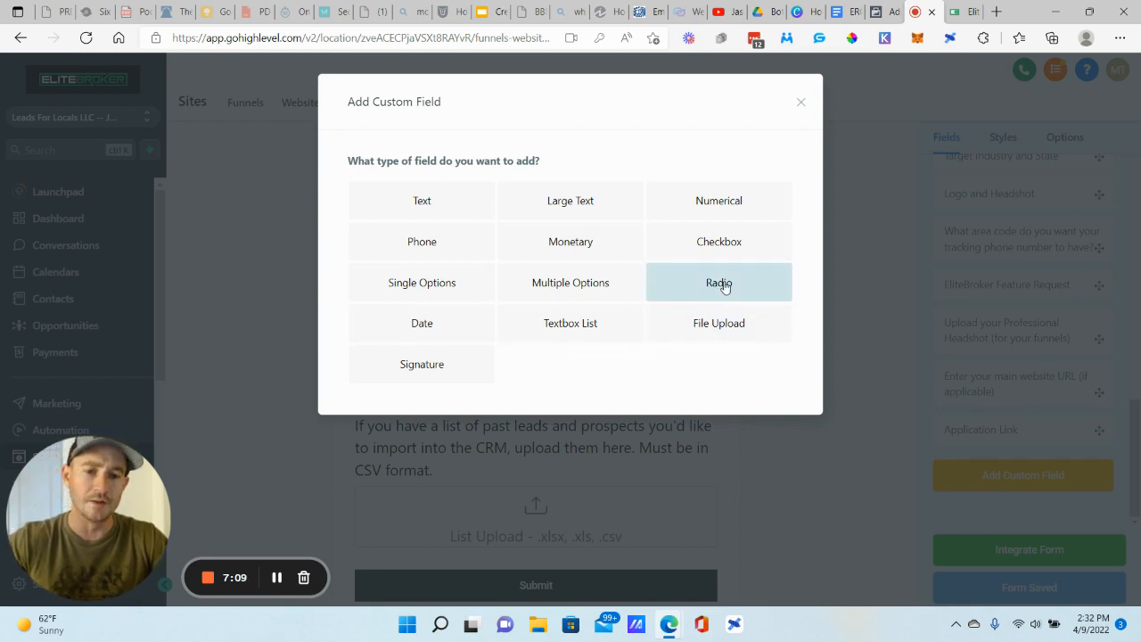
mouse_move(813, 157)
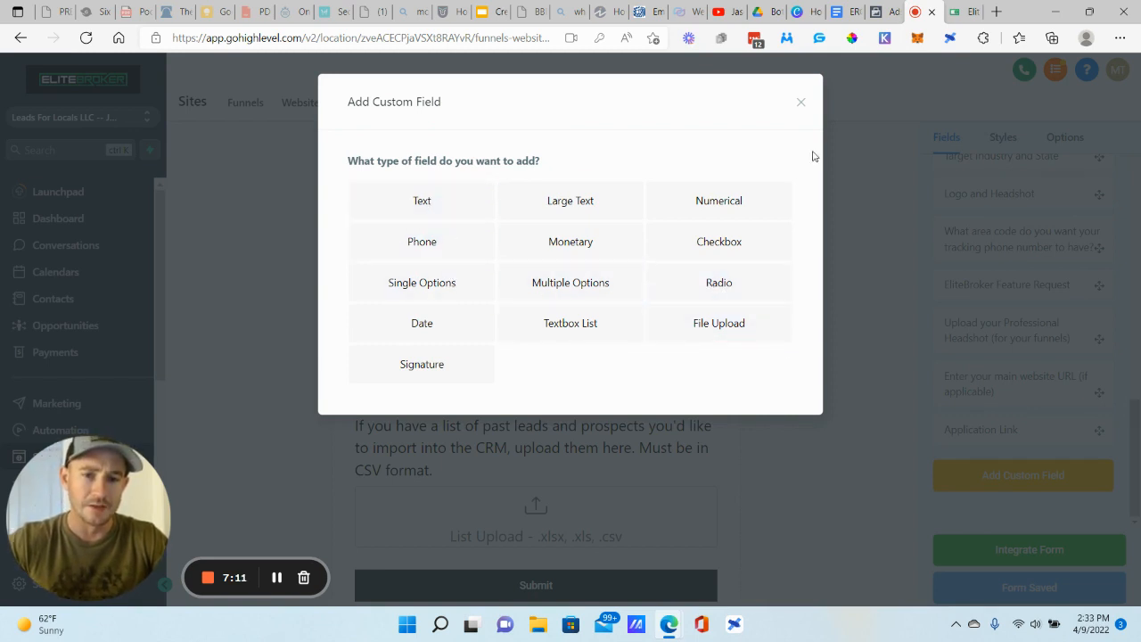
click(798, 102)
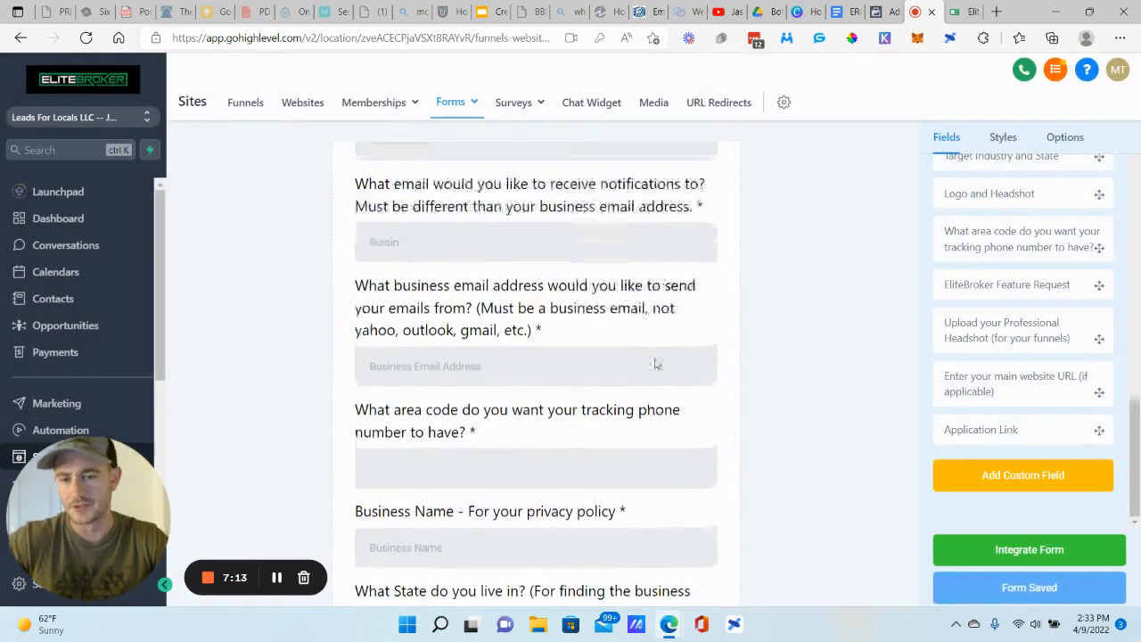
- Scroll back through the onboarding form and switch to the EliteBroker sub-account's Forms list
scroll(up, 3)
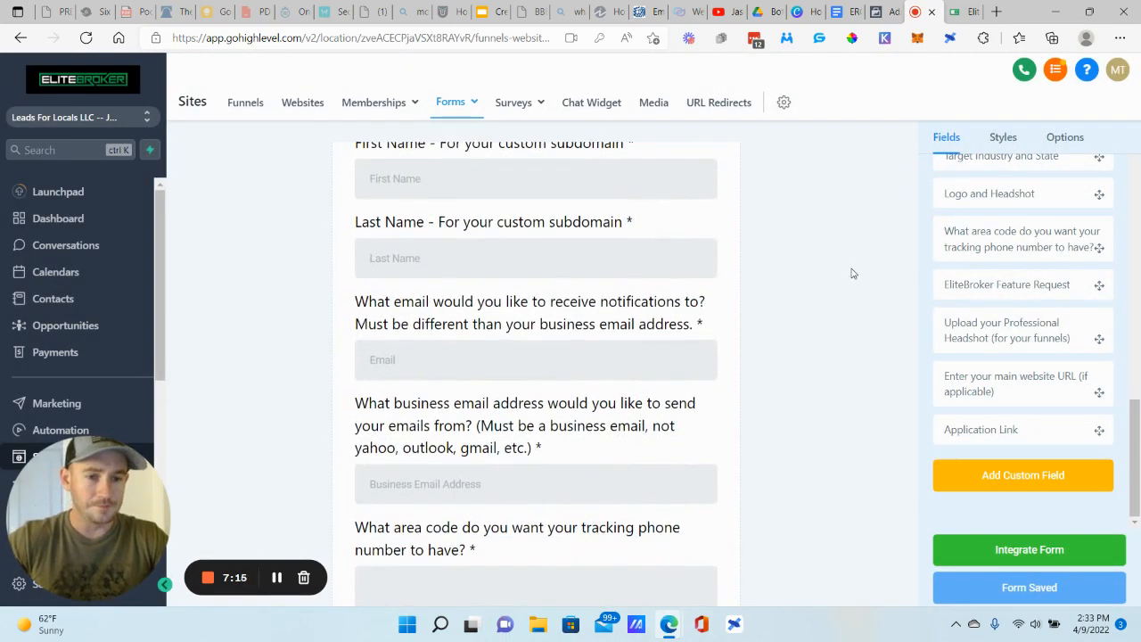
scroll(down, 3)
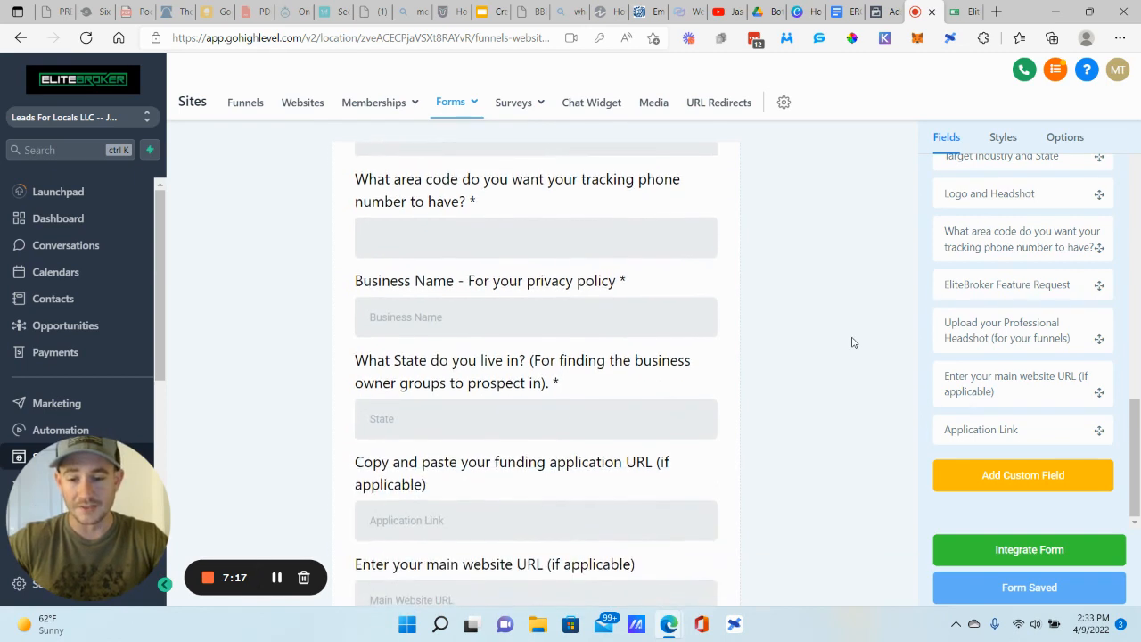
scroll(up, 3)
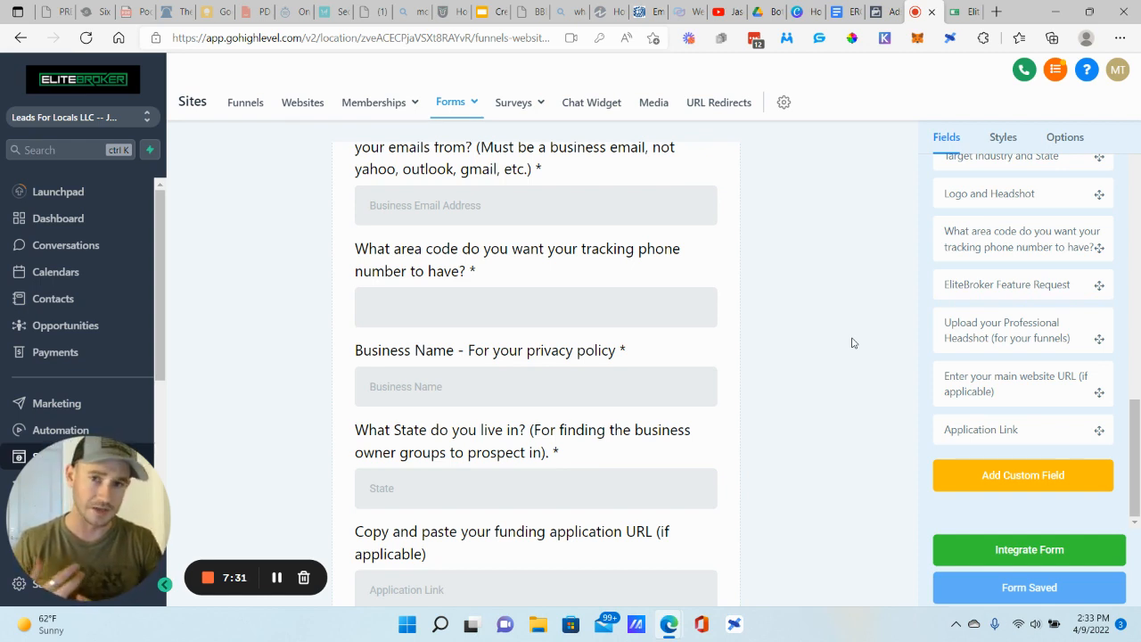
mouse_move(838, 335)
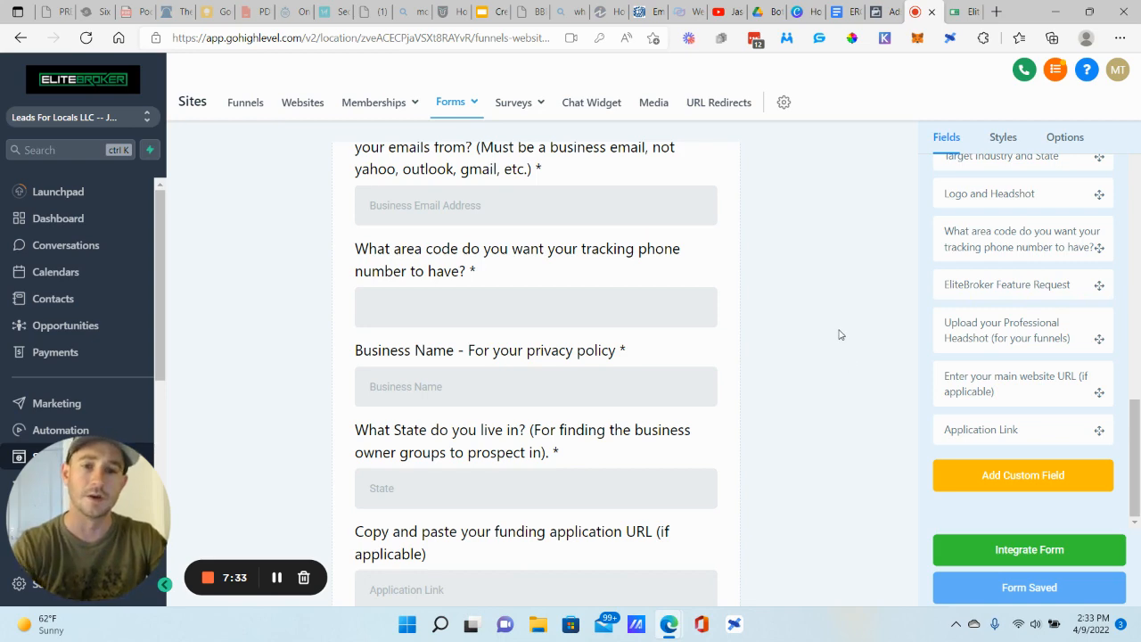
scroll(up, 3)
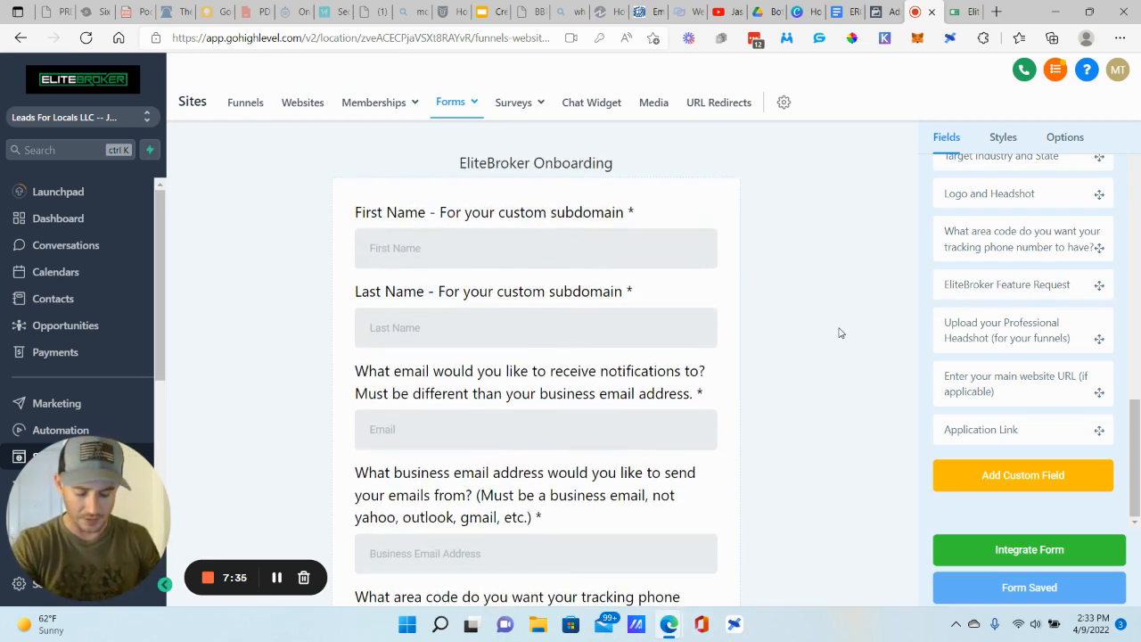
mouse_move(3, 24)
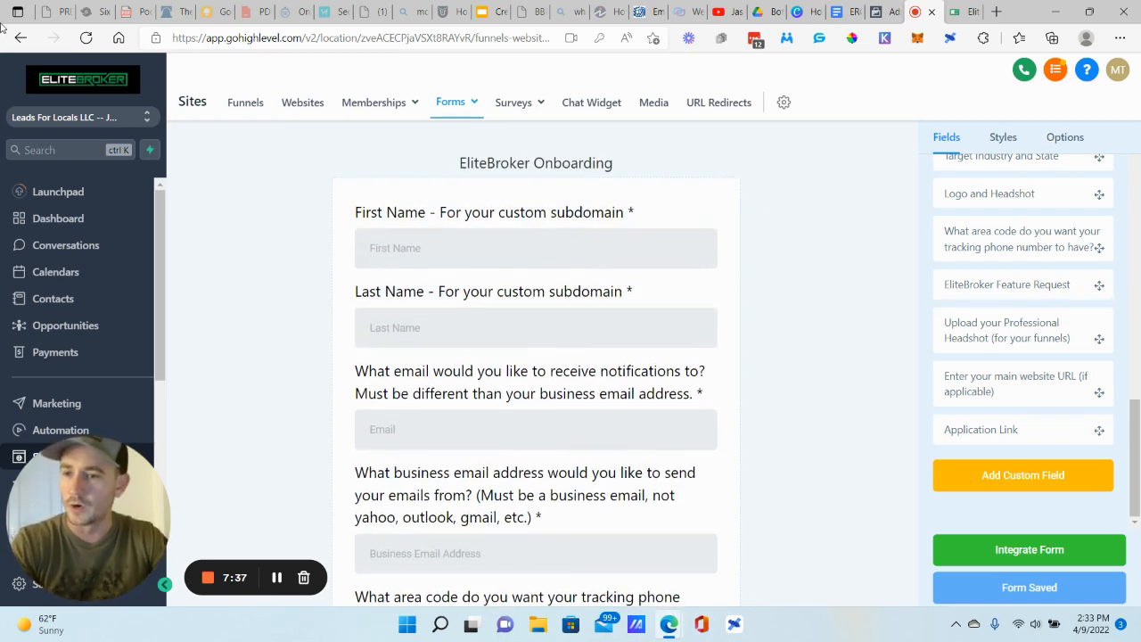
click(82, 118)
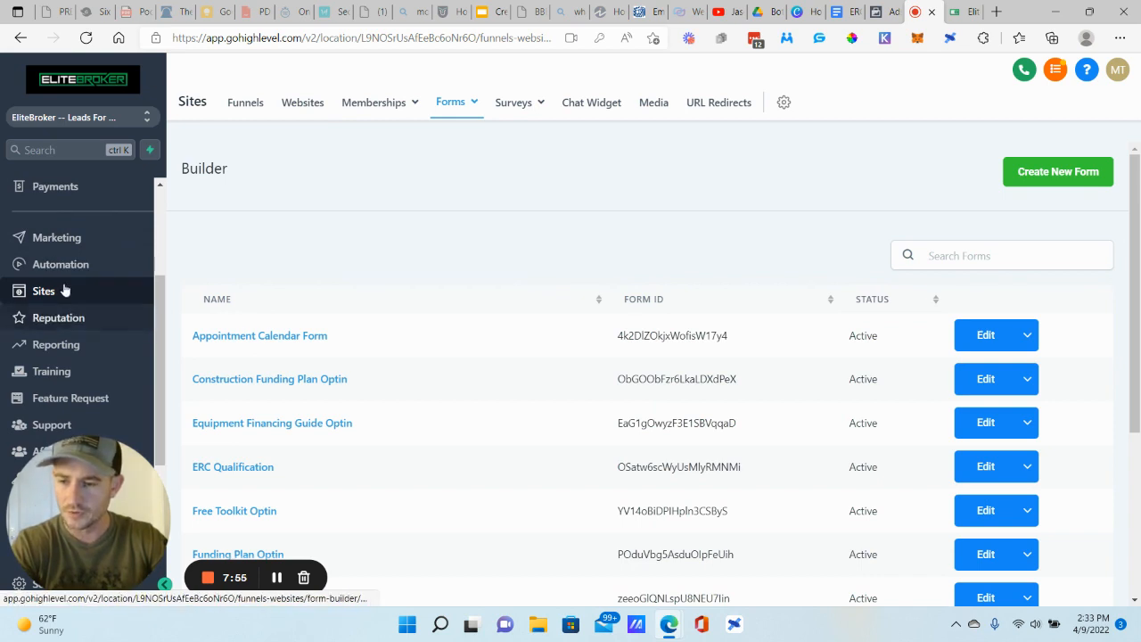
- Go to Sites > Funnels and open the Loan Application funnel's four-step overview
click(246, 101)
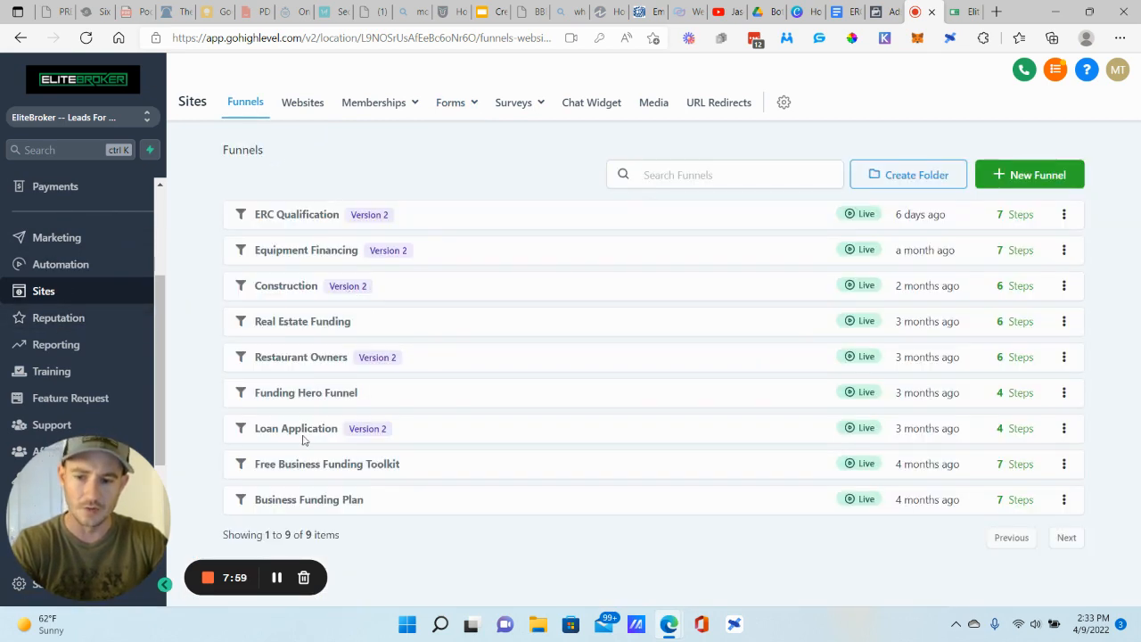
mouse_move(287, 435)
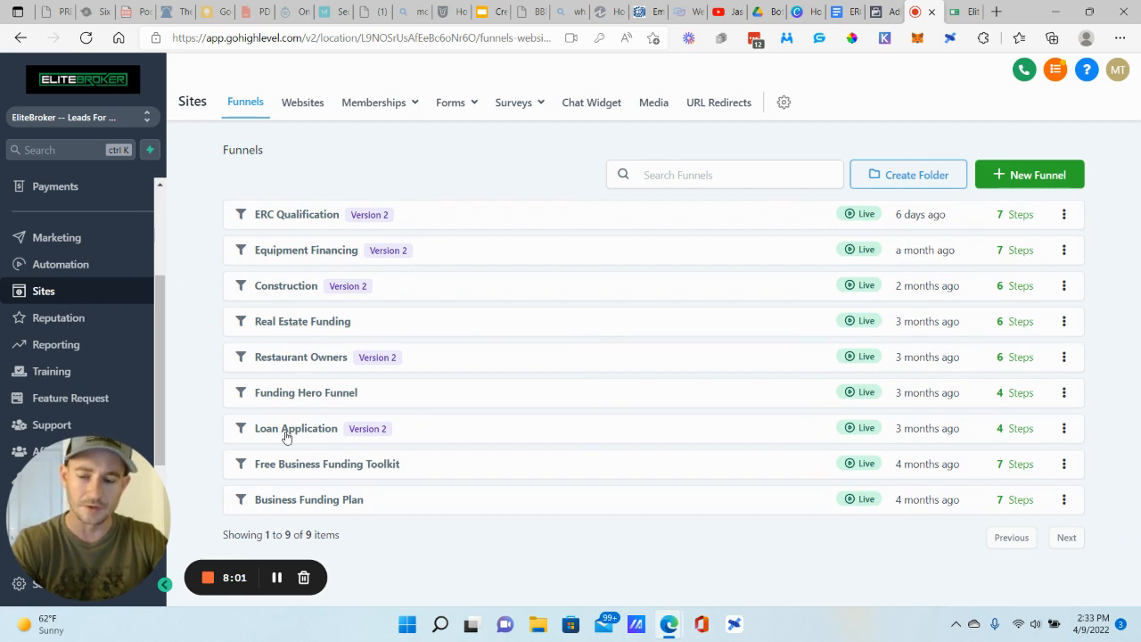
mouse_move(289, 435)
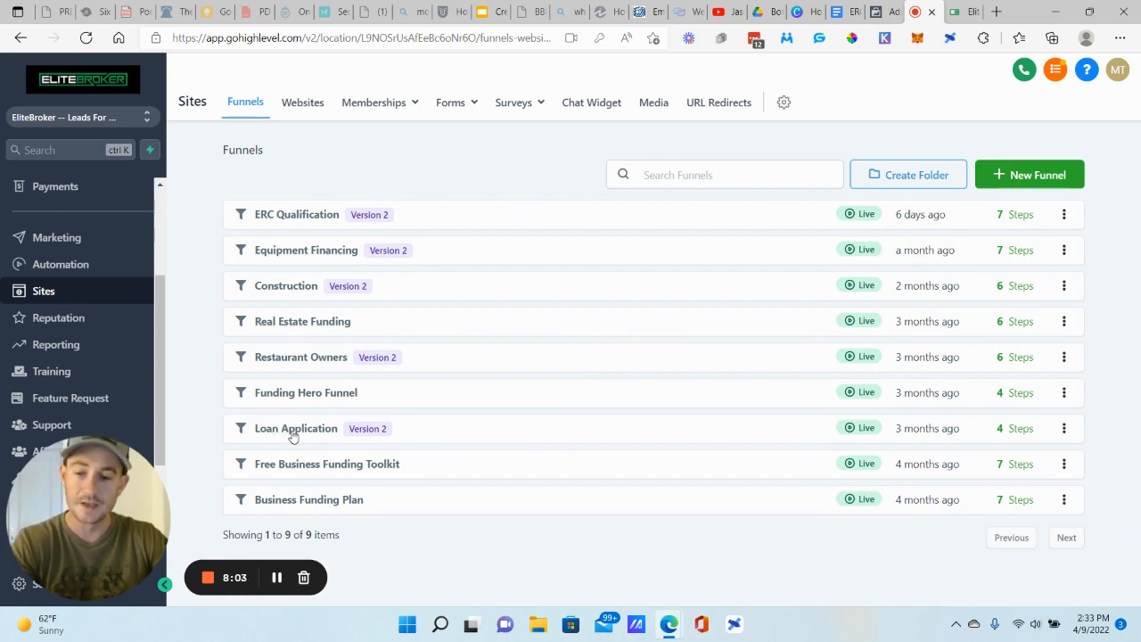
click(296, 428)
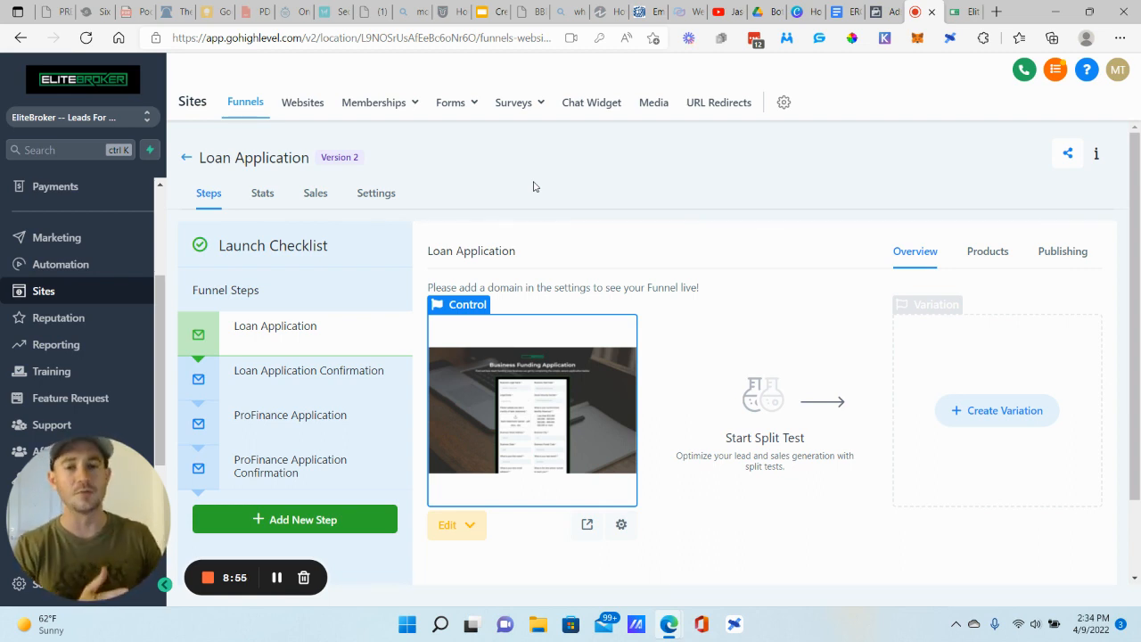
mouse_move(756, 187)
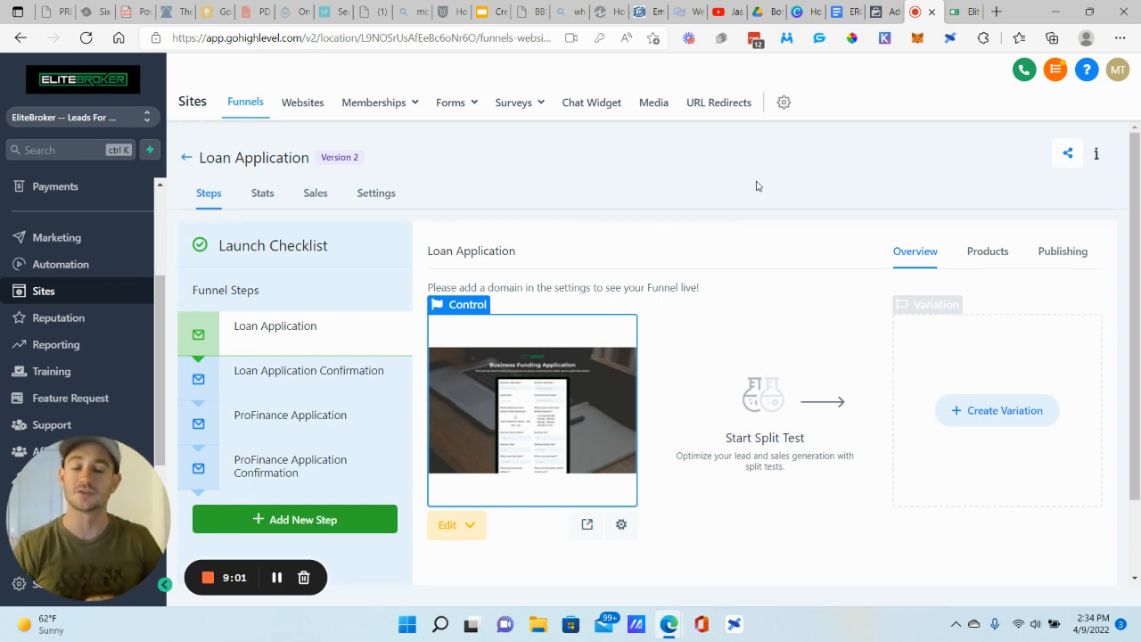
mouse_move(714, 172)
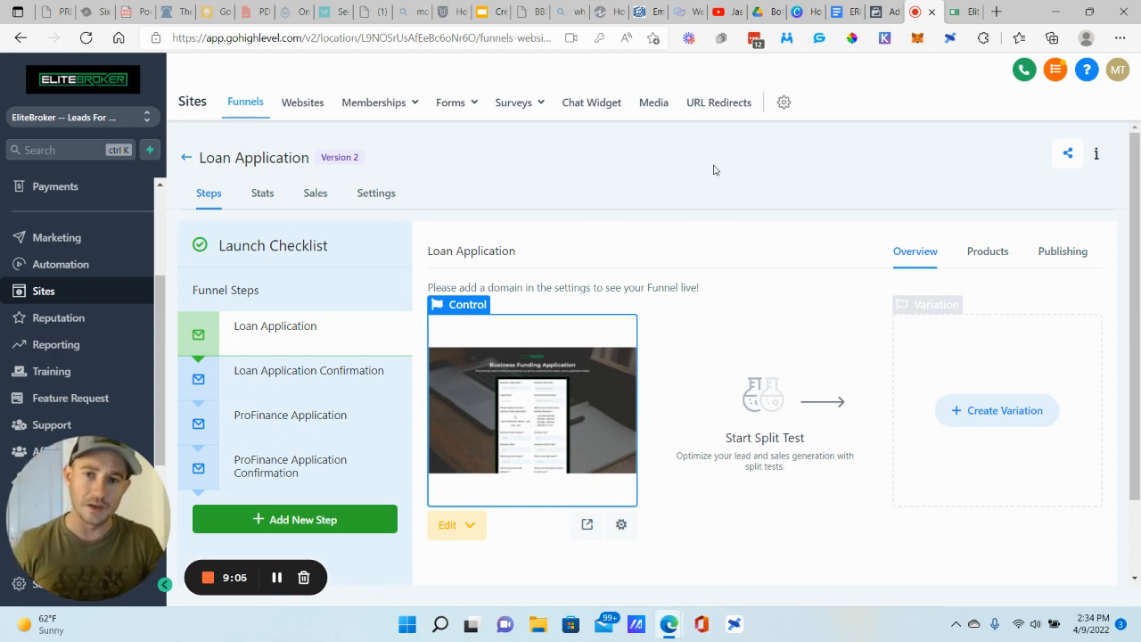
mouse_move(599, 244)
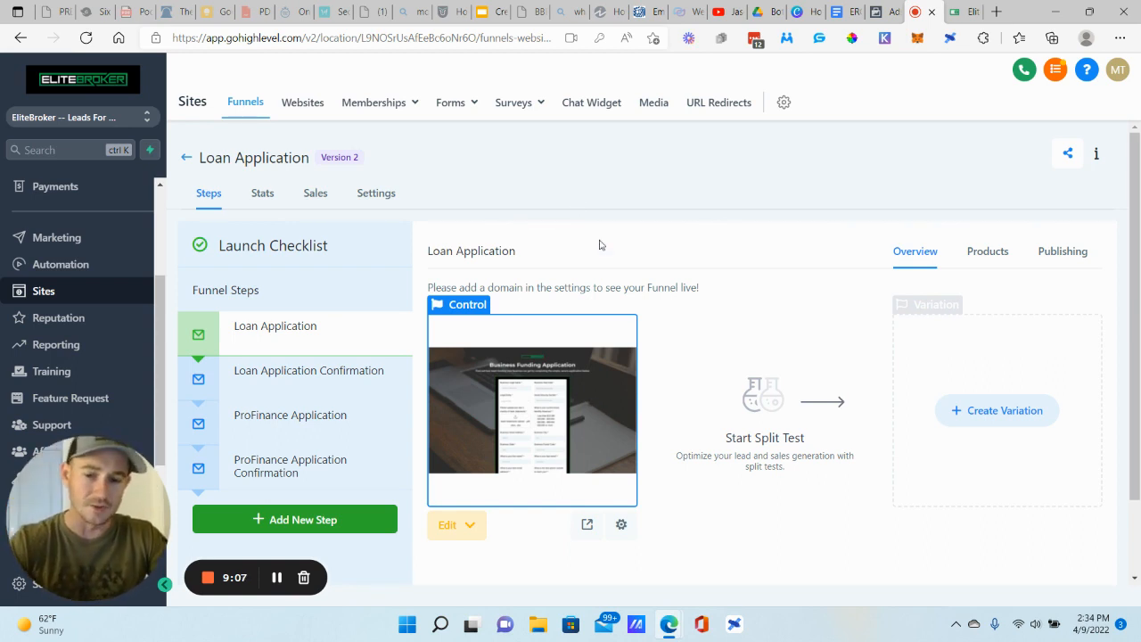
scroll(down, 3)
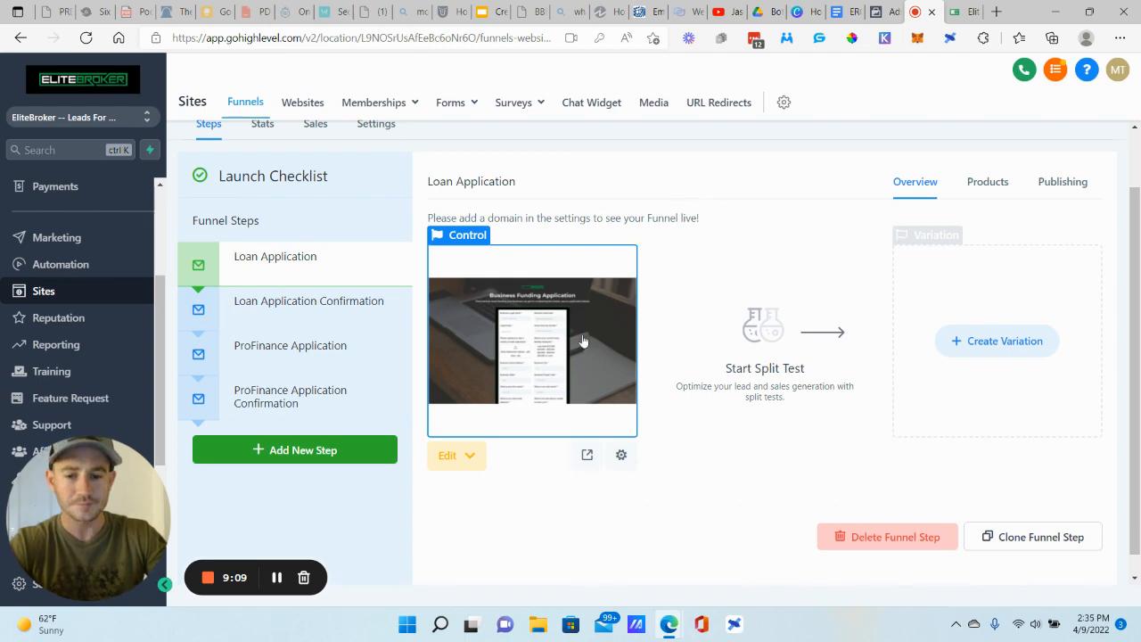
- Preview the Loan Application page and review the form down to Submit Application
click(587, 455)
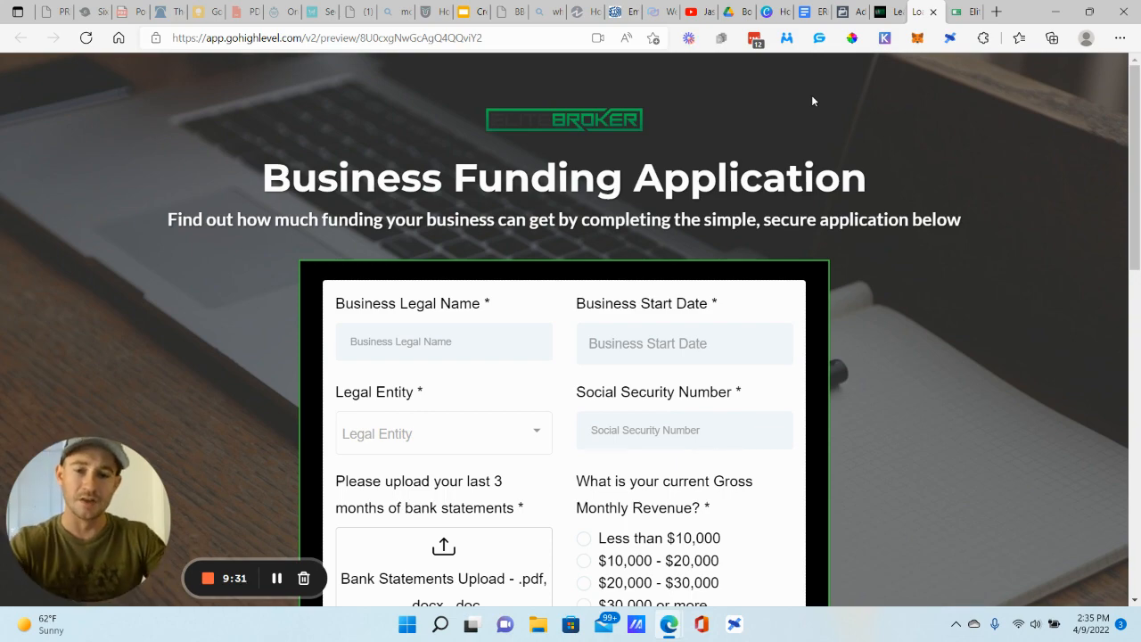
scroll(down, 3)
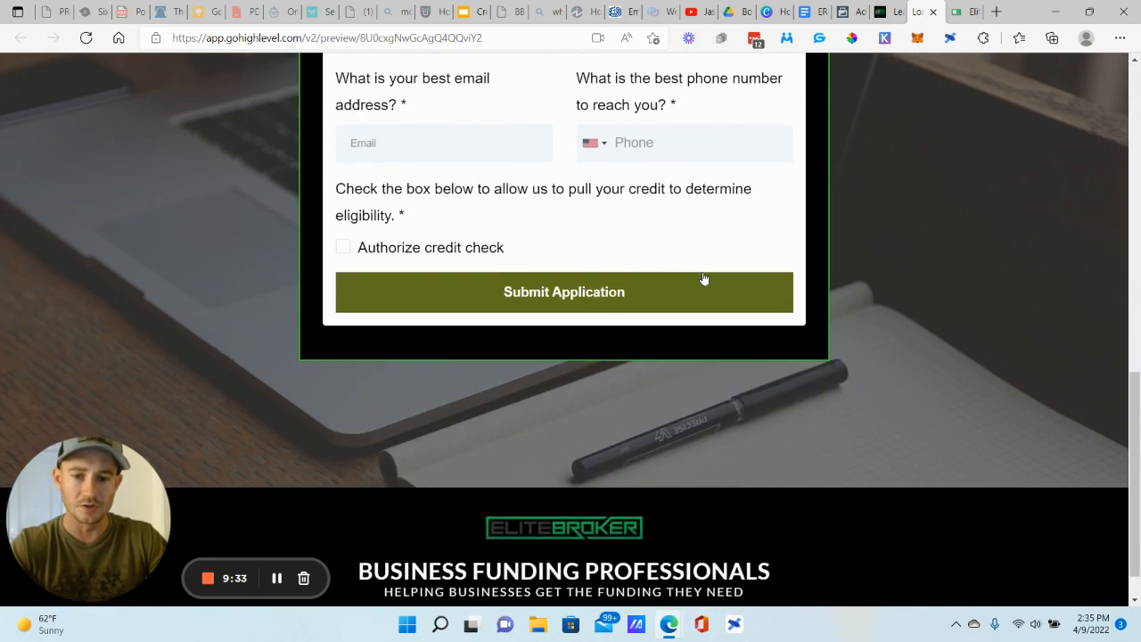
scroll(up, 3)
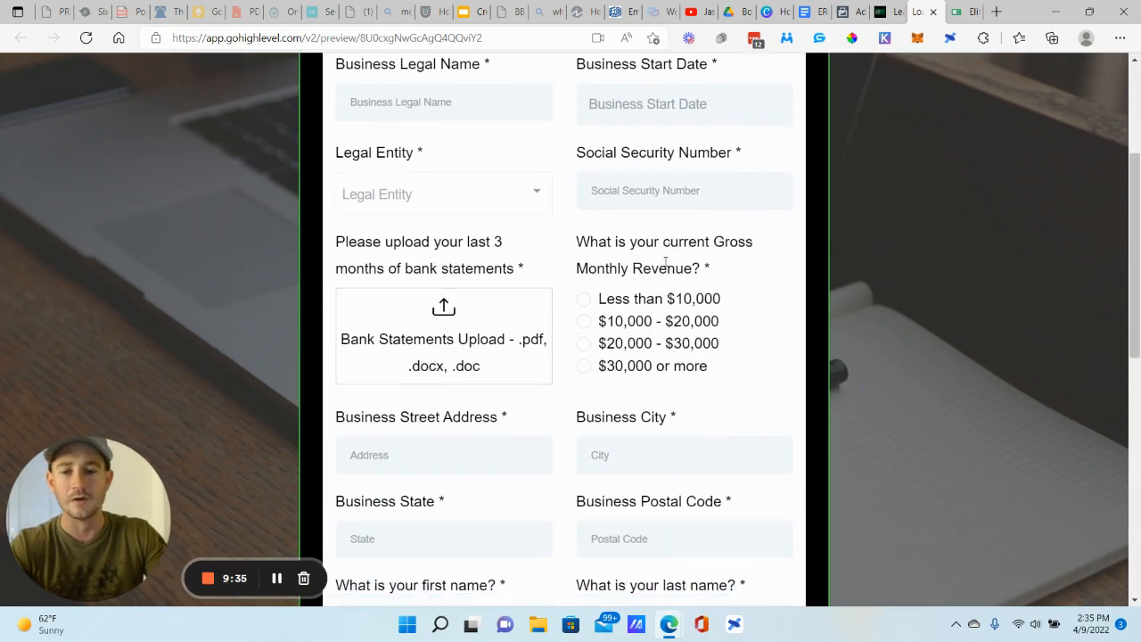
scroll(down, 3)
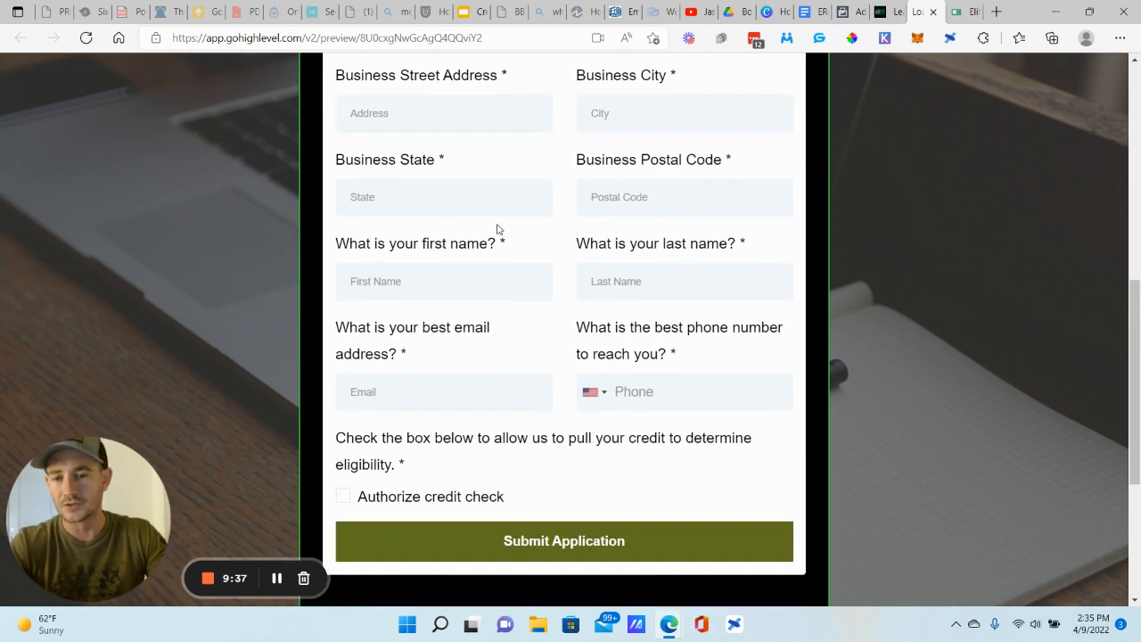
mouse_move(548, 271)
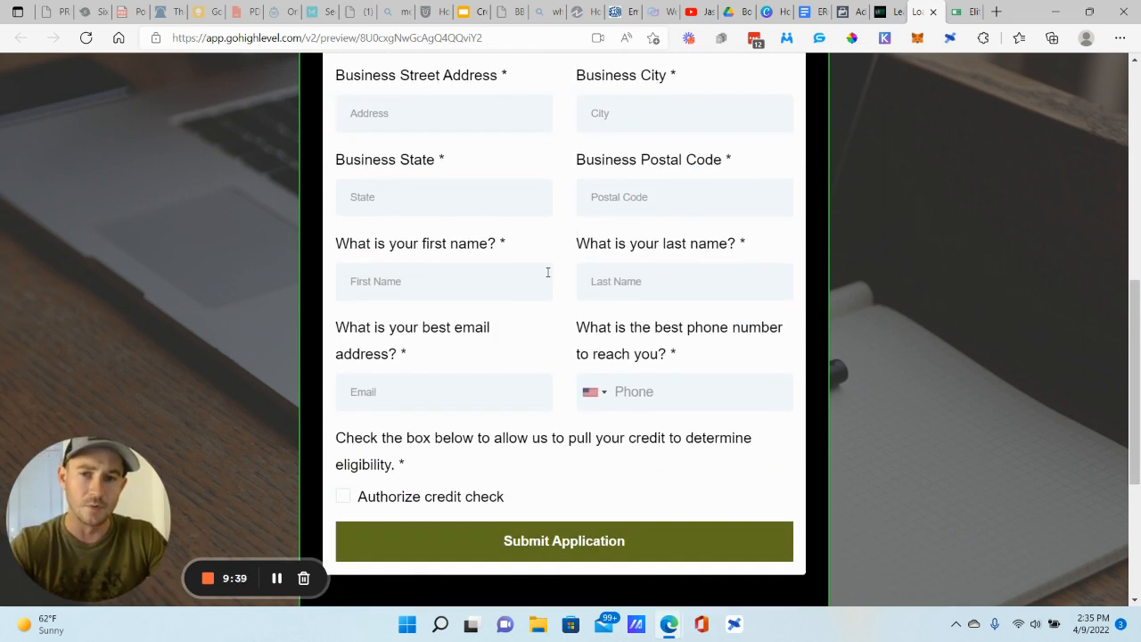
scroll(down, 3)
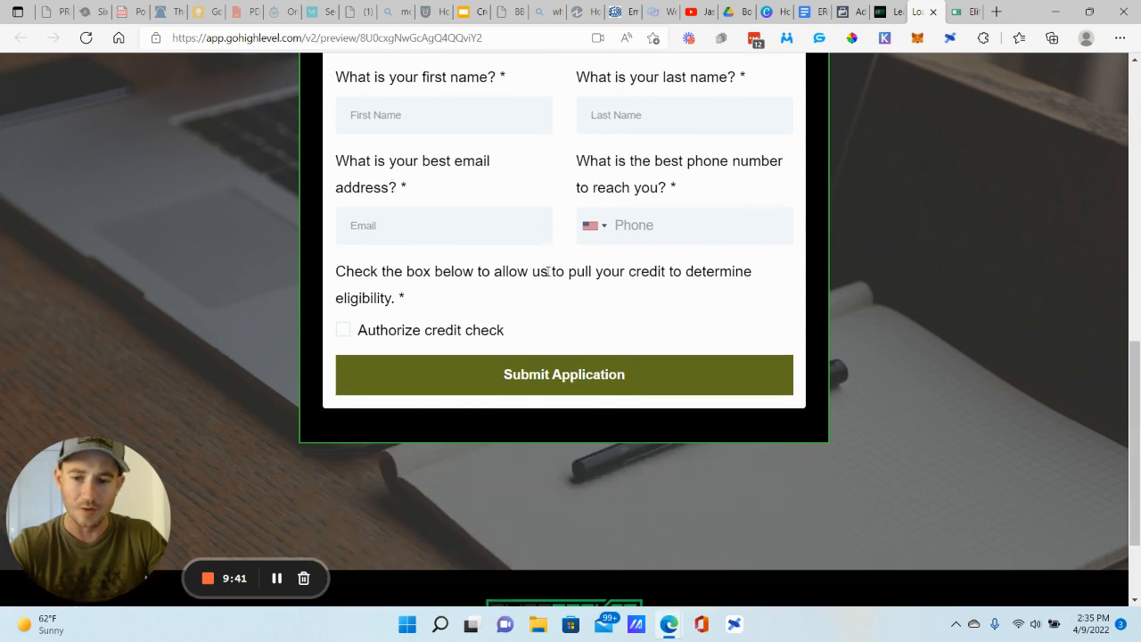
mouse_move(471, 334)
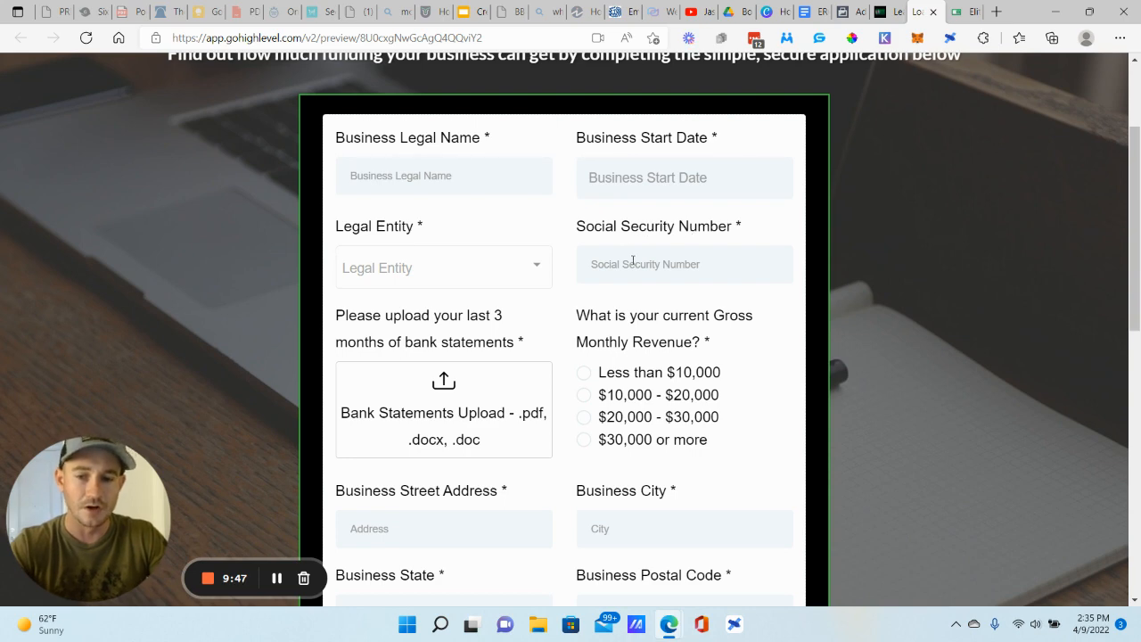
scroll(down, 3)
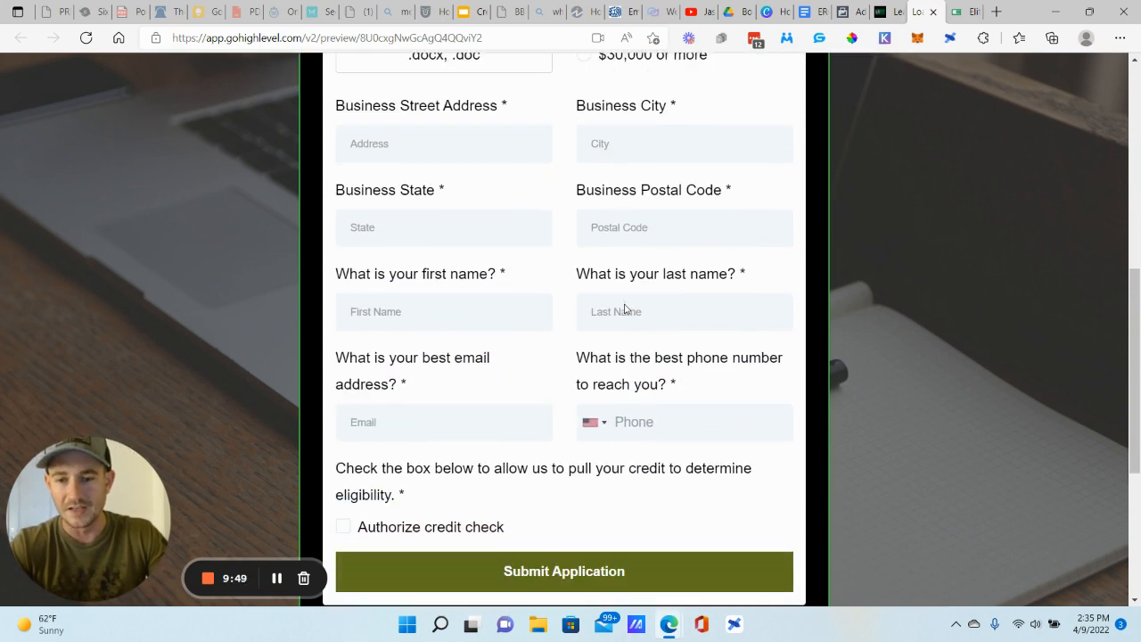
scroll(down, 3)
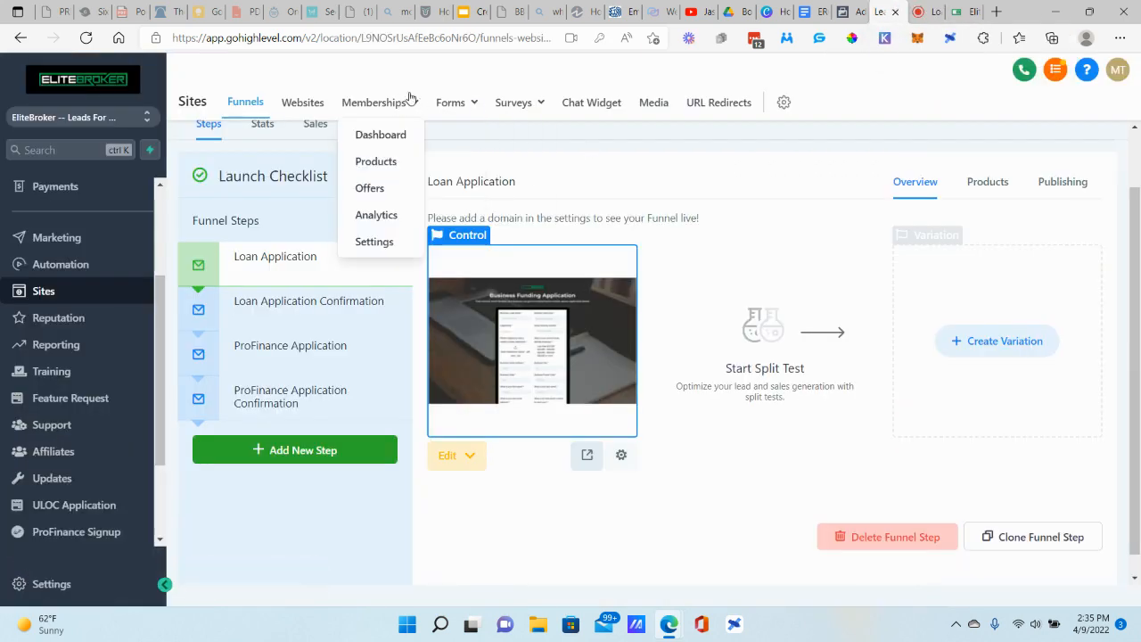
- Switch to Sites > Forms, then revisit the Business Funding Application preview from its top
click(450, 102)
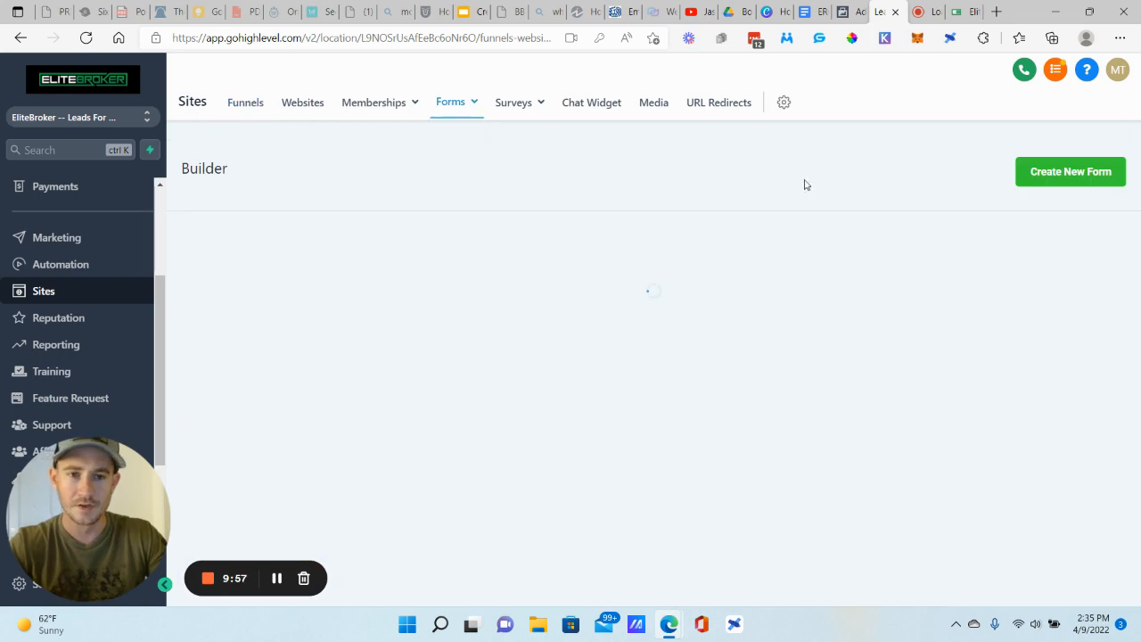
click(963, 11)
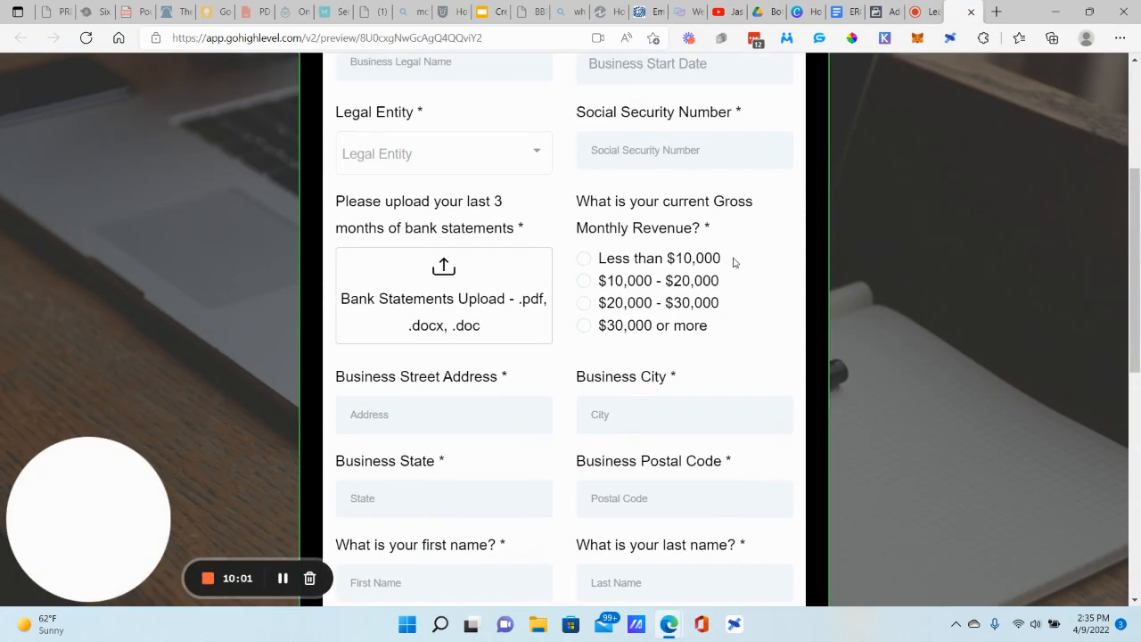
scroll(up, 3)
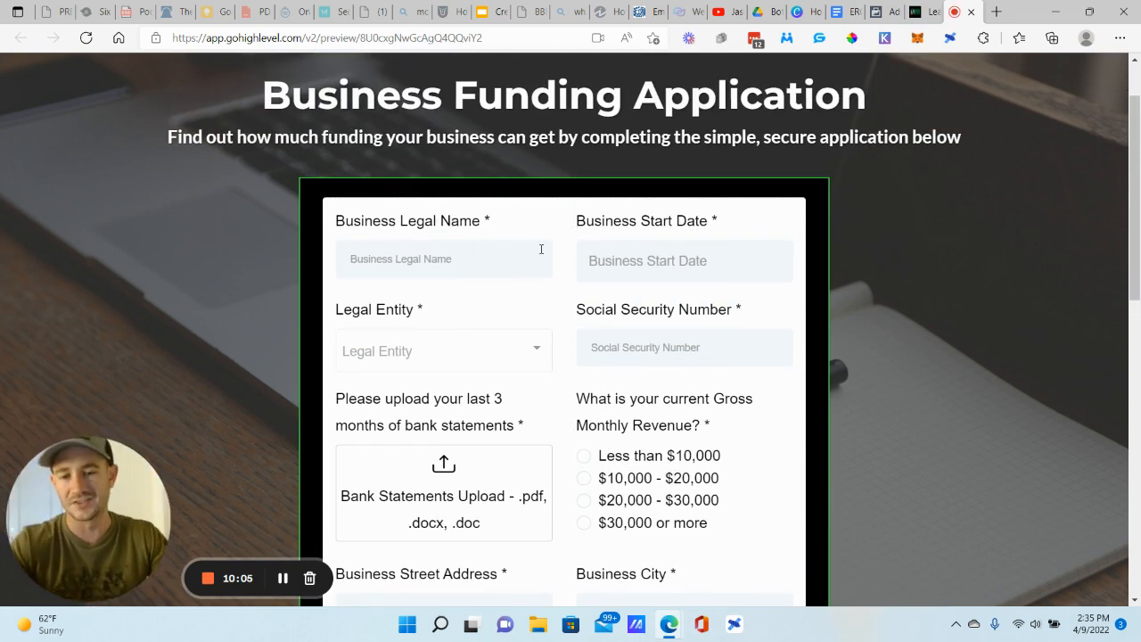
mouse_move(628, 335)
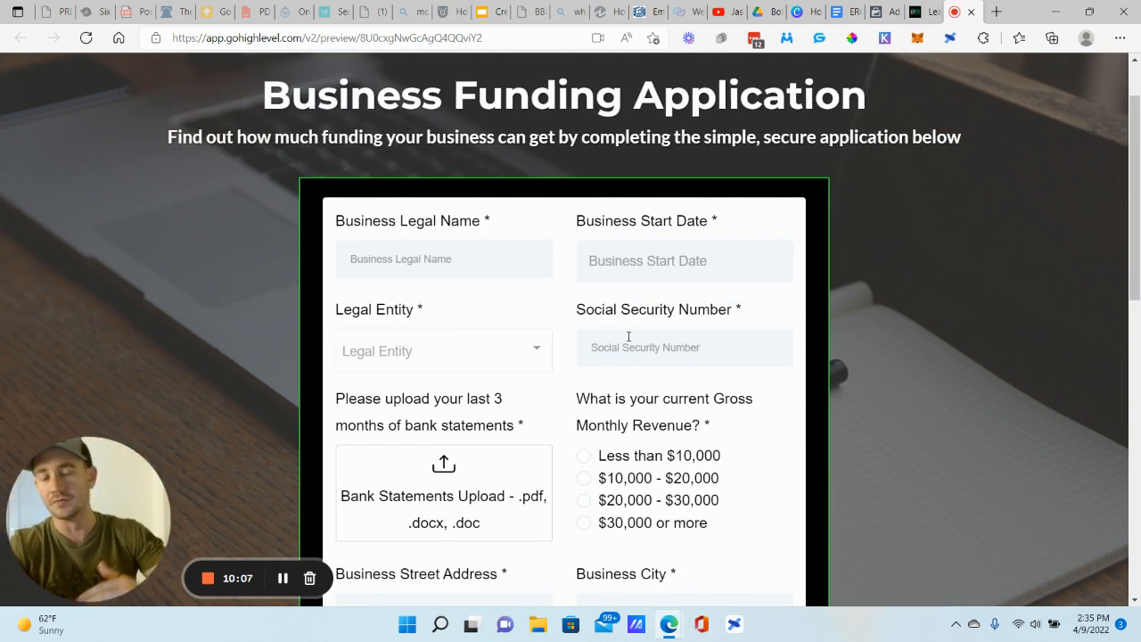
mouse_move(1030, 71)
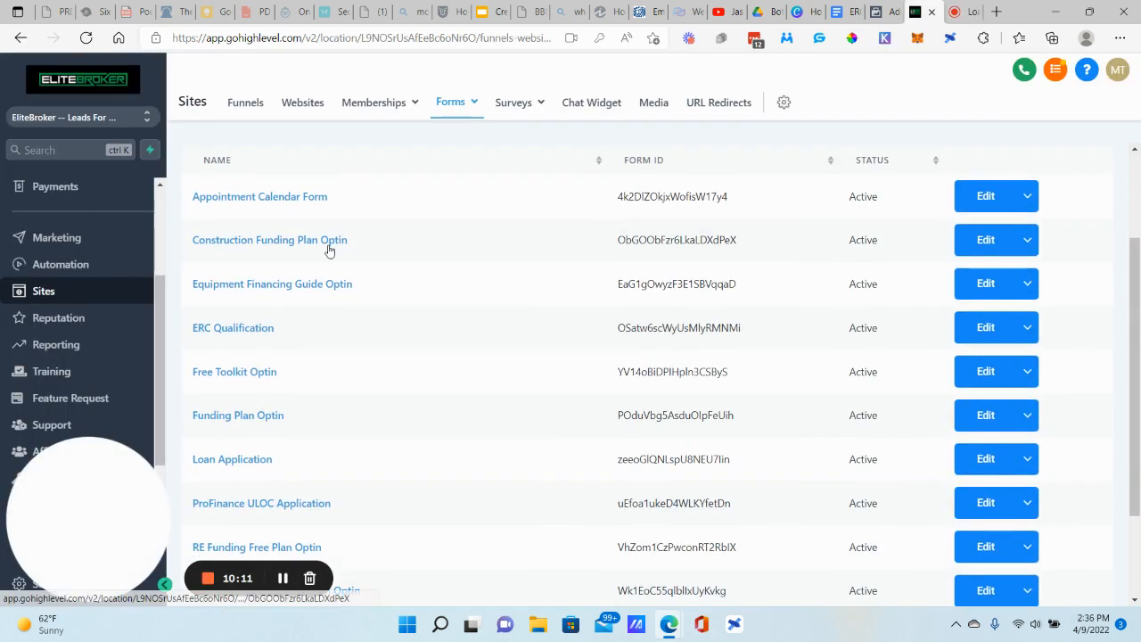
- Review the Loan Application form's Styles (inline layout) and Options, then return to Fields
scroll(down, 3)
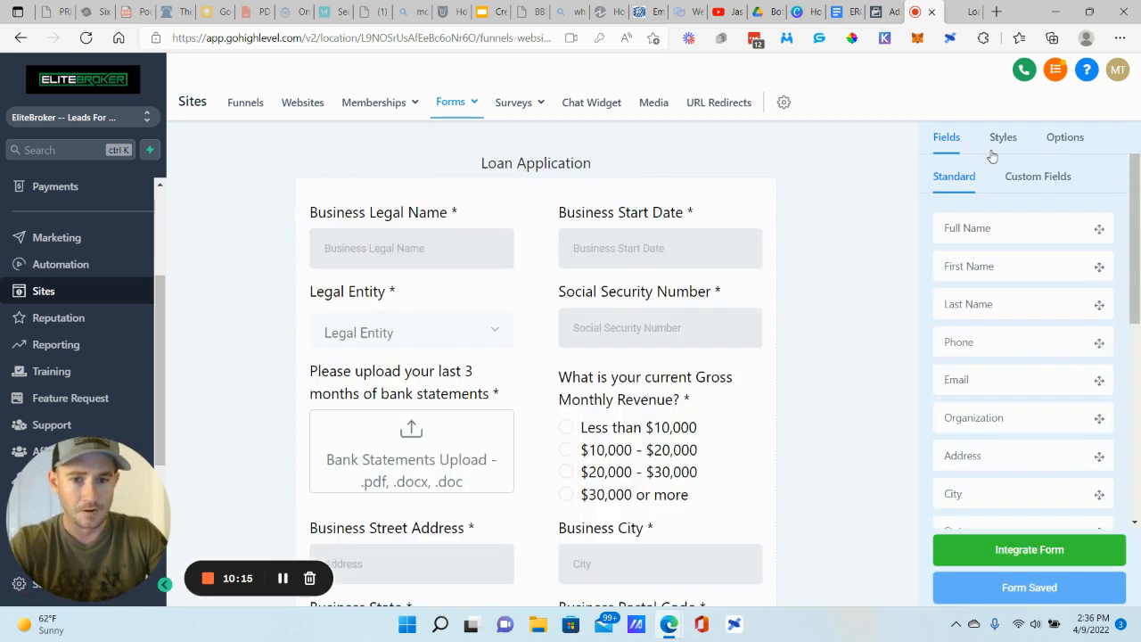
mouse_move(1026, 136)
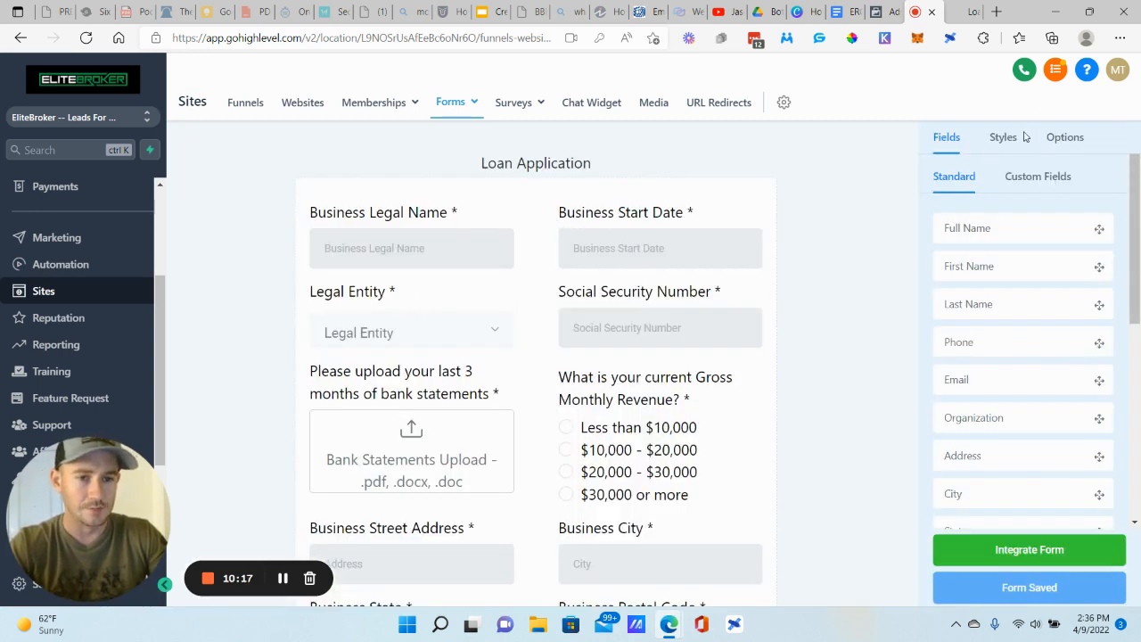
click(1002, 135)
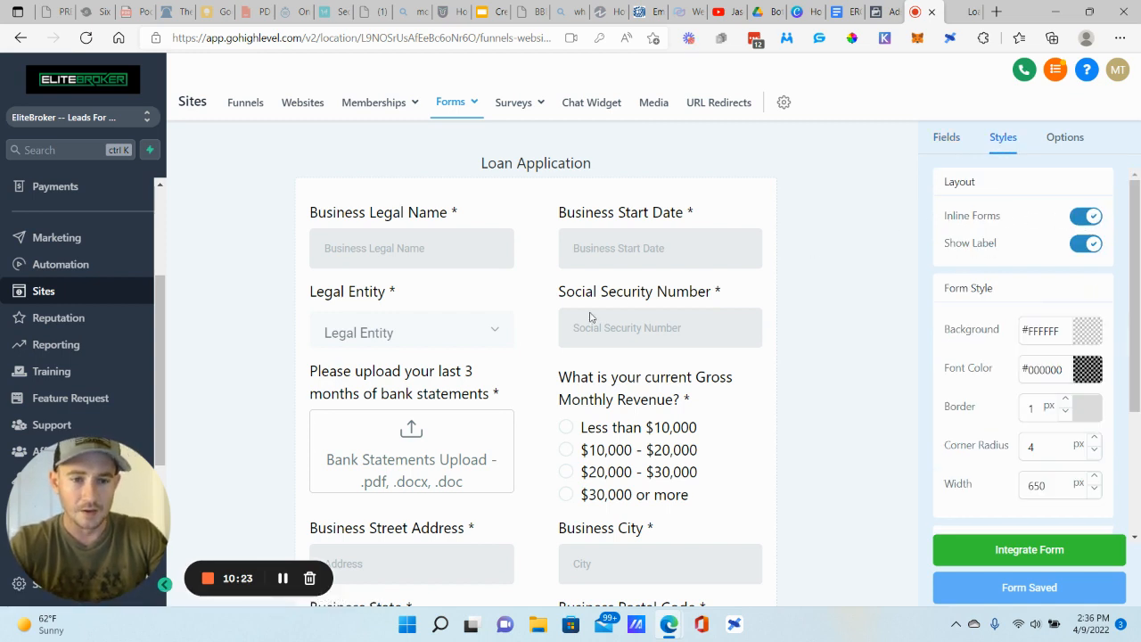
scroll(down, 3)
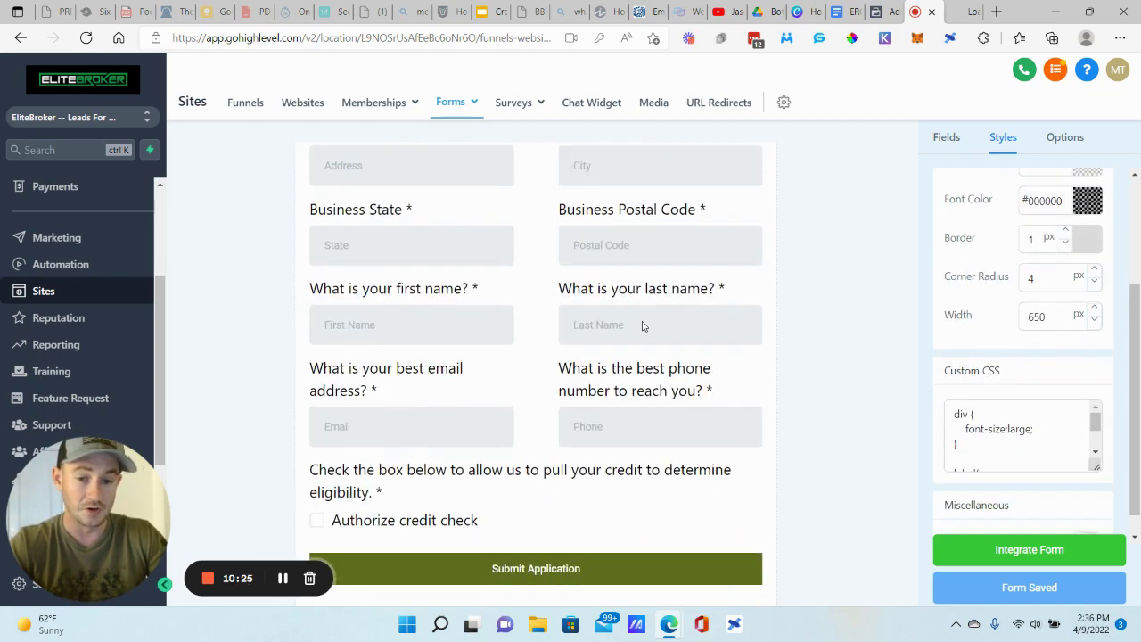
scroll(down, 3)
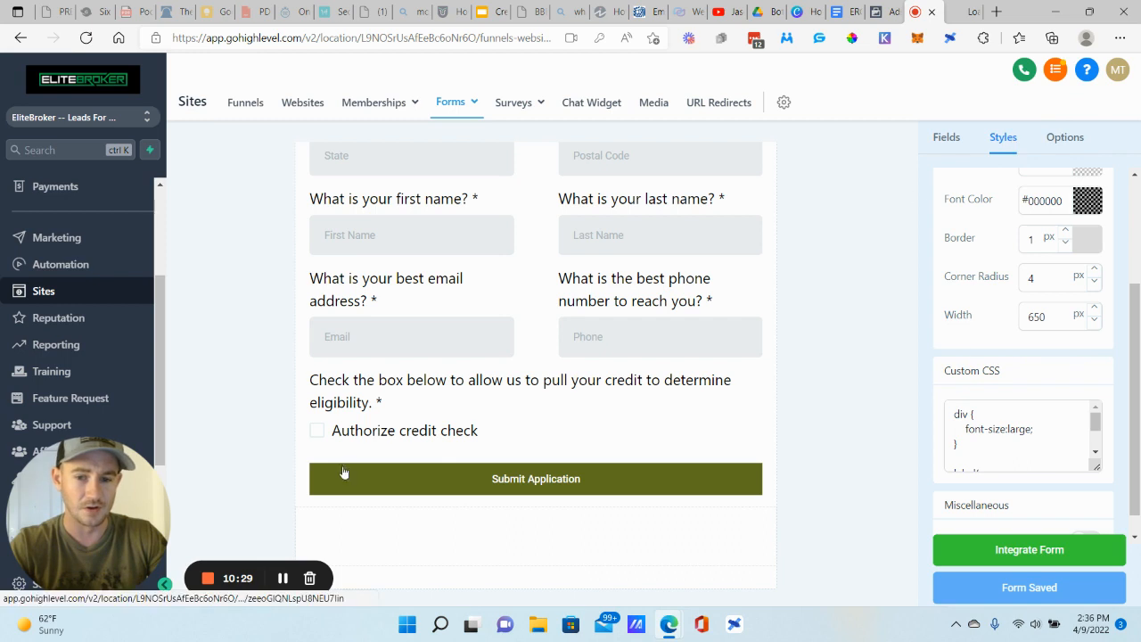
click(1065, 138)
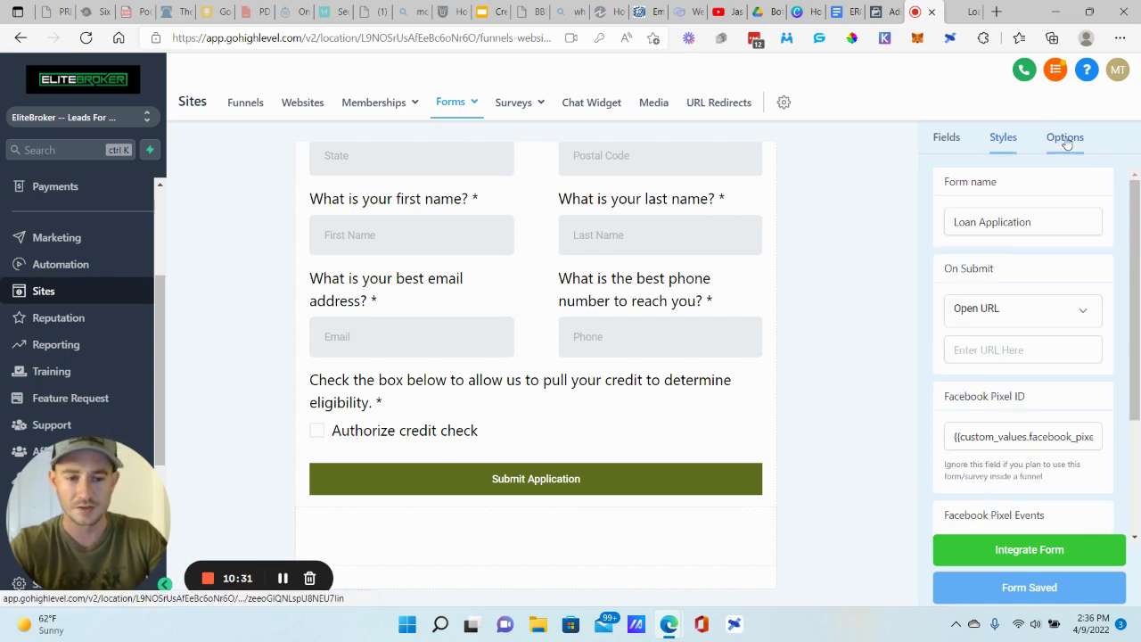
click(946, 135)
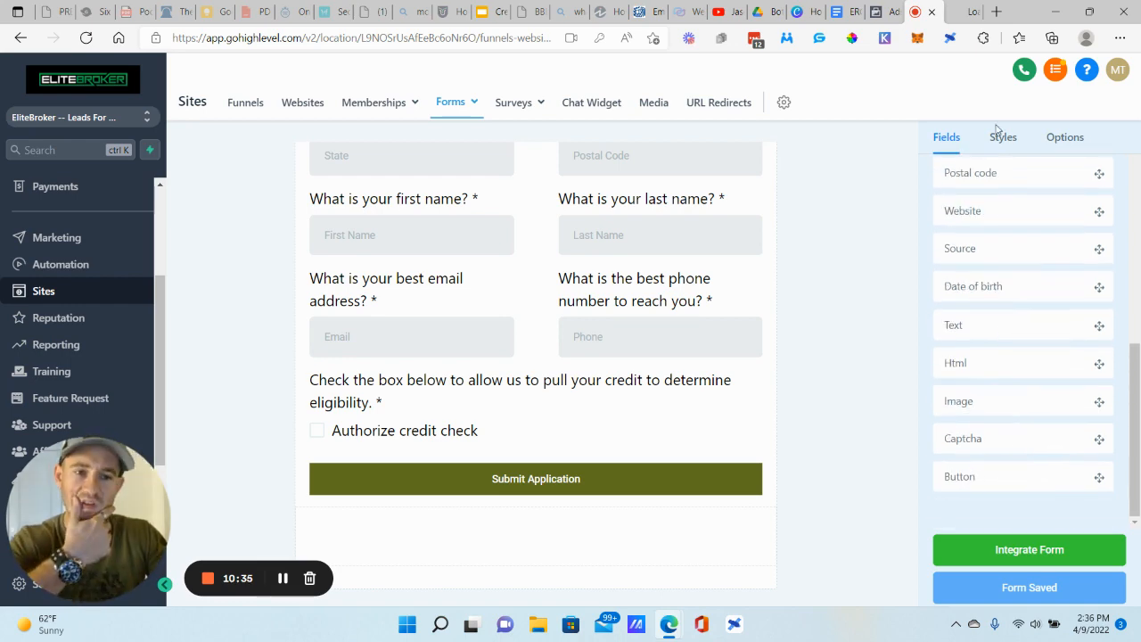
- Show the Custom Fields list and peek at Add Custom Field twice without adding anything
click(1038, 177)
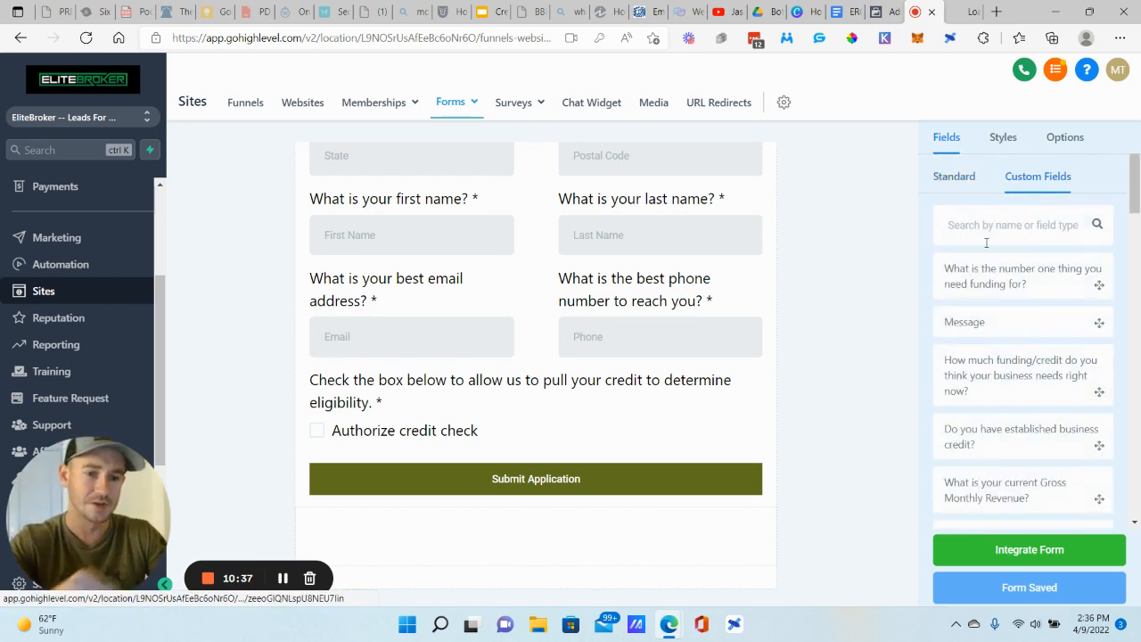
scroll(down, 3)
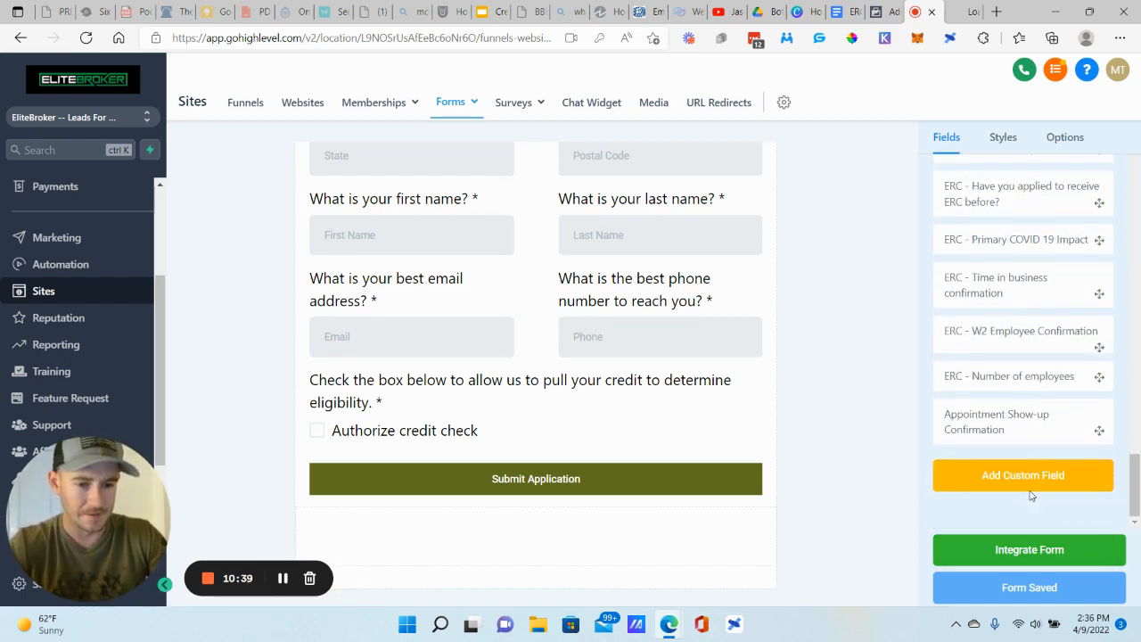
click(1024, 475)
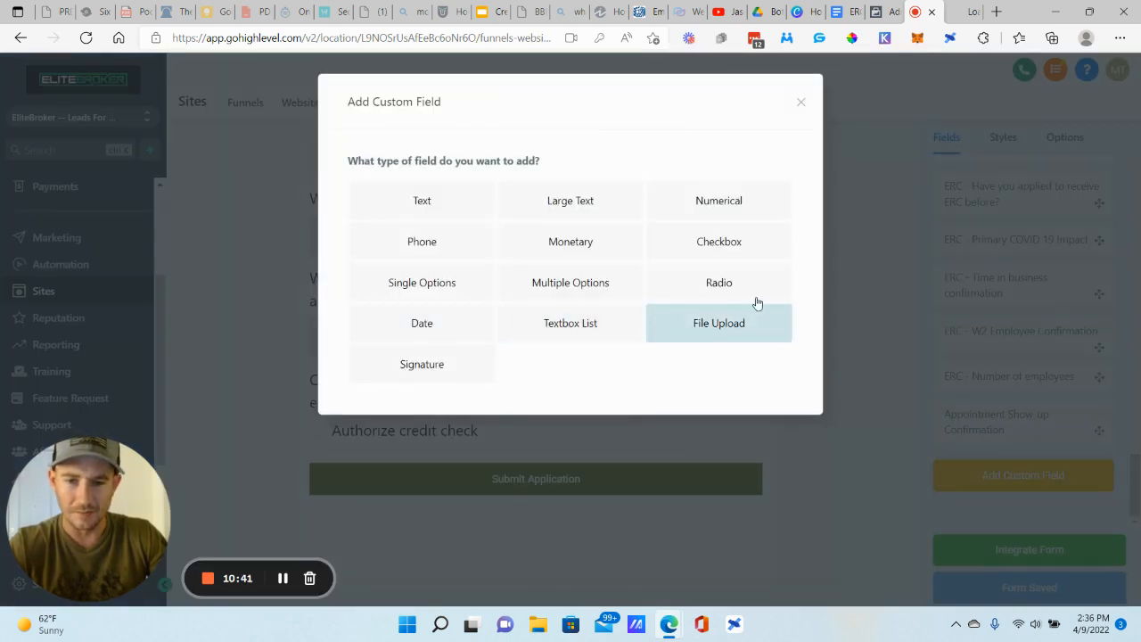
mouse_move(799, 104)
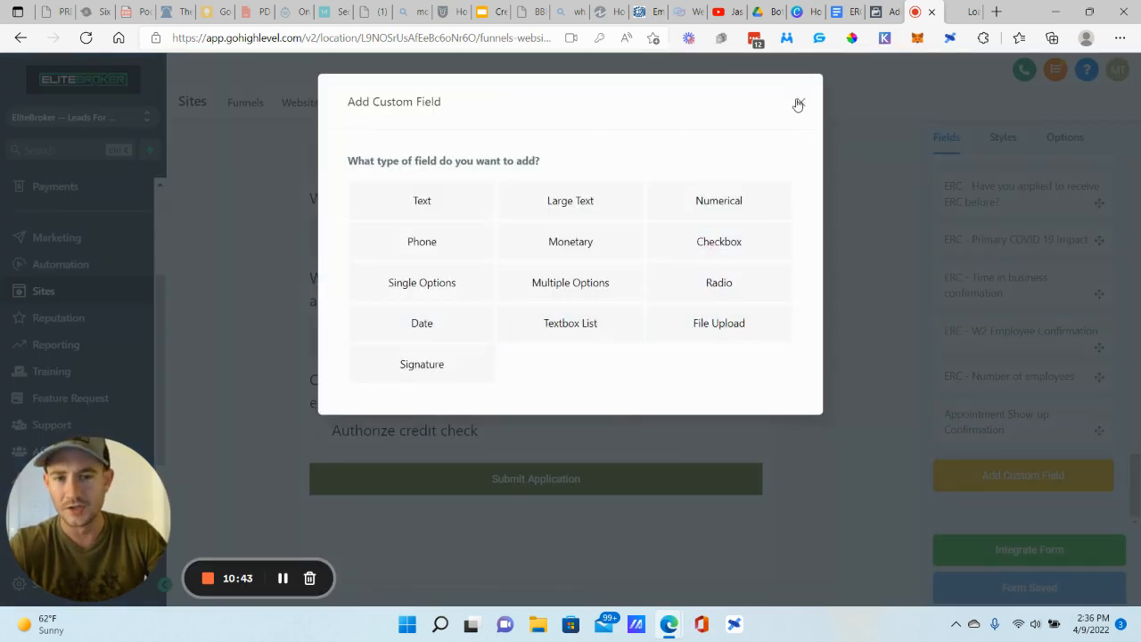
click(797, 104)
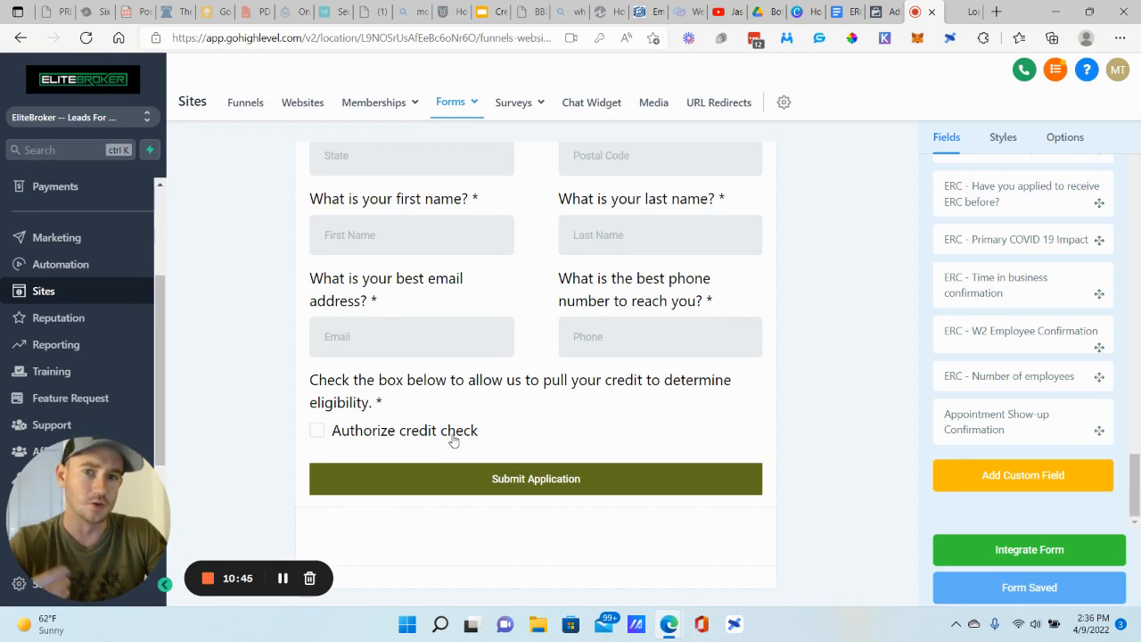
mouse_move(770, 378)
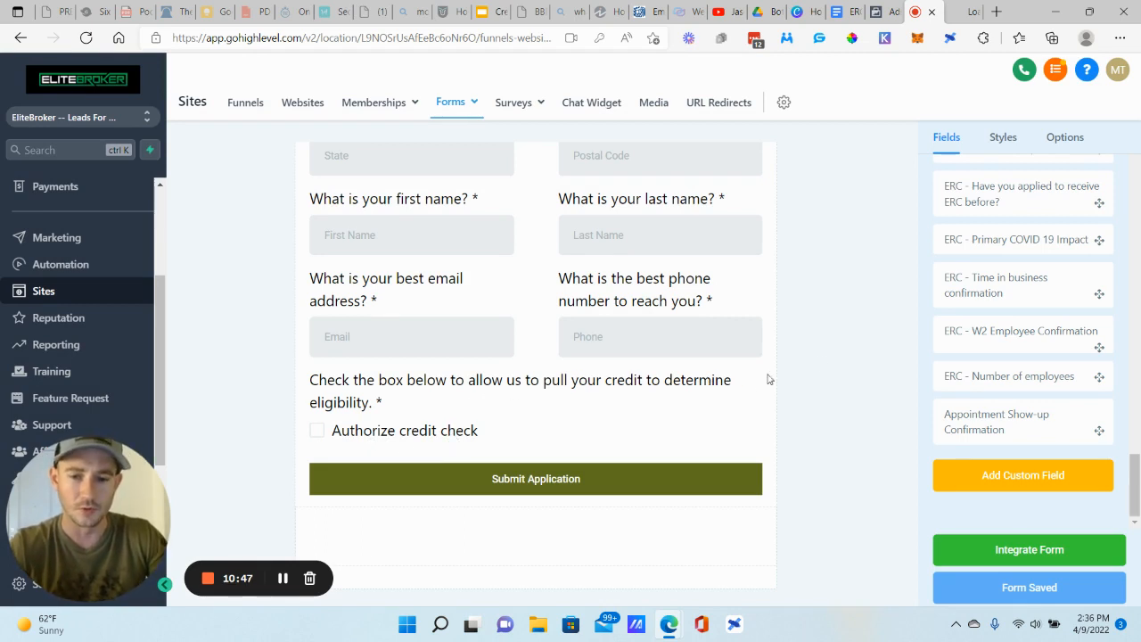
mouse_move(849, 343)
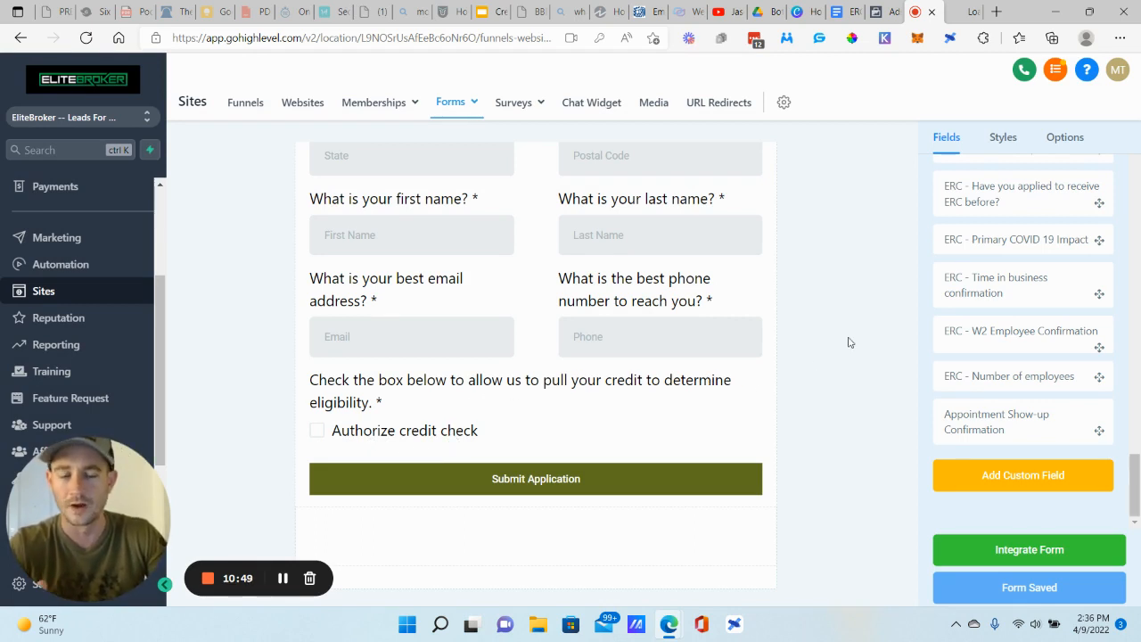
mouse_move(863, 311)
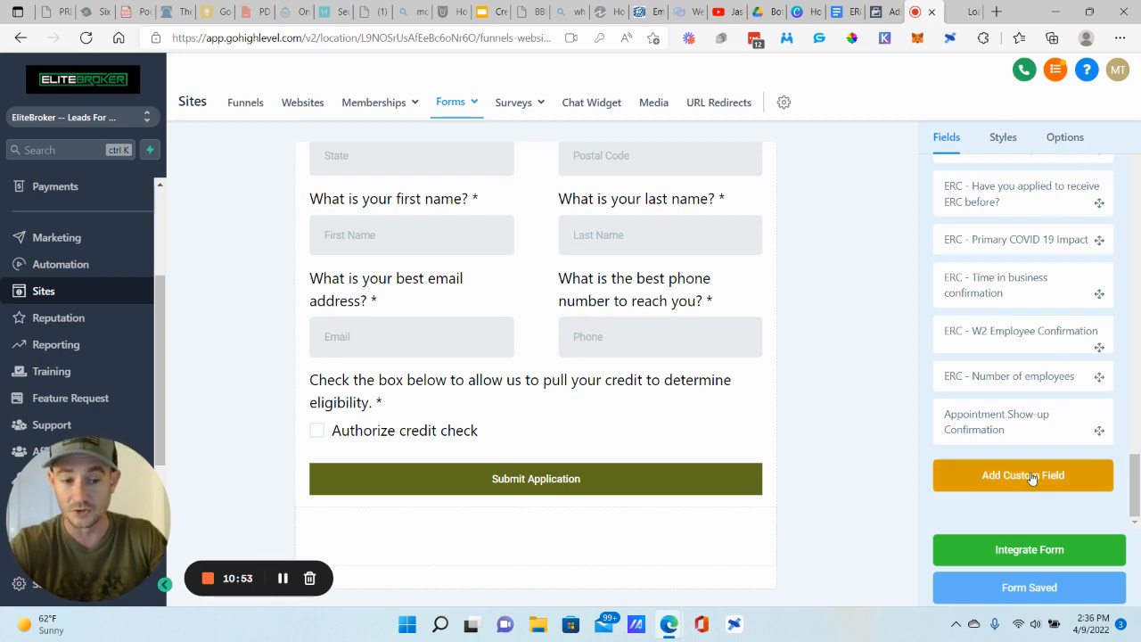
click(1023, 474)
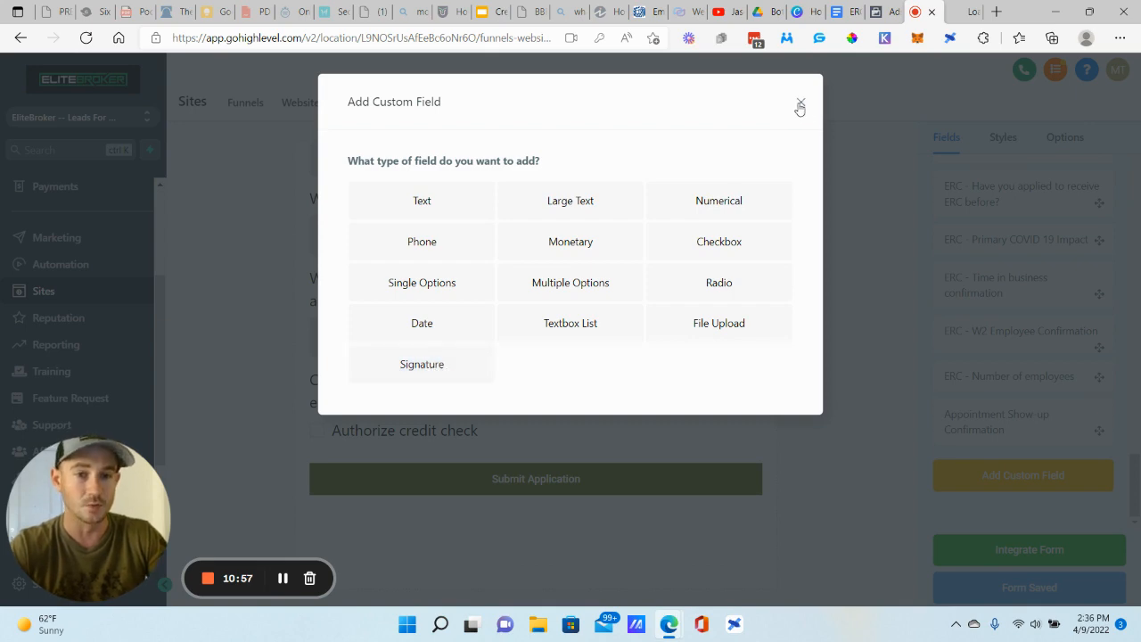
click(798, 105)
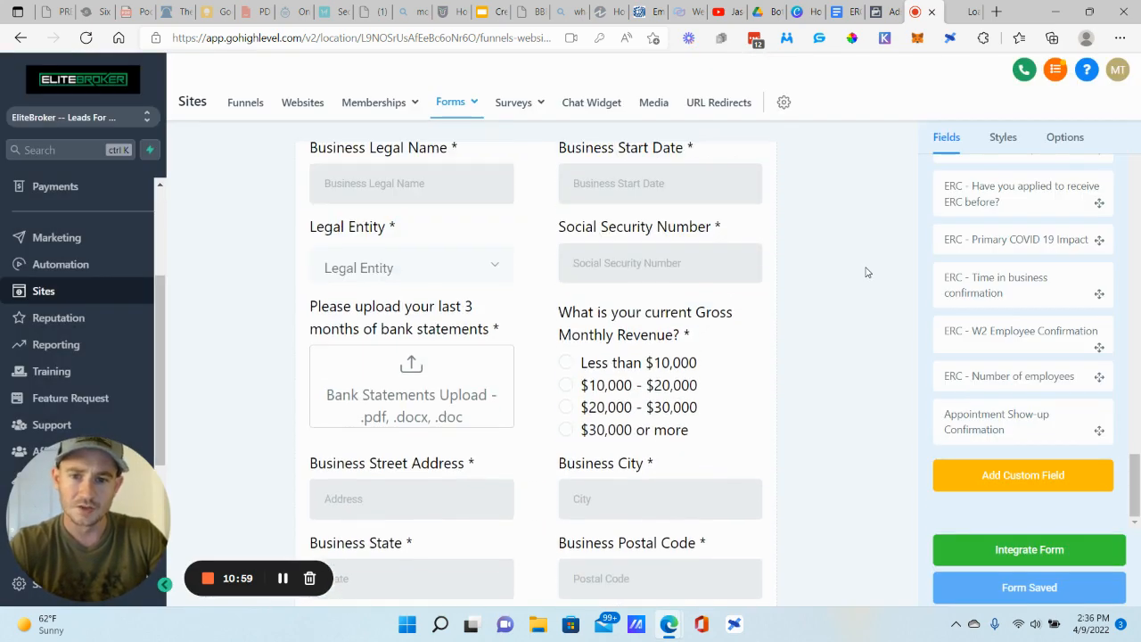
- Show the form's Options down to the Facebook Pixel ID and PageView/Lead pixel events
click(1065, 136)
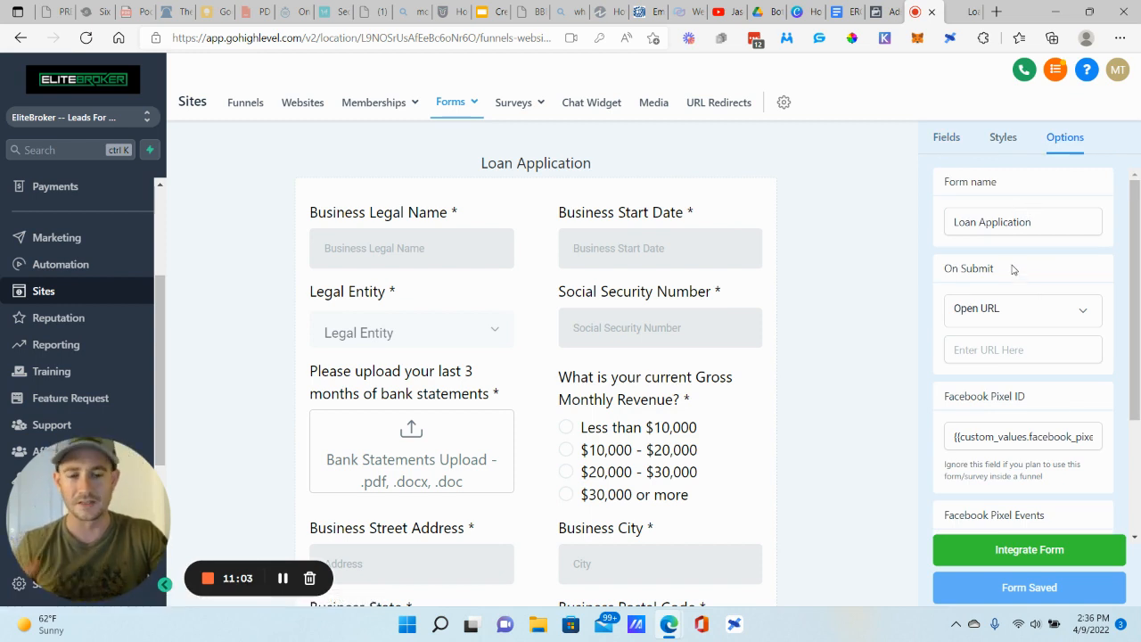
mouse_move(974, 299)
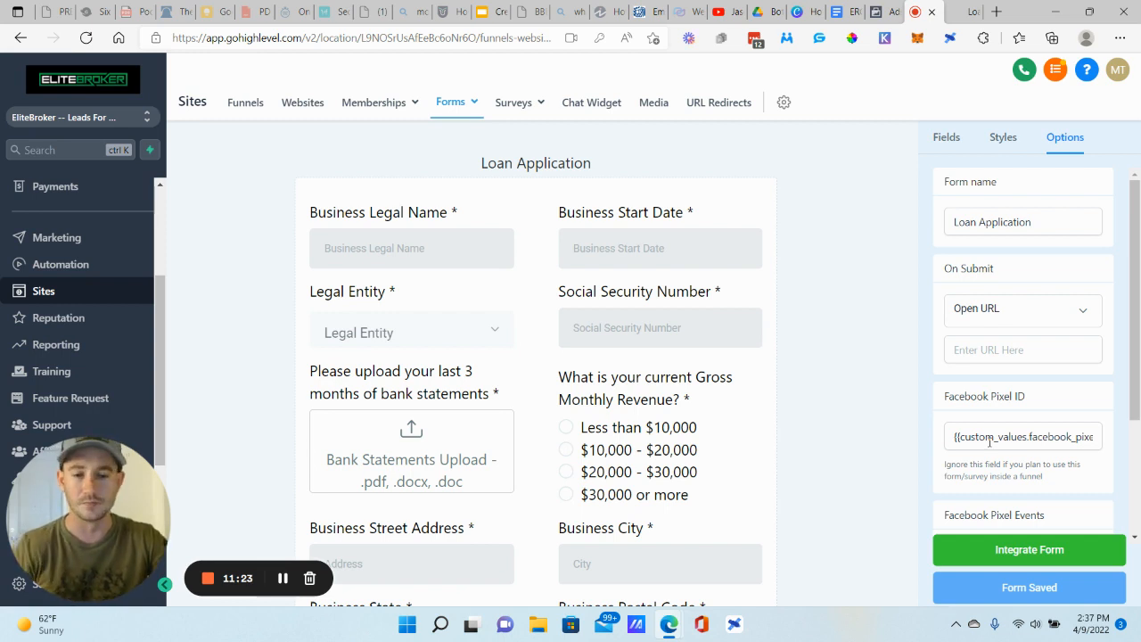
scroll(down, 3)
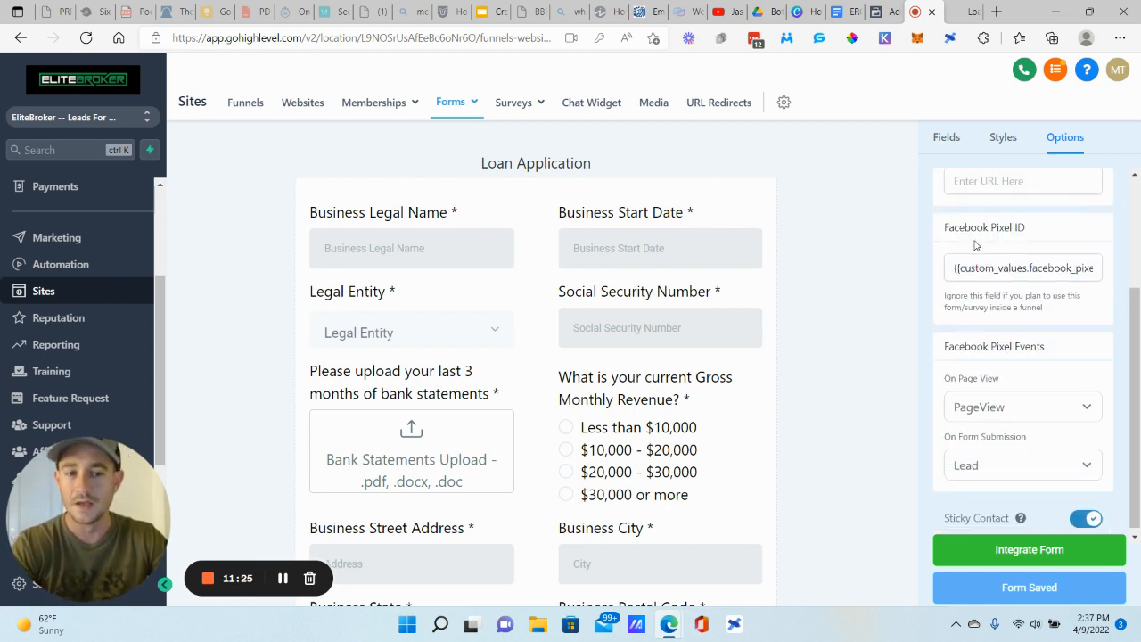